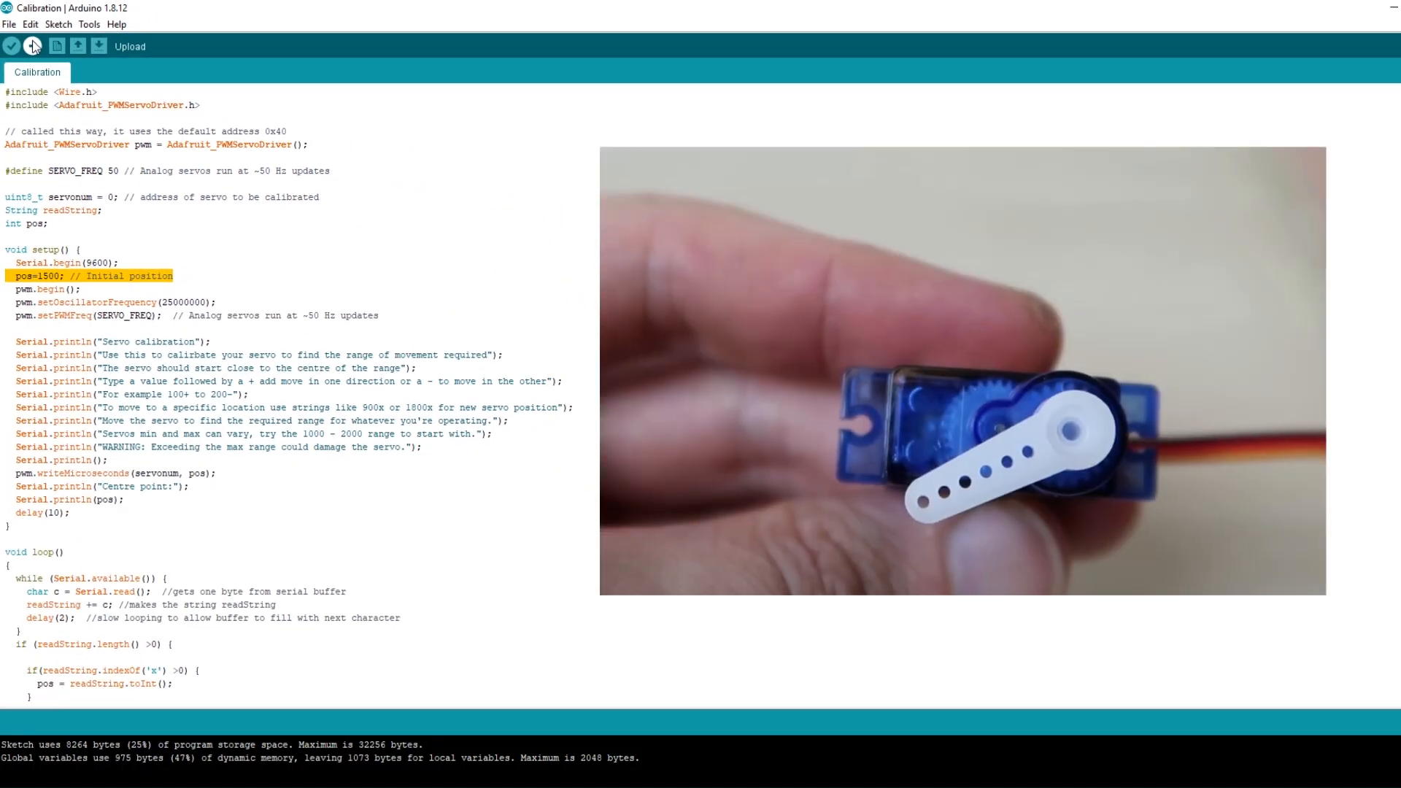
# - Compile and upload the servo Calibration sketch, starting at position 1500, to the board
pyautogui.click(32, 46)
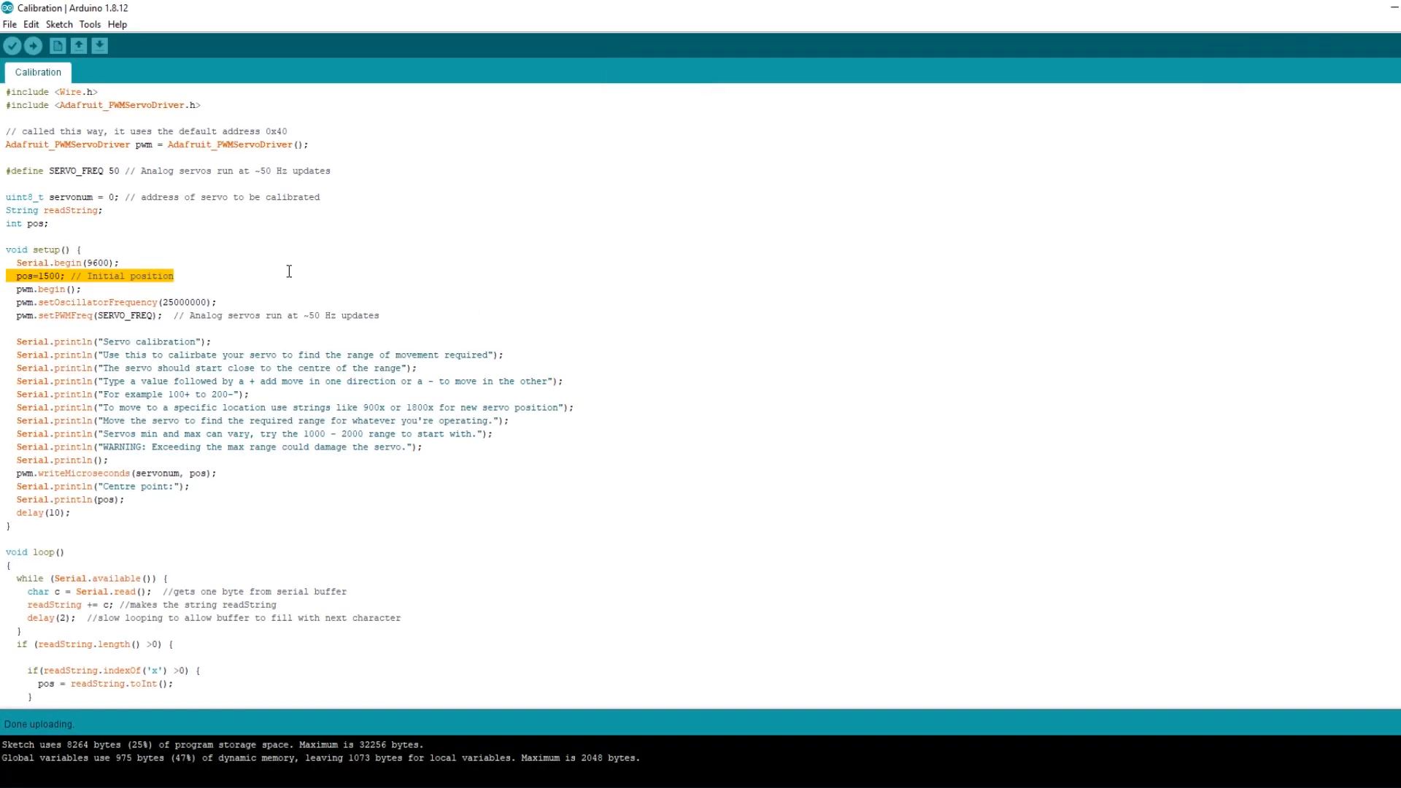
pyautogui.moveTo(89, 24)
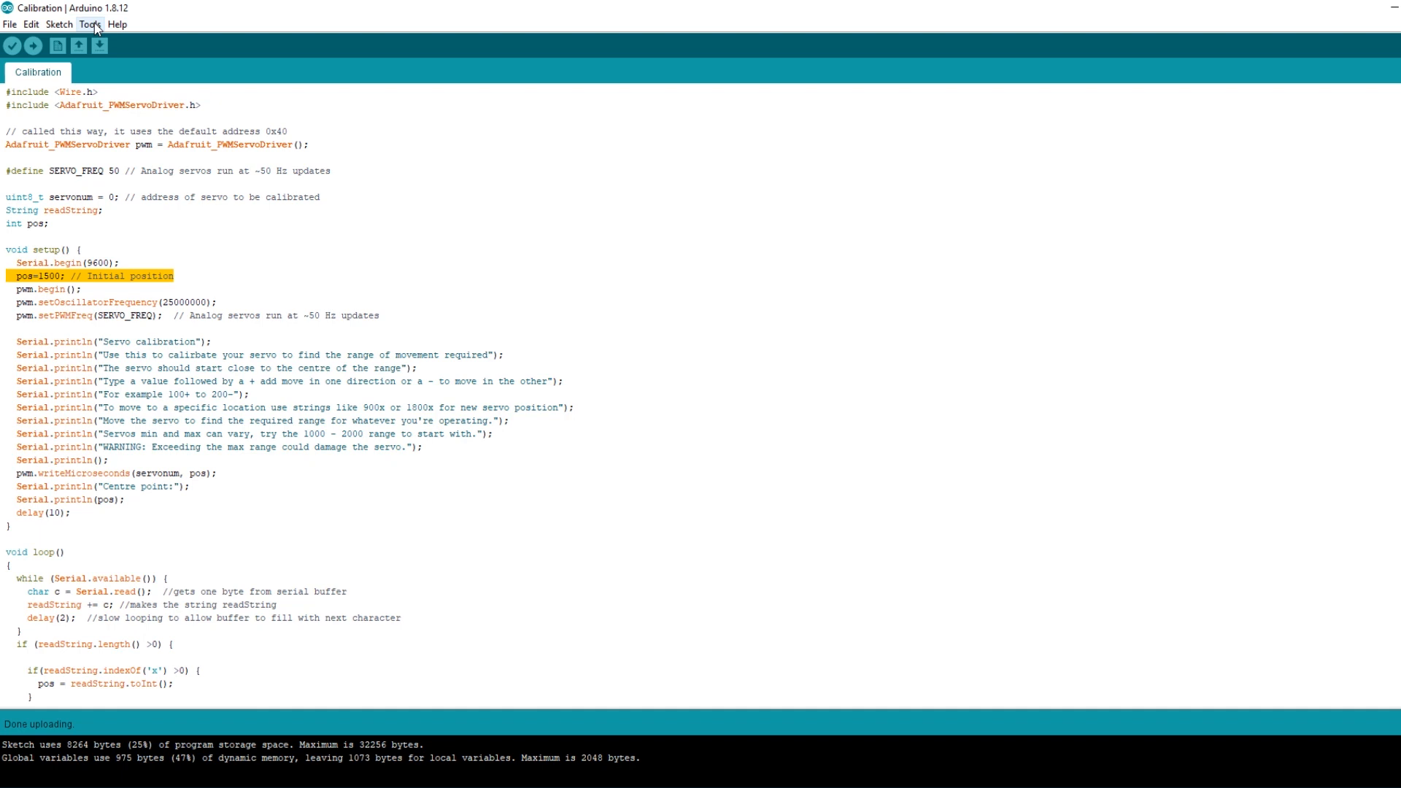
# - Open the Serial Monitor to show the calibration instructions and centre point 1500
pyautogui.click(89, 24)
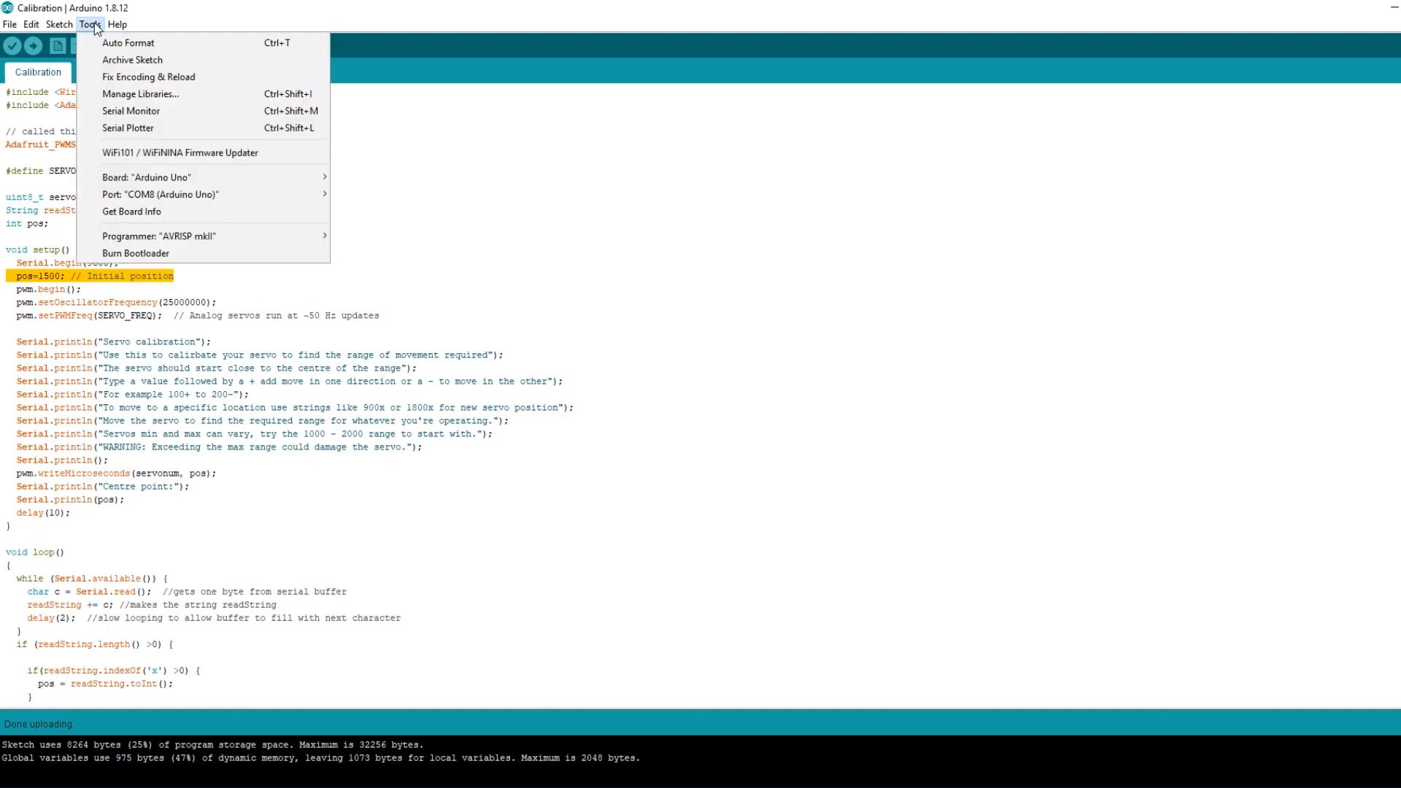
pyautogui.click(131, 111)
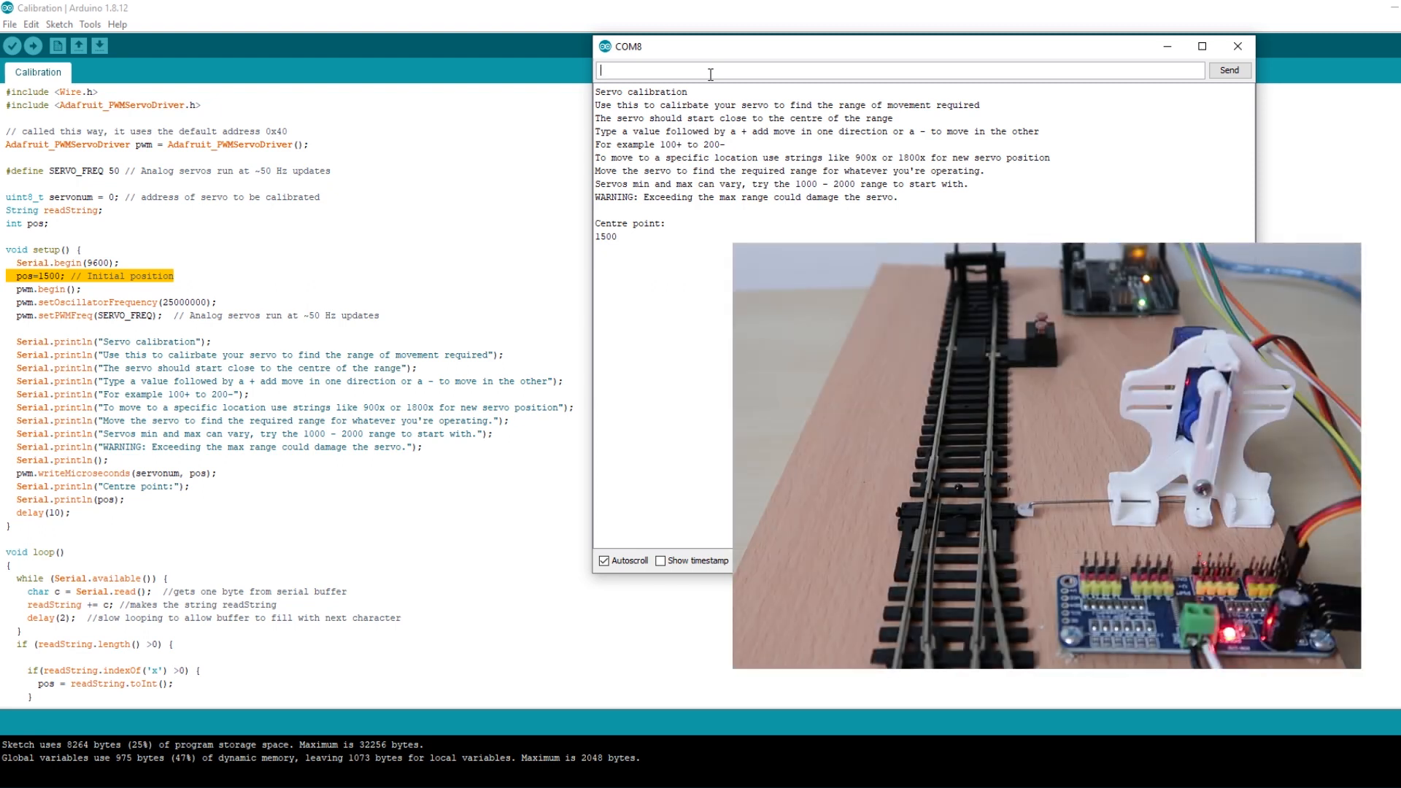
# - Step the servo up from 1500 by sending 1600x, 1700, 50+ and 25+
pyautogui.write('1600x')
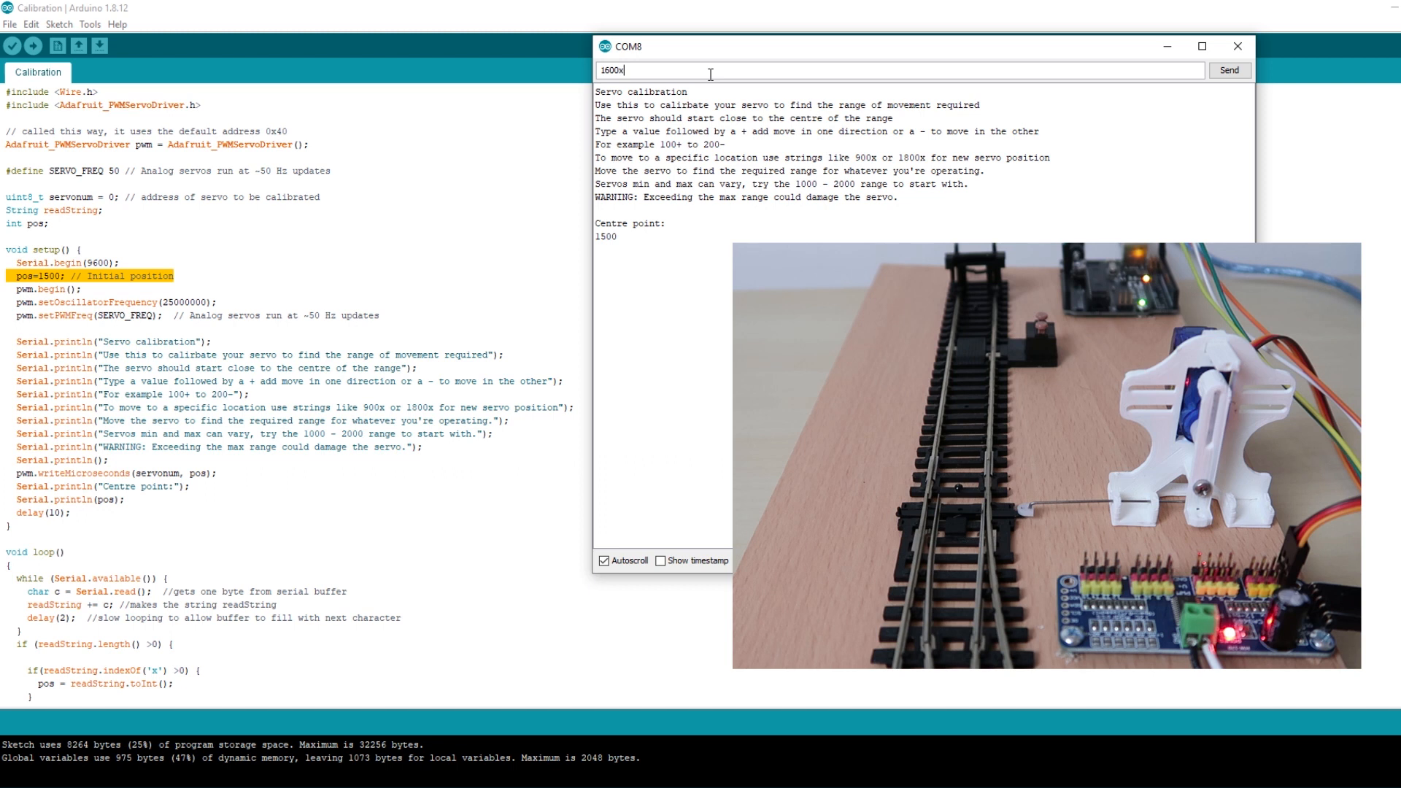
pyautogui.click(1229, 70)
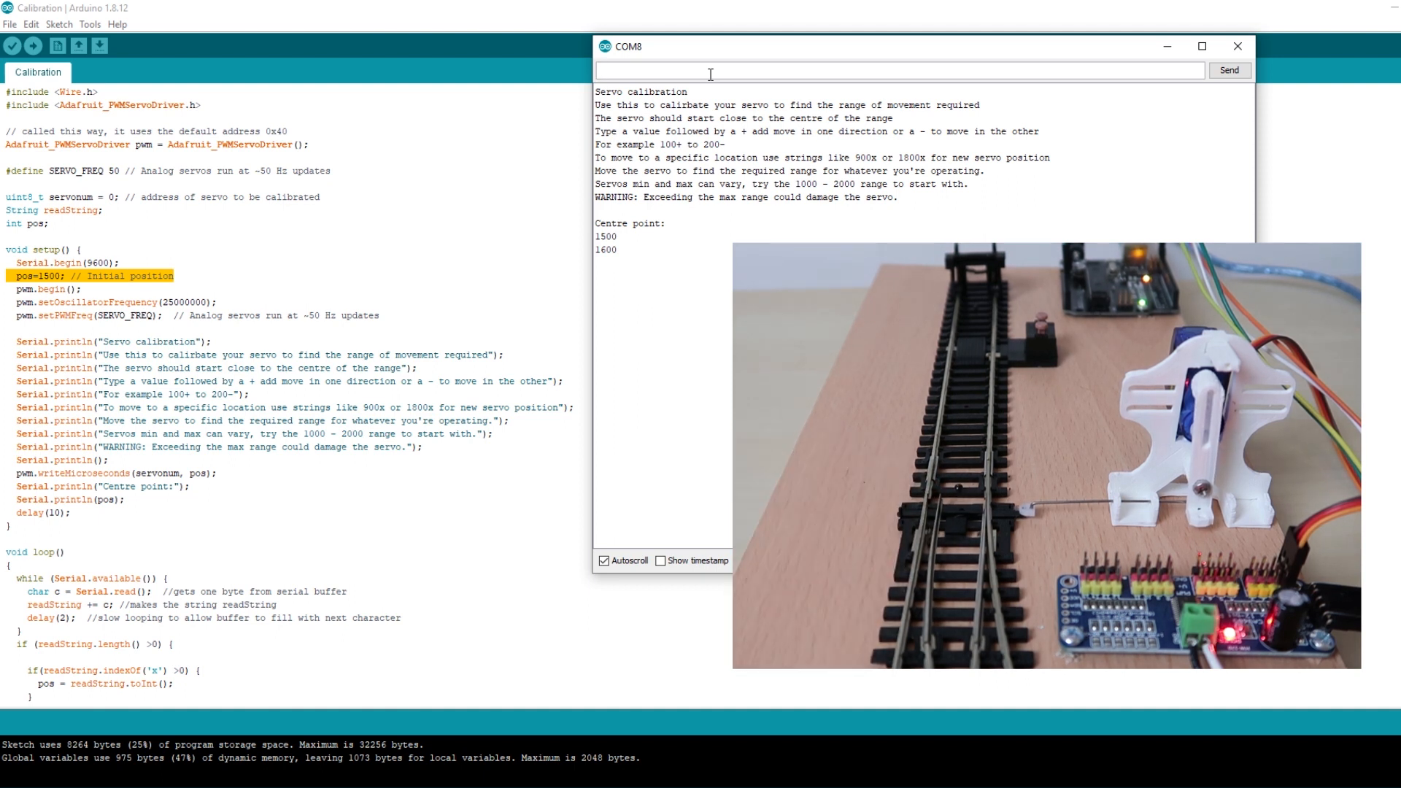
pyautogui.write('179')
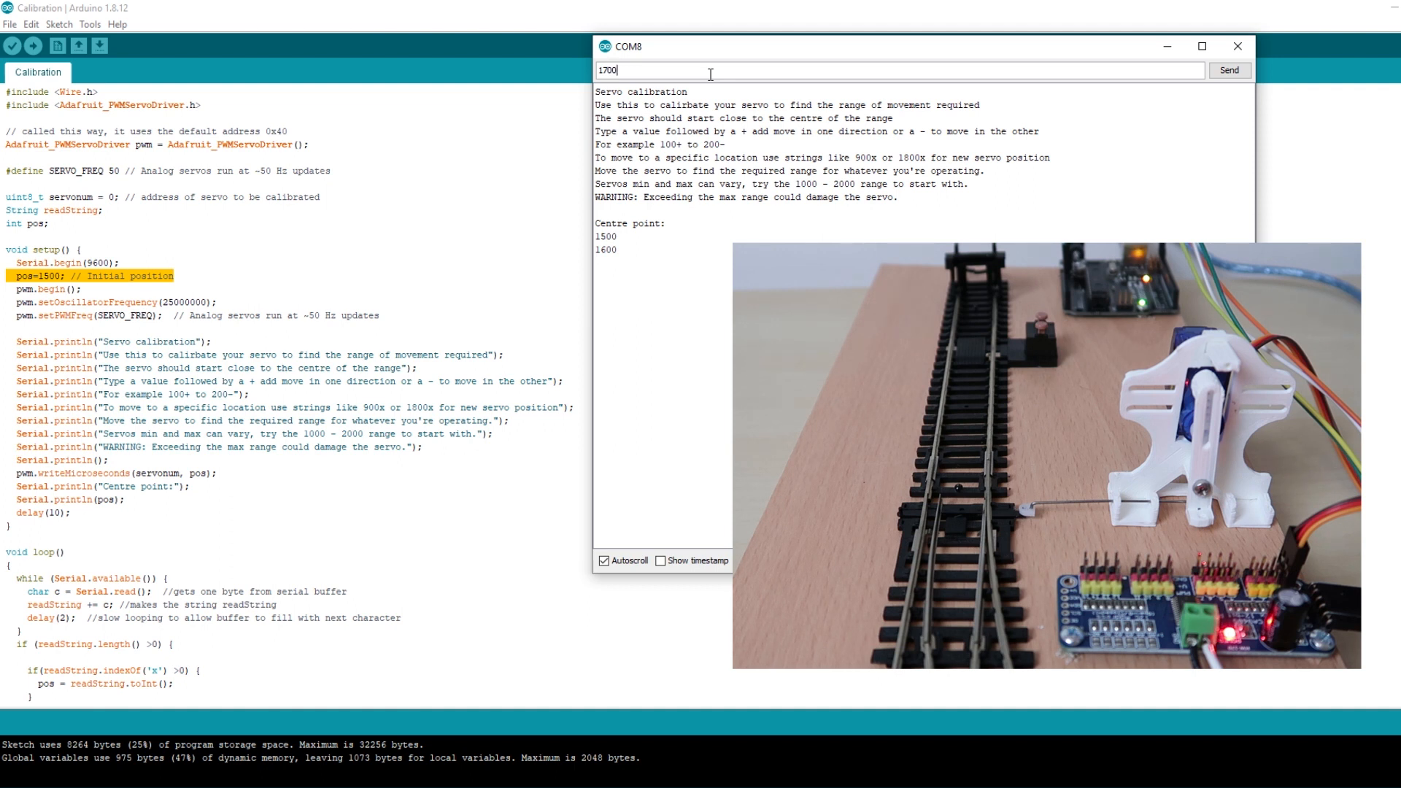
pyautogui.click(1229, 70)
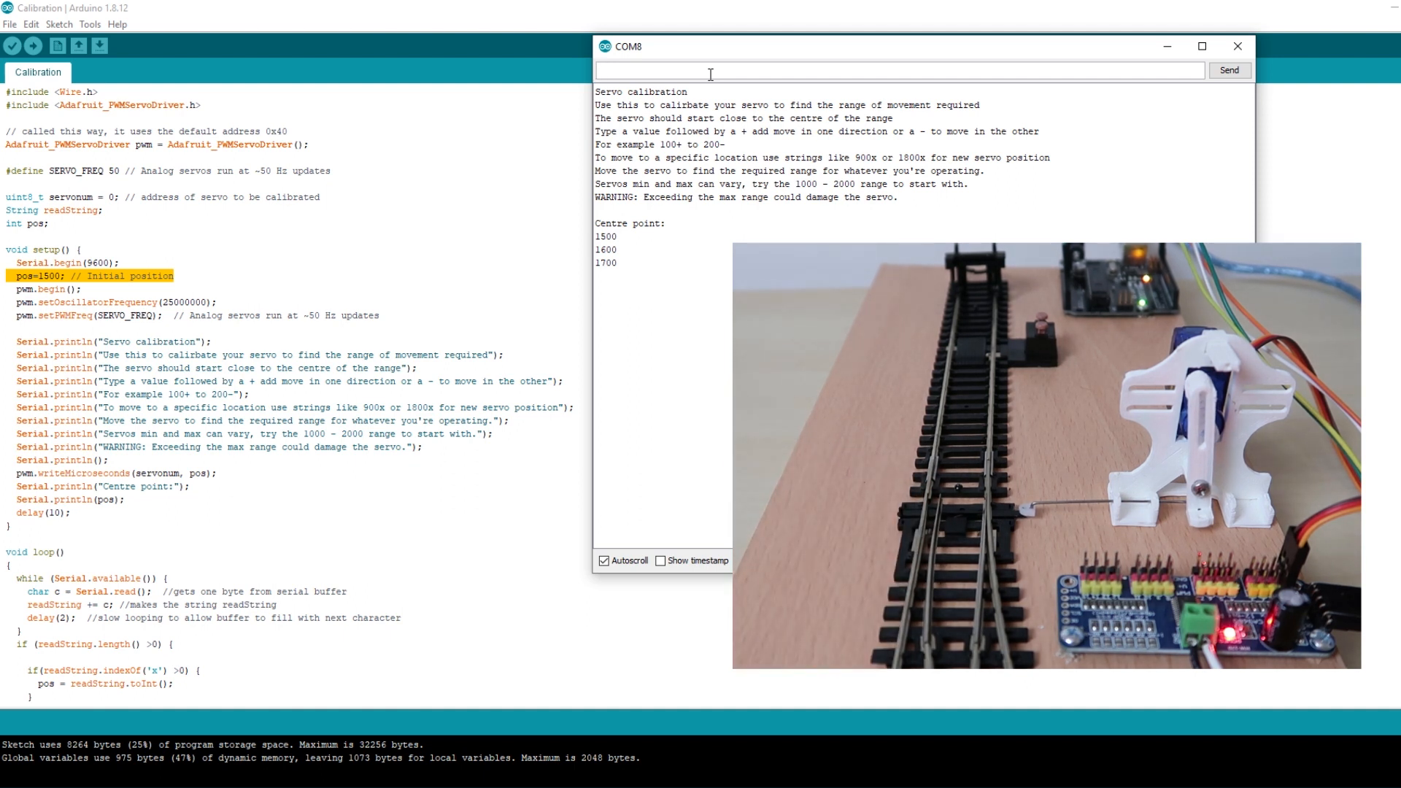
pyautogui.write('50+')
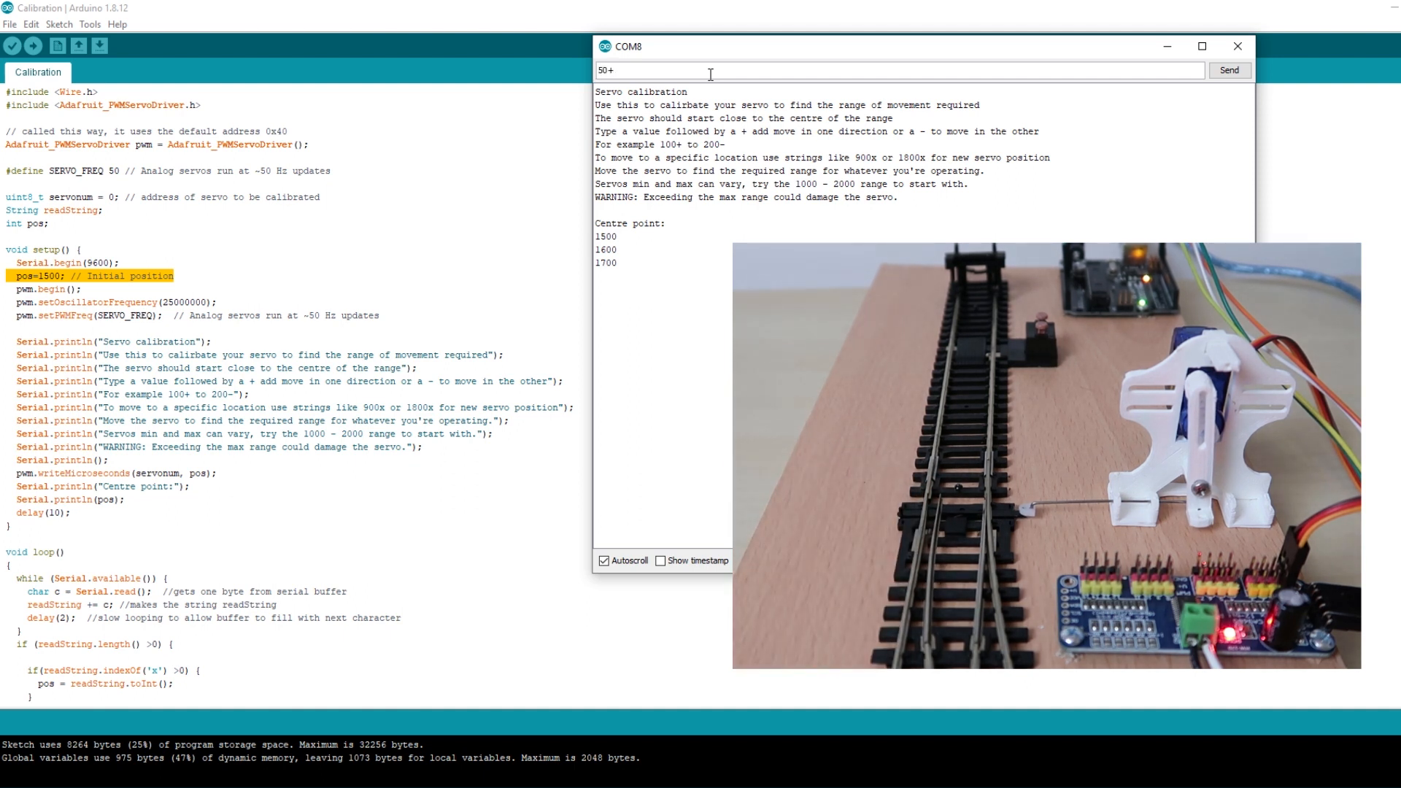
pyautogui.click(1227, 70)
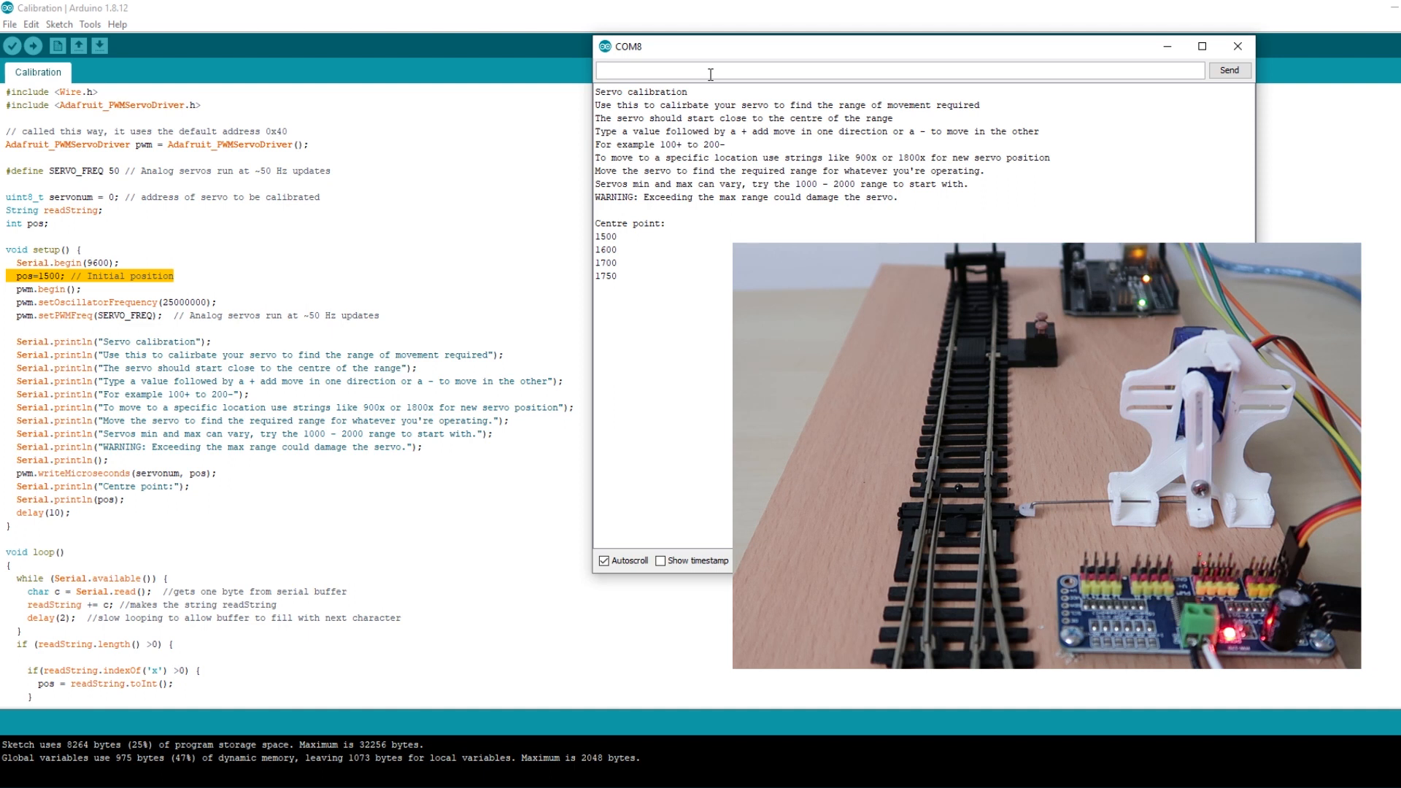
pyautogui.write('25+')
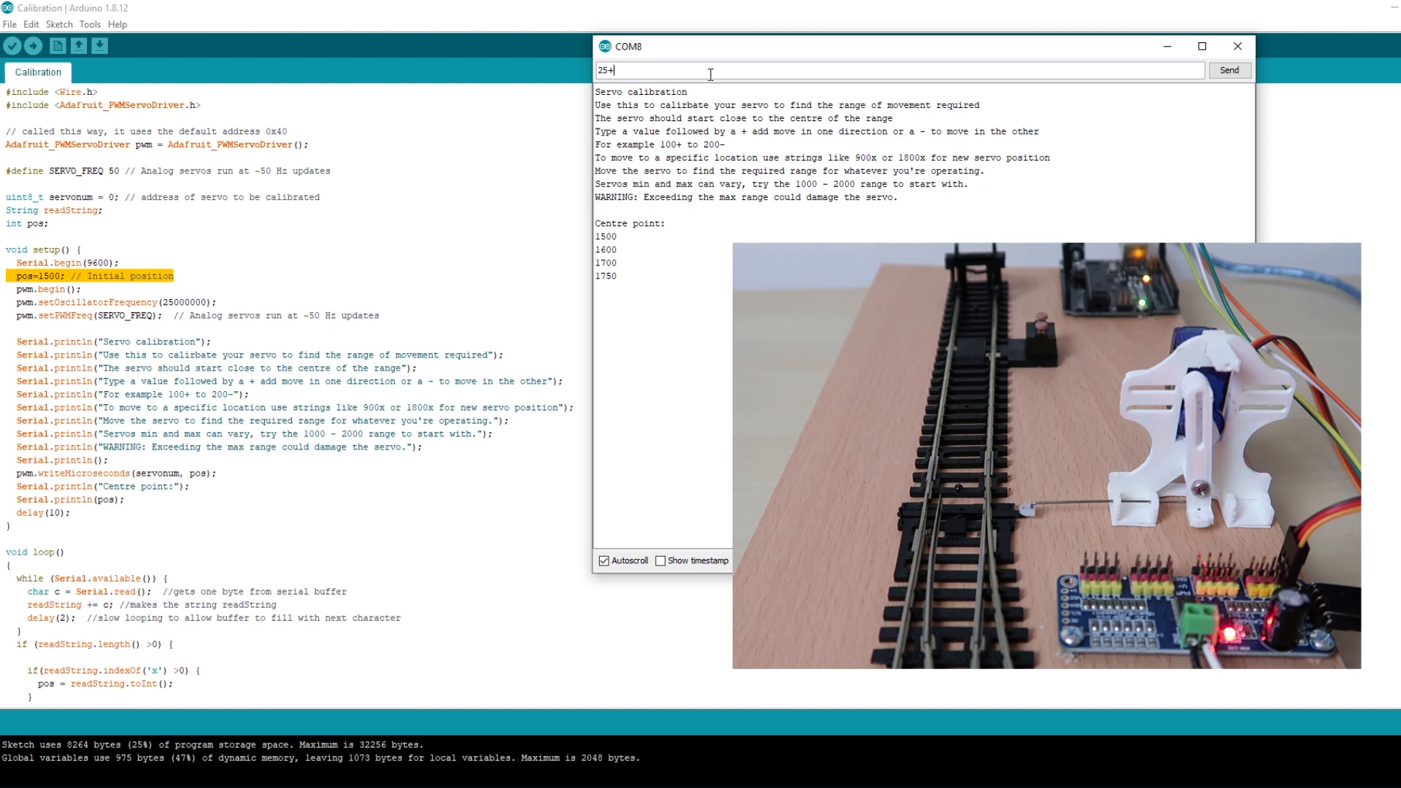
pyautogui.click(1228, 70)
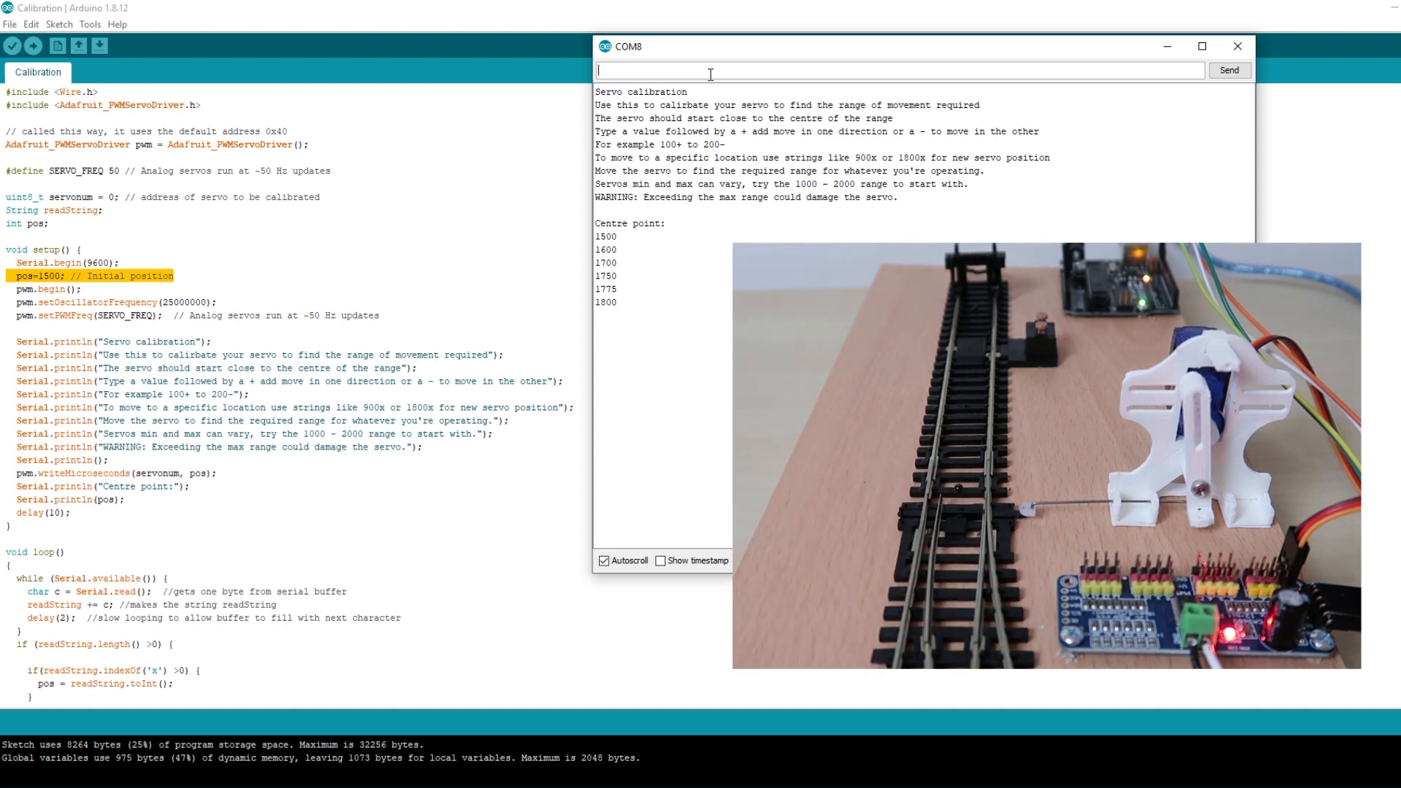
# - Move the servo down from 1400 to 1000 in 100 and 50 decrements
pyautogui.write('1400x')
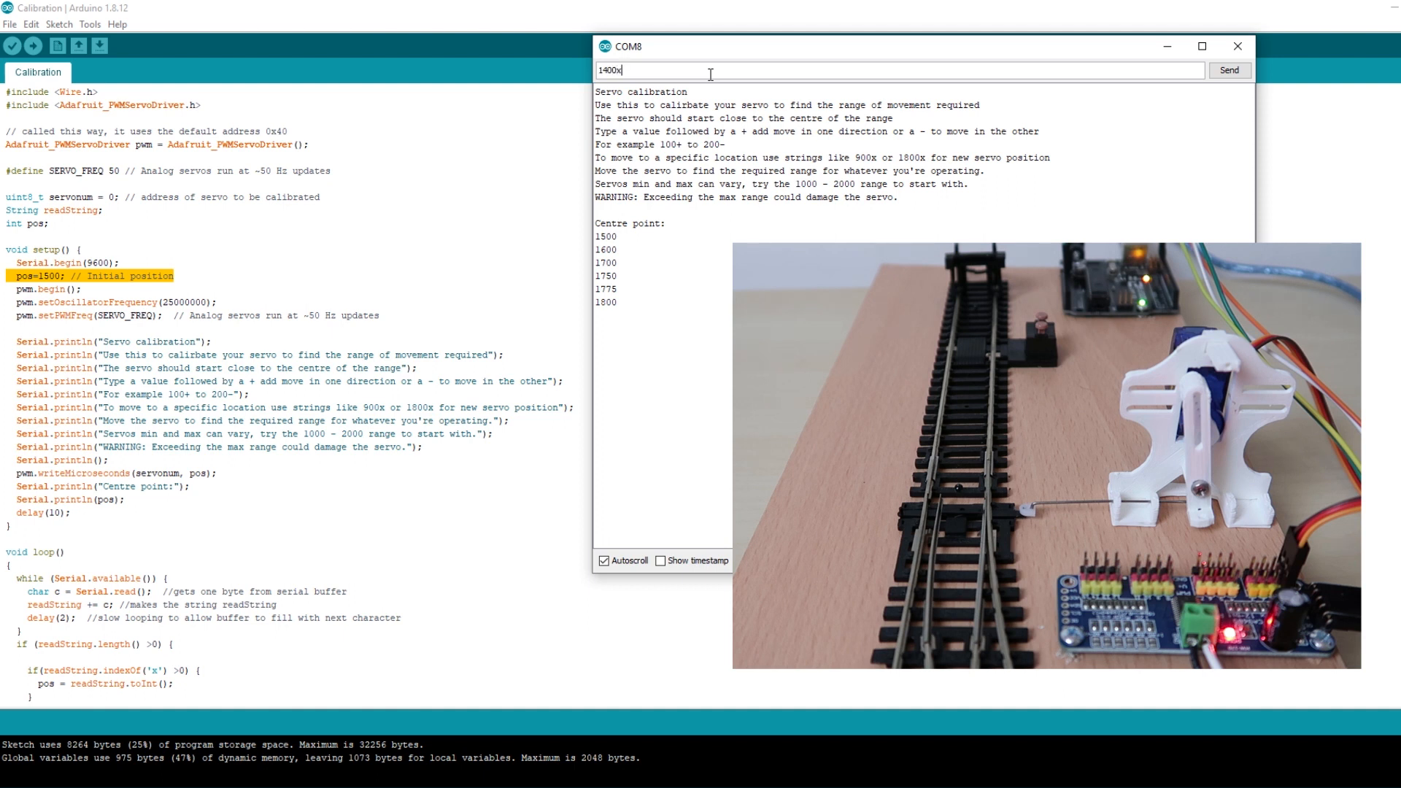
pyautogui.click(1227, 70)
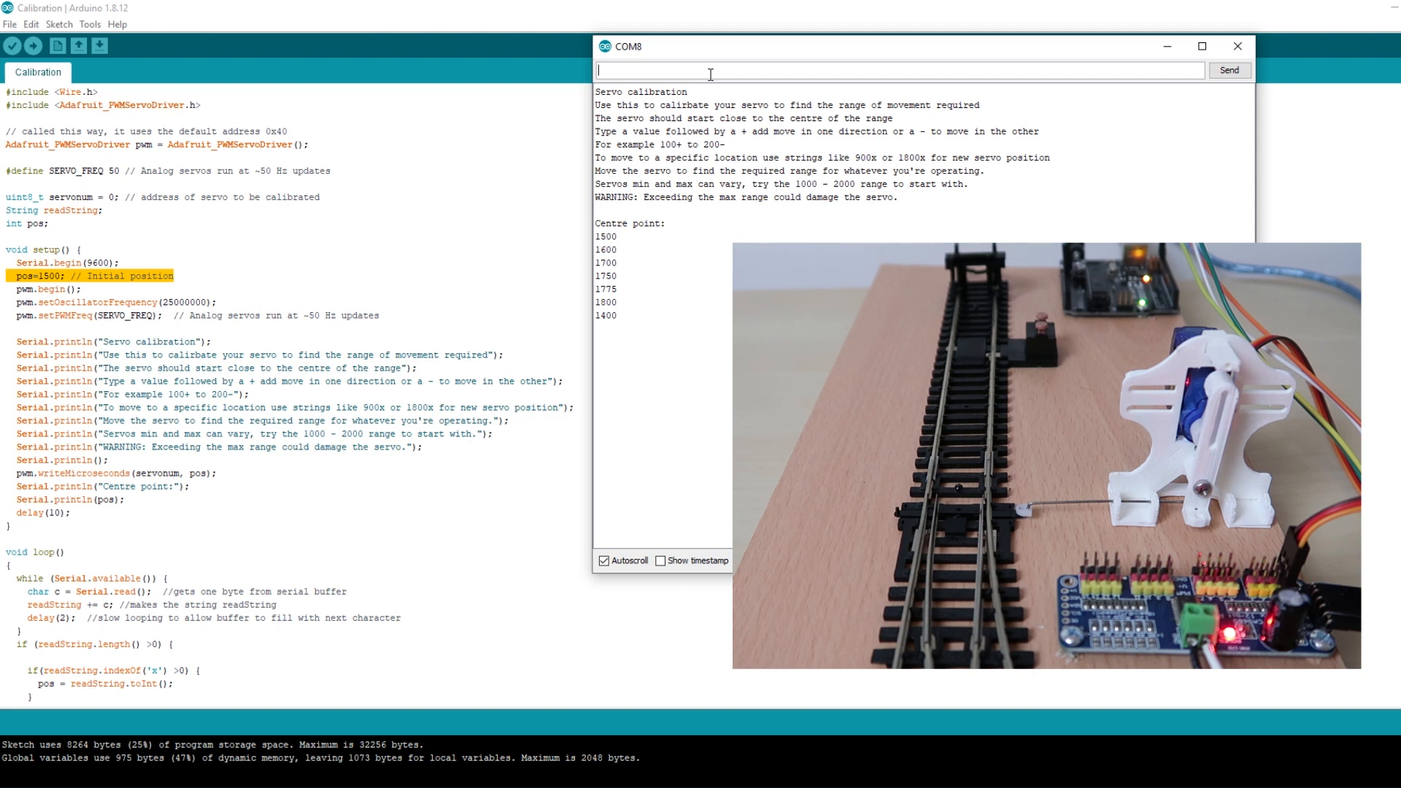
pyautogui.write('100-')
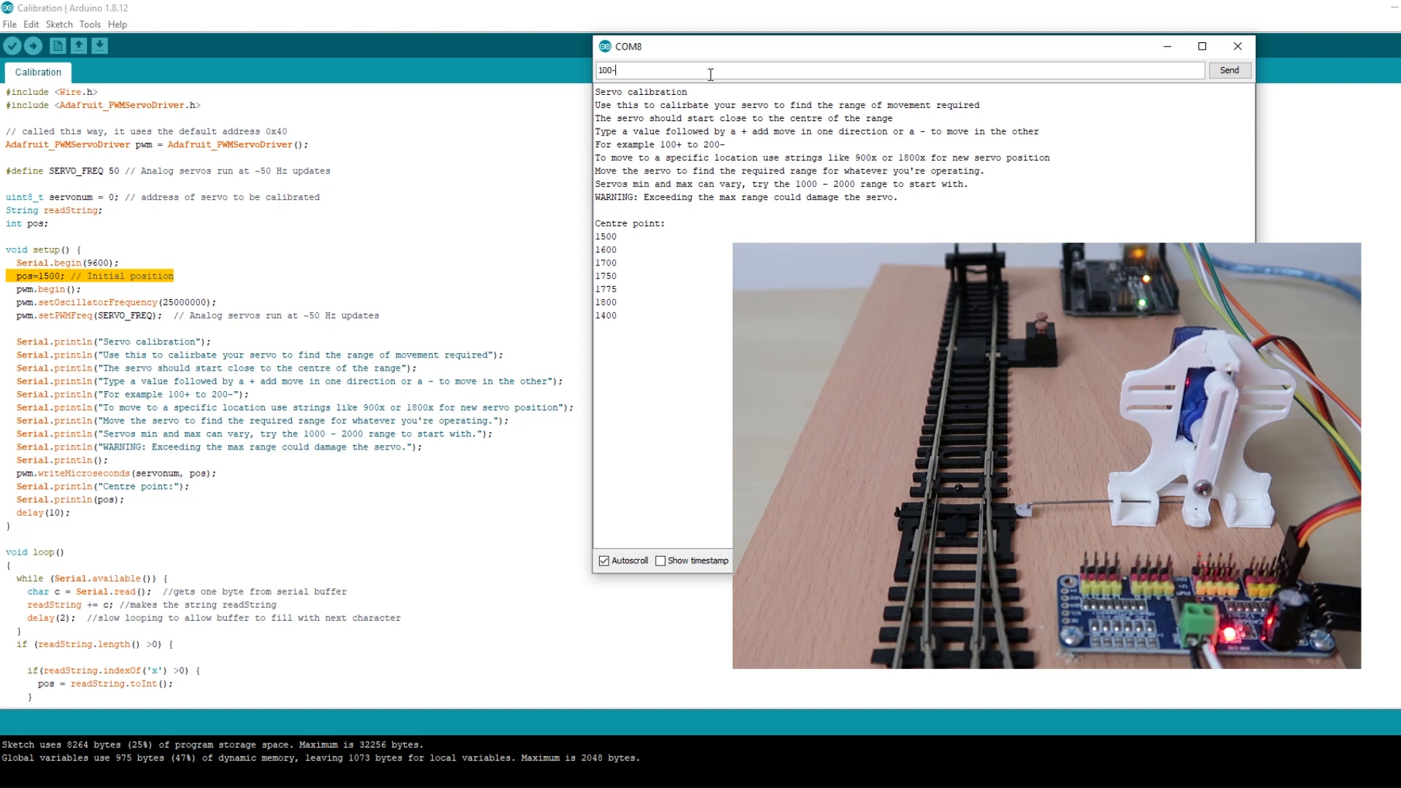
pyautogui.click(1227, 71)
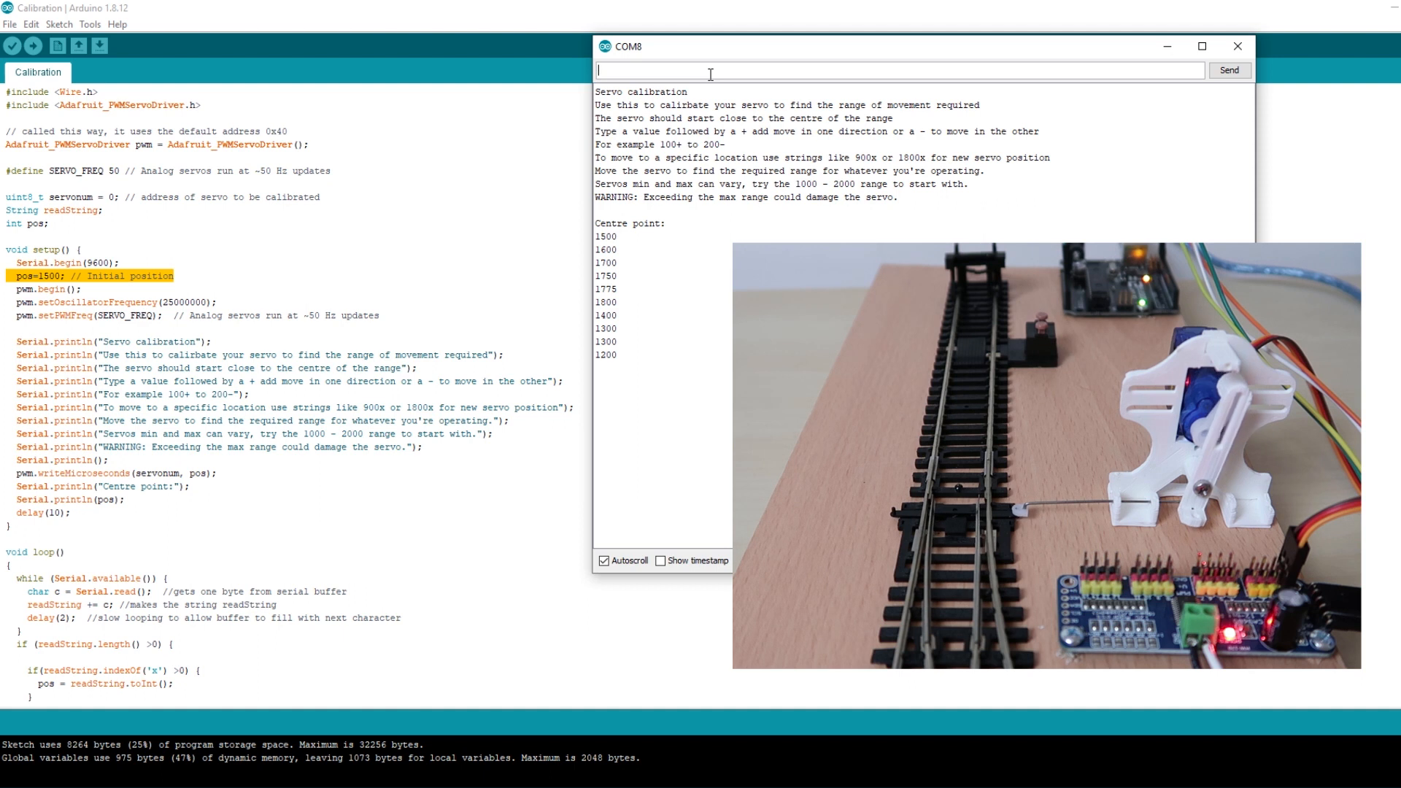
pyautogui.write('10')
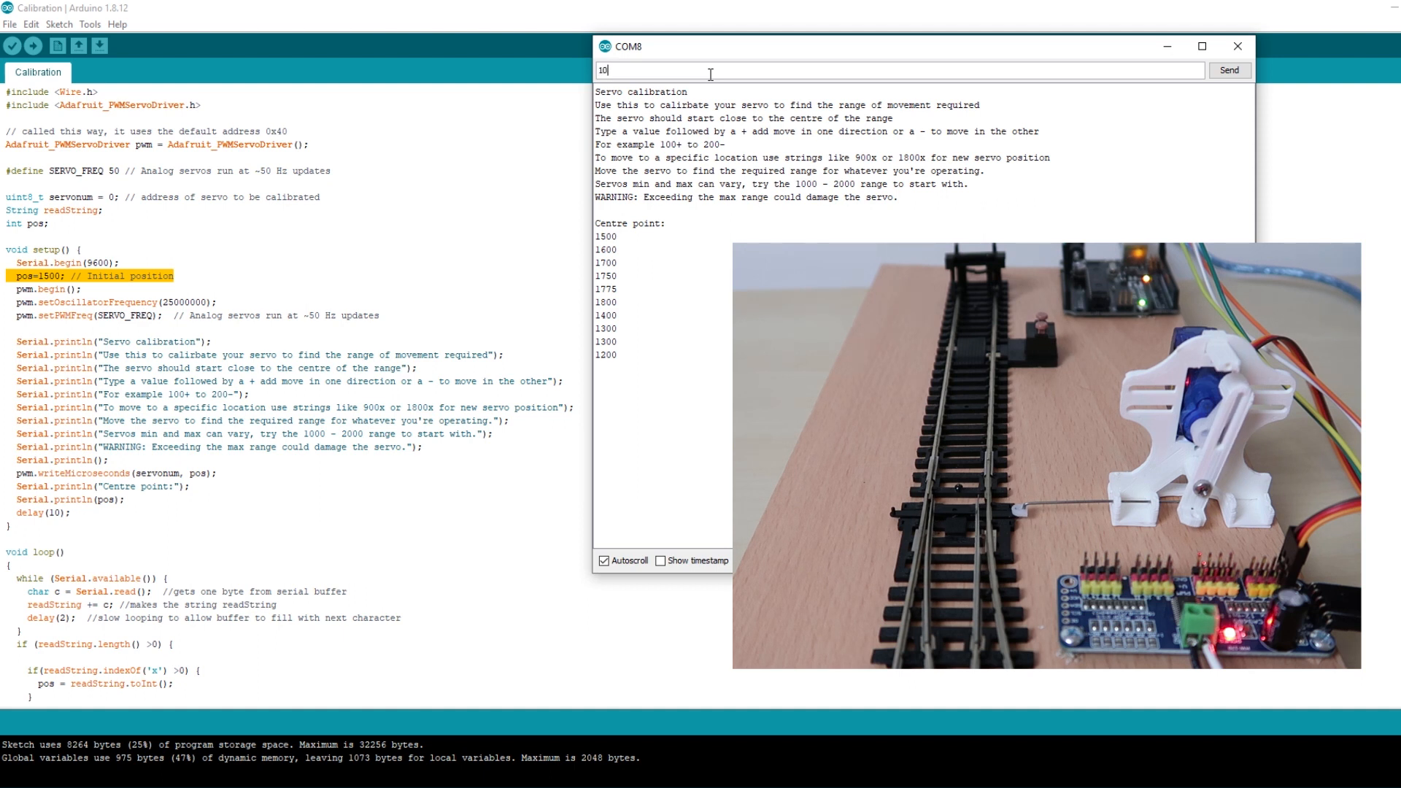
pyautogui.click(1229, 70)
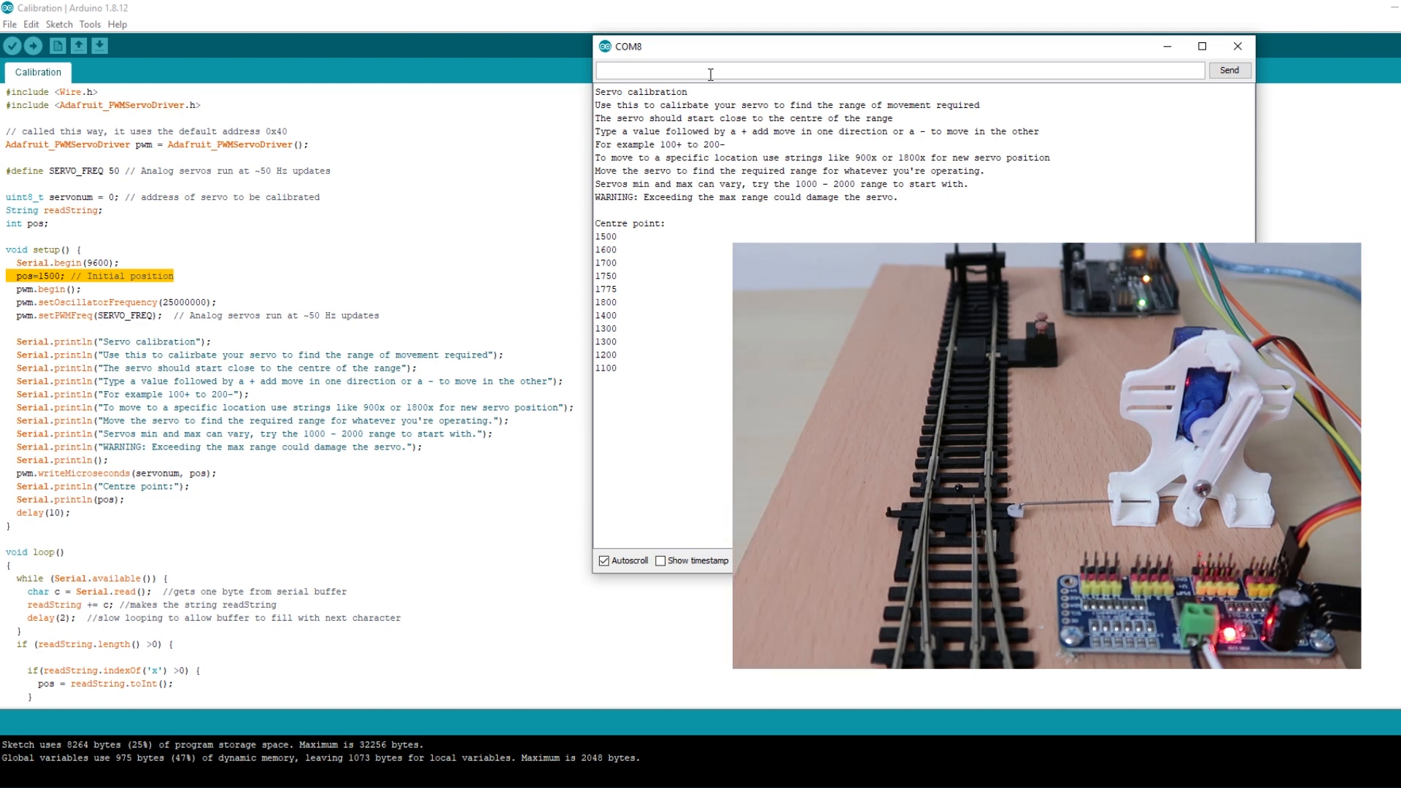
pyautogui.write('50')
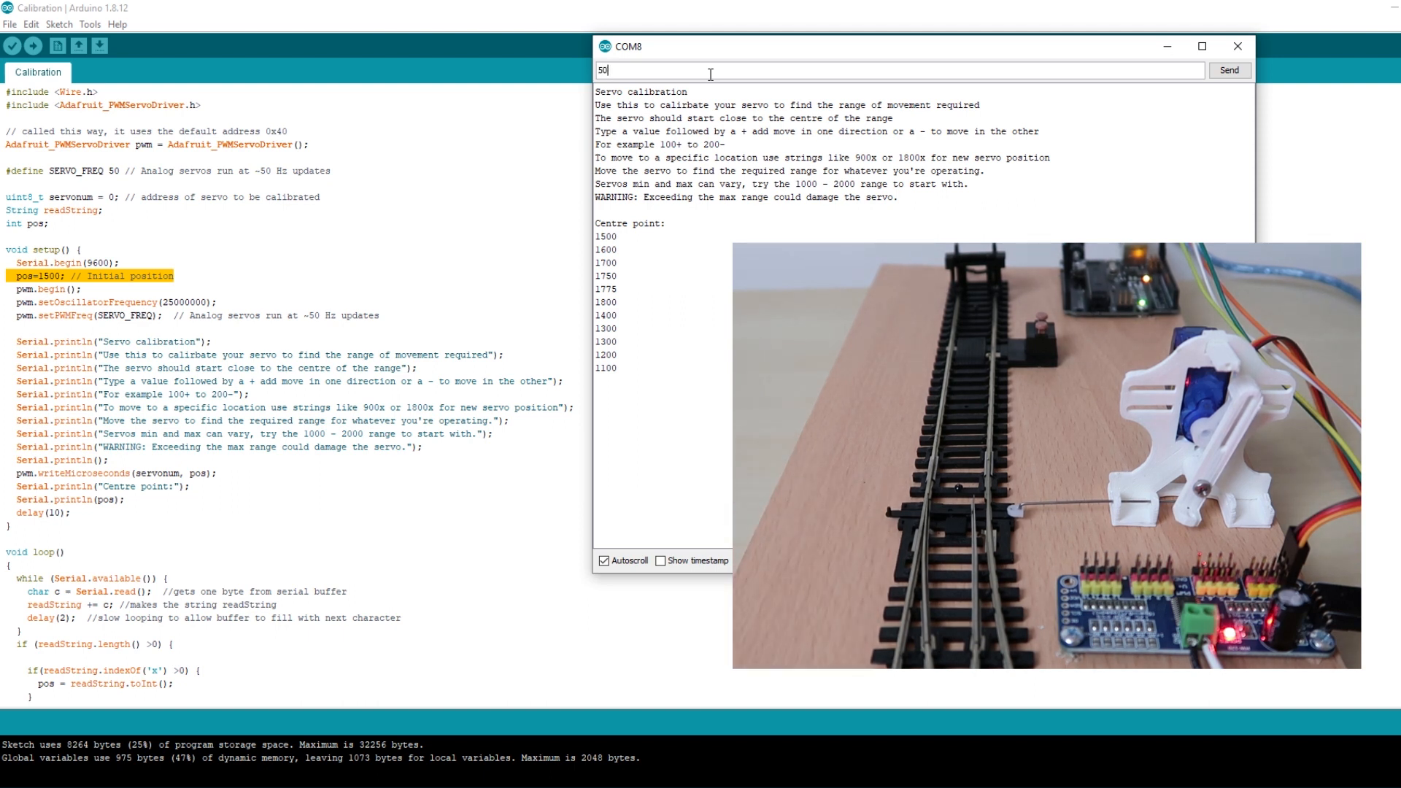
pyautogui.click(1229, 70)
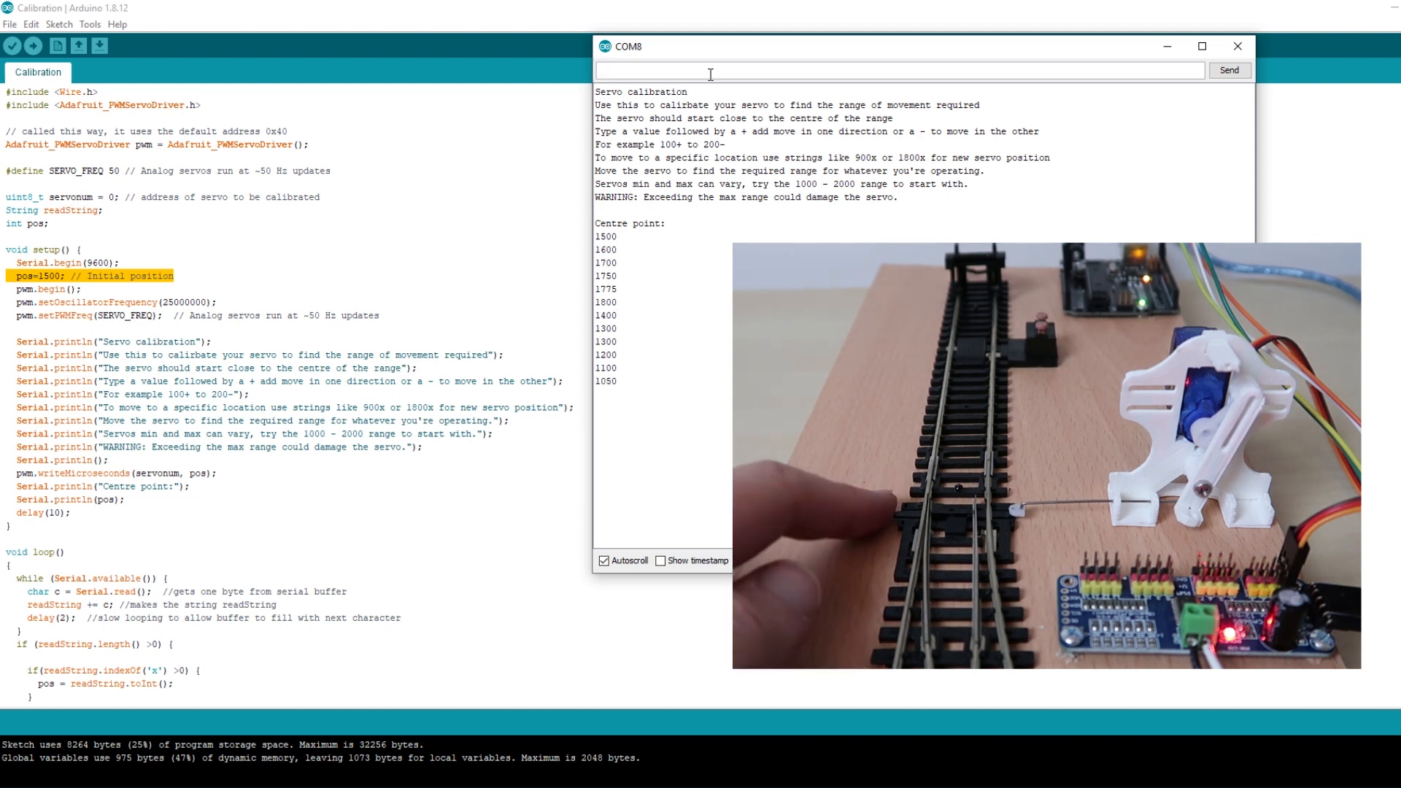
pyautogui.write('5')
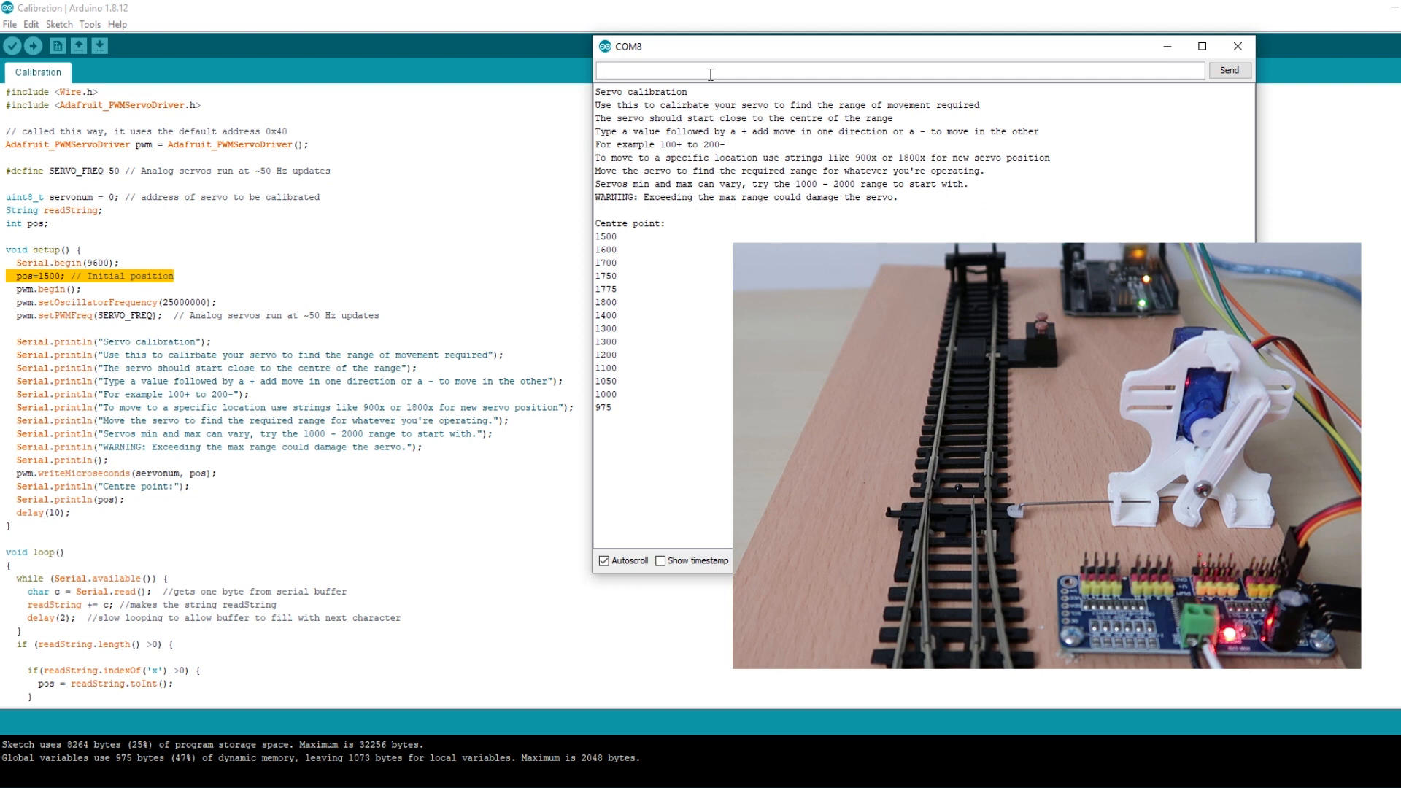
pyautogui.write('1000')
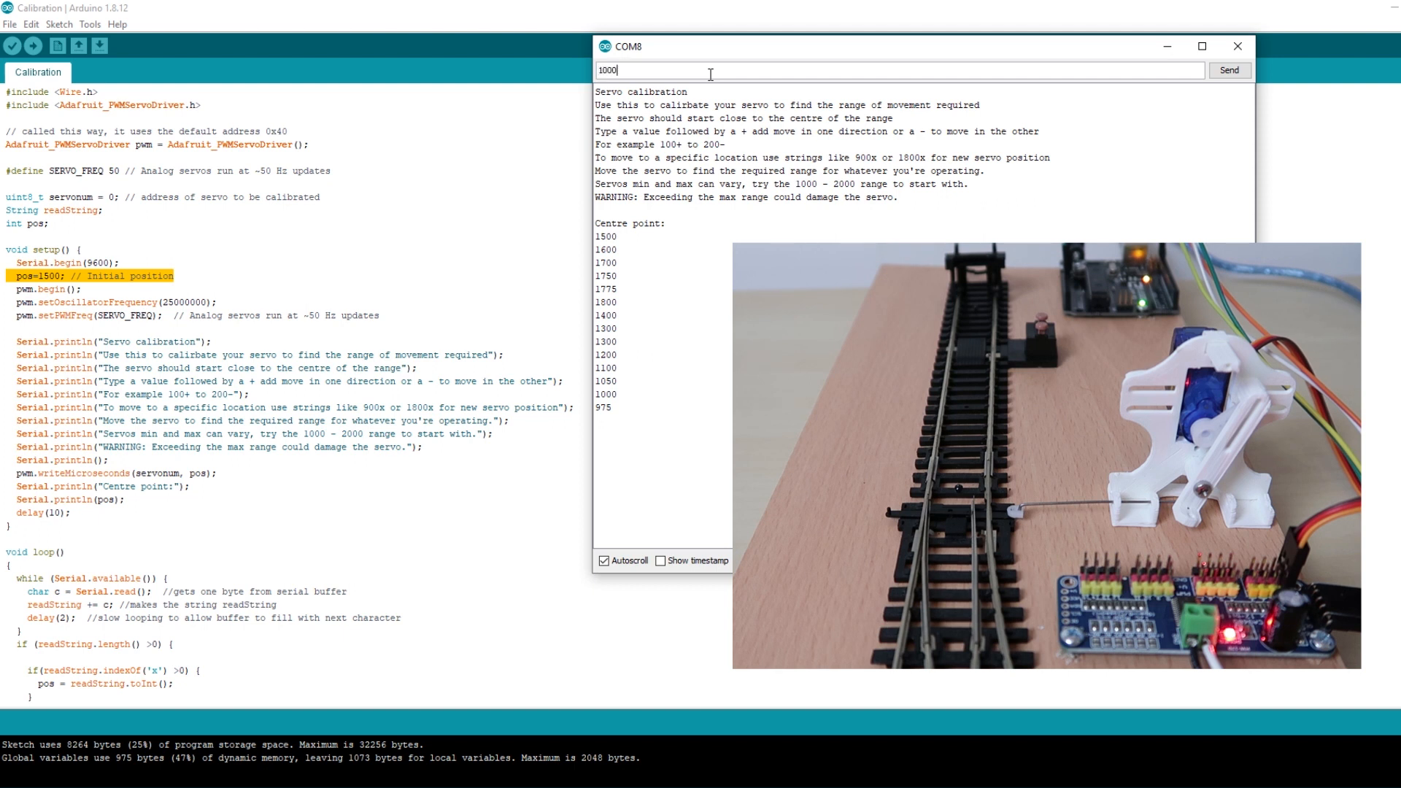
pyautogui.click(1227, 70)
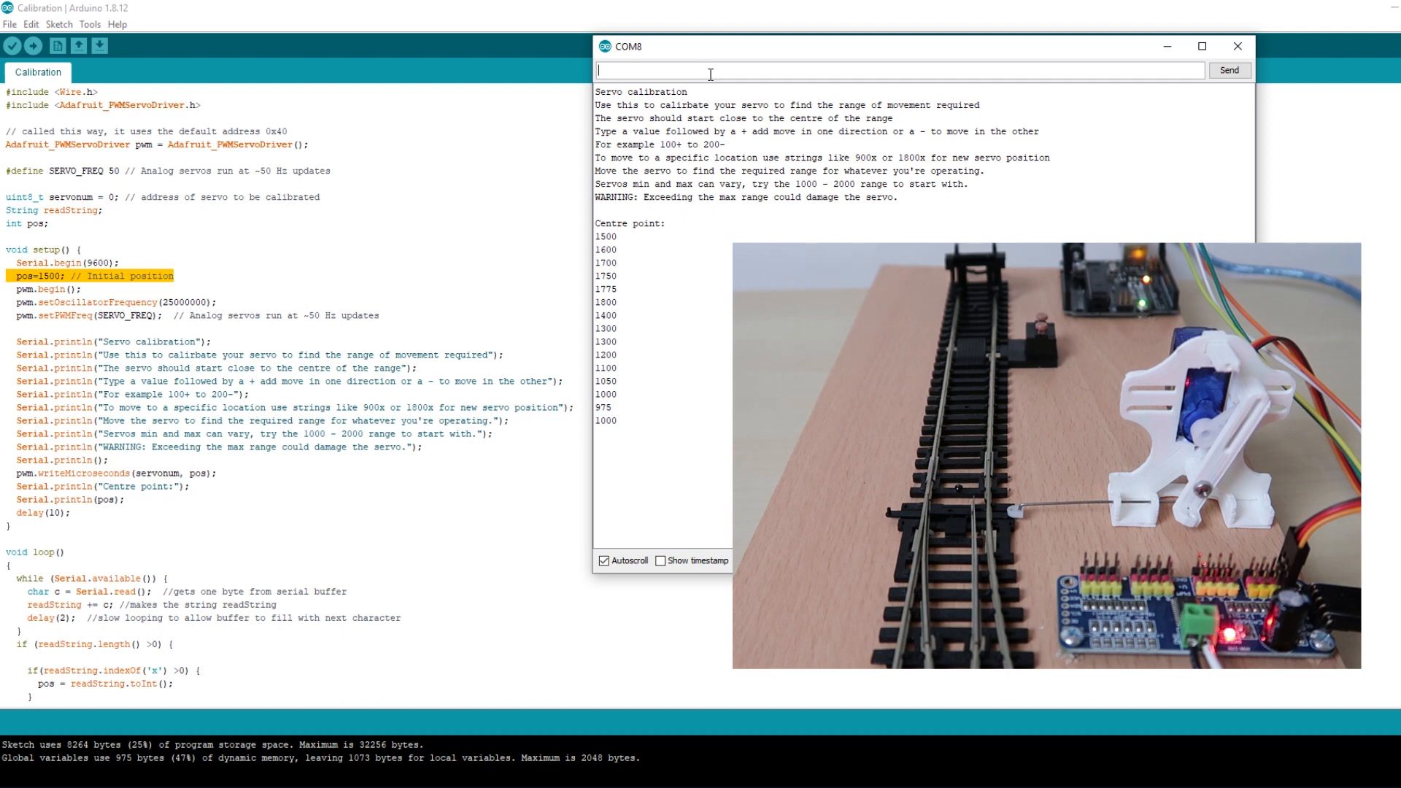
# - Fine-tune by +25 and -10, then send positions 1800x and 1015x
pyautogui.write('10')
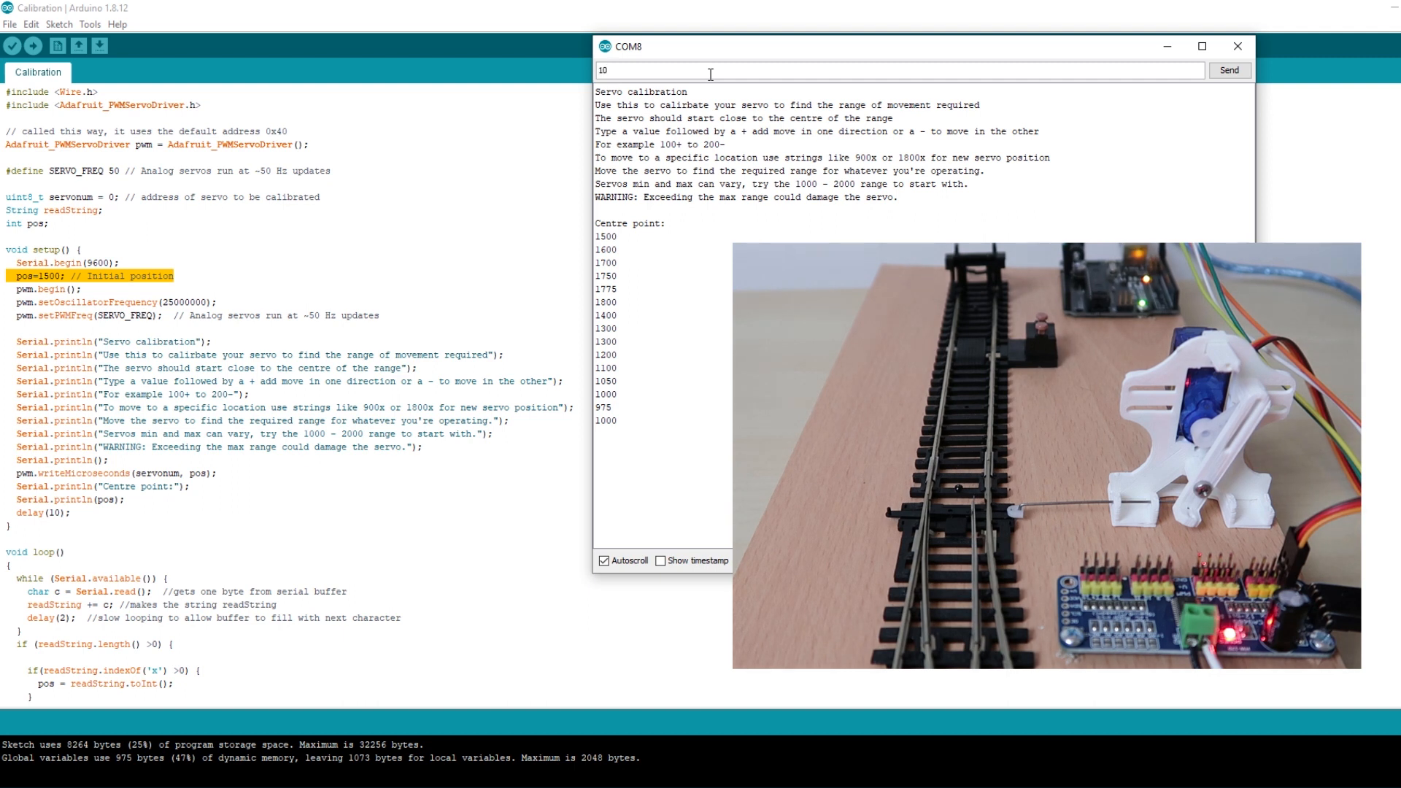
pyautogui.click(1227, 70)
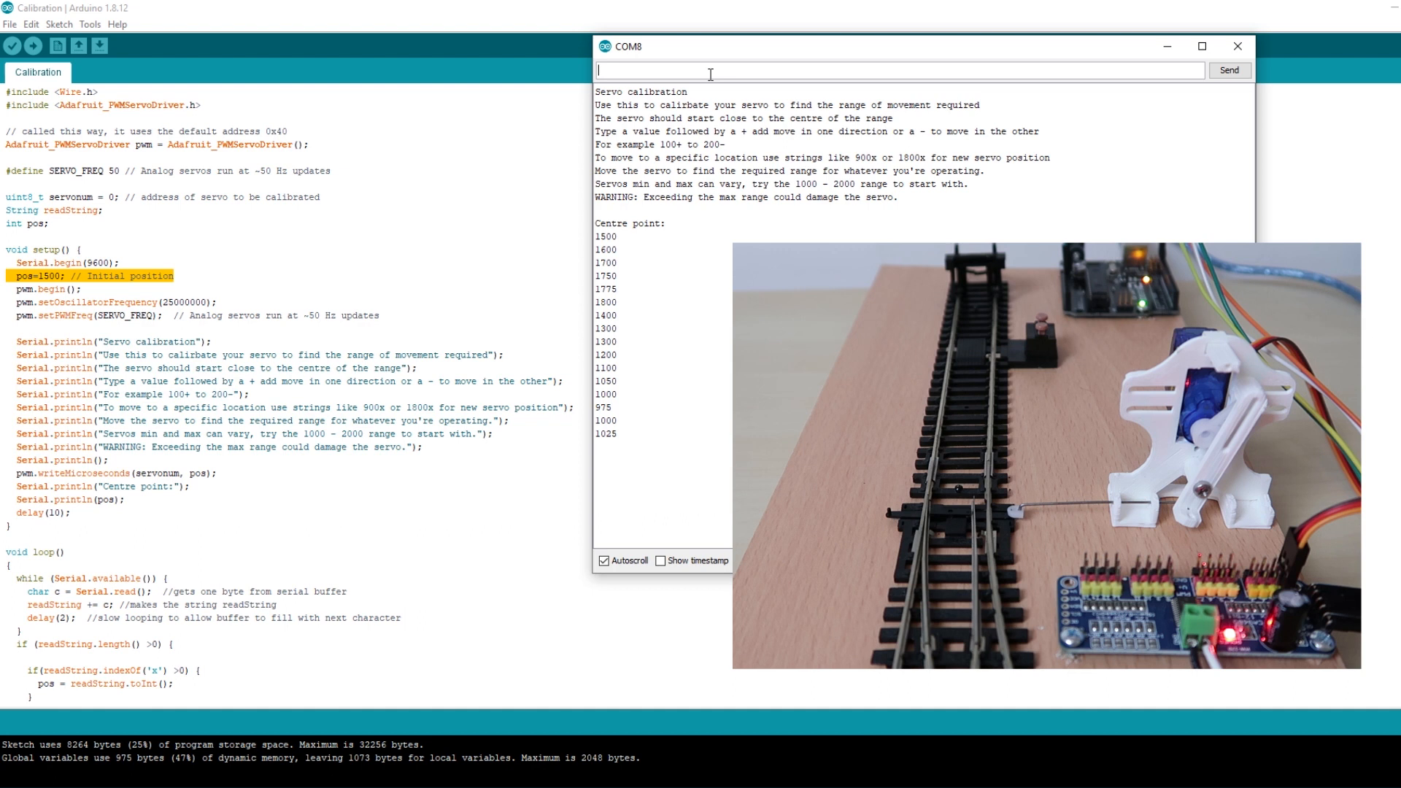
pyautogui.write('10-')
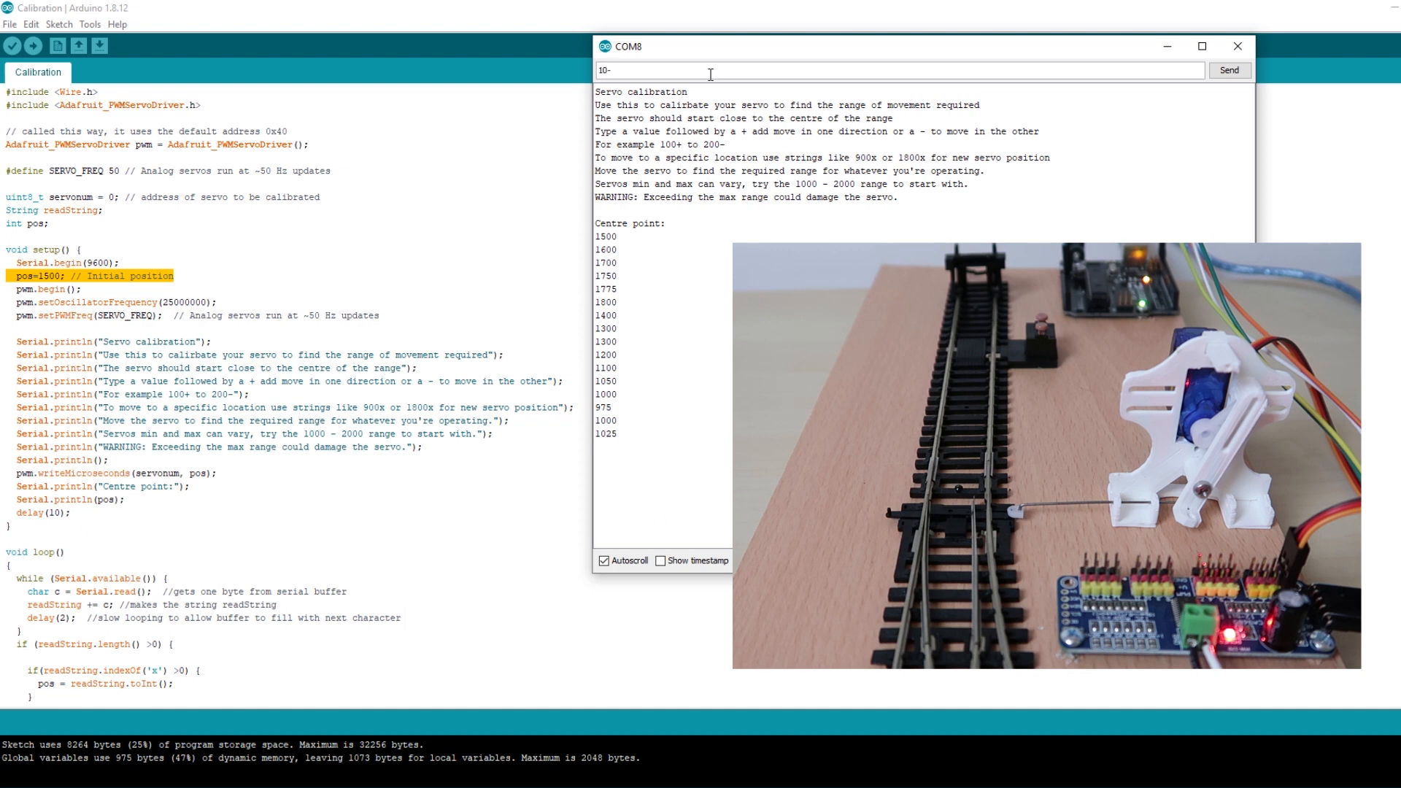
pyautogui.click(1229, 70)
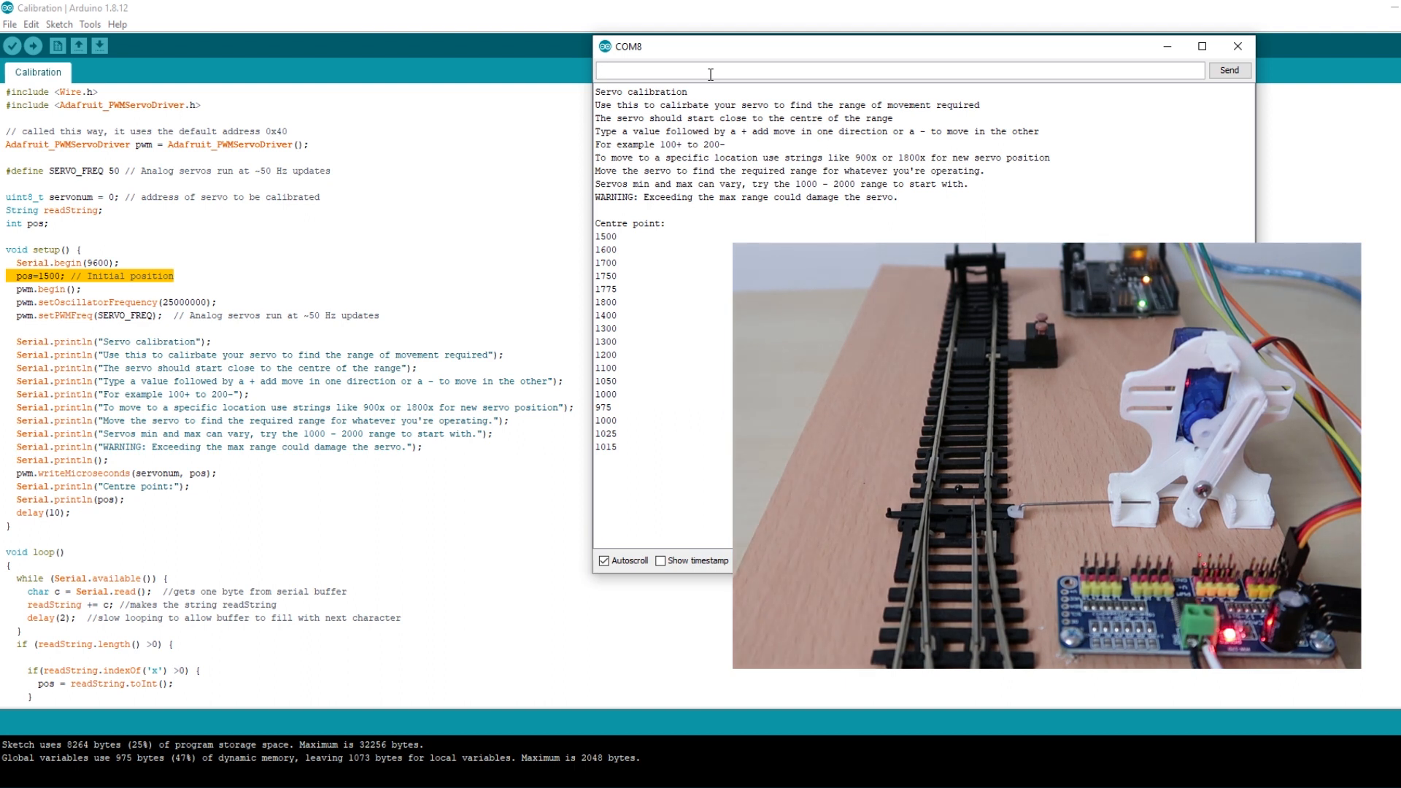
pyautogui.write('1800x')
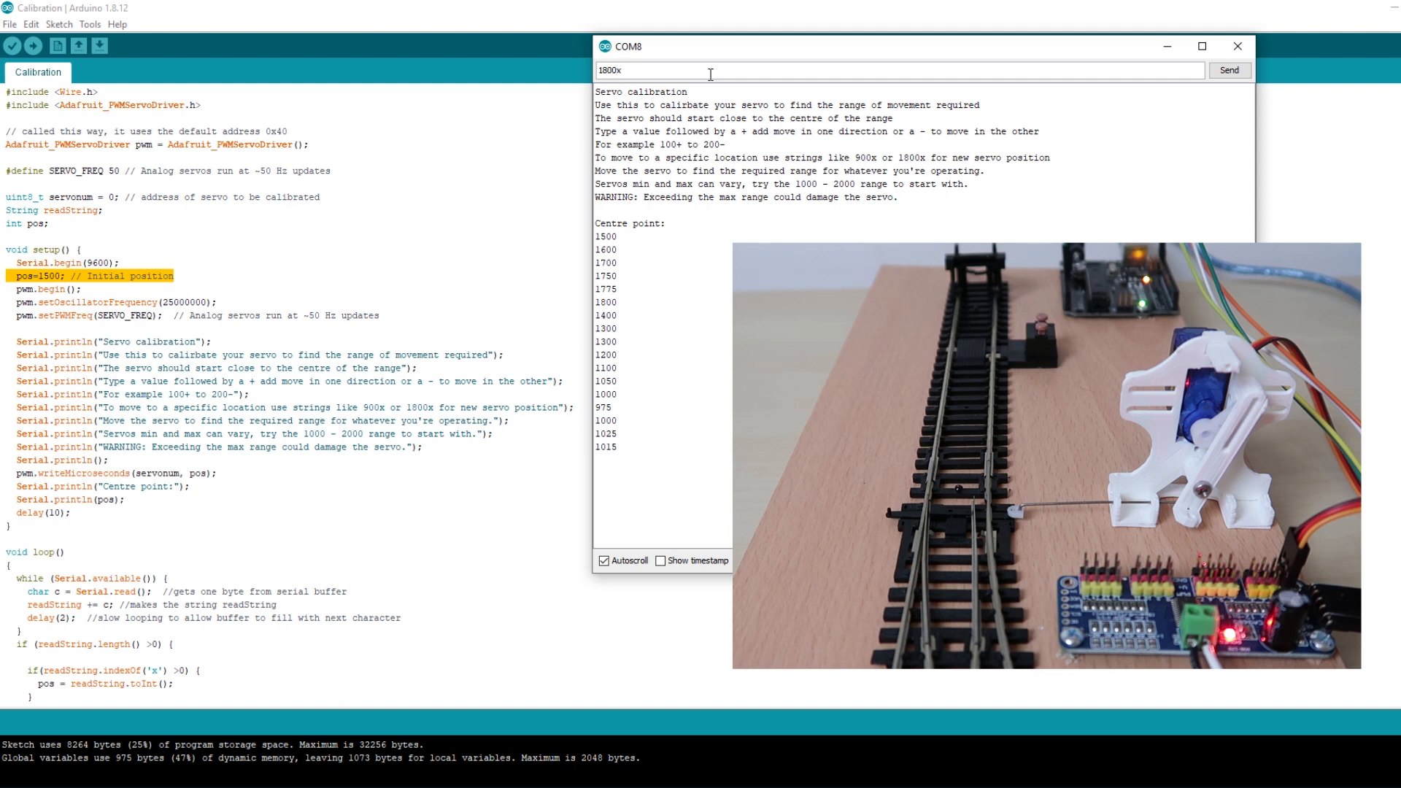
pyautogui.click(1228, 70)
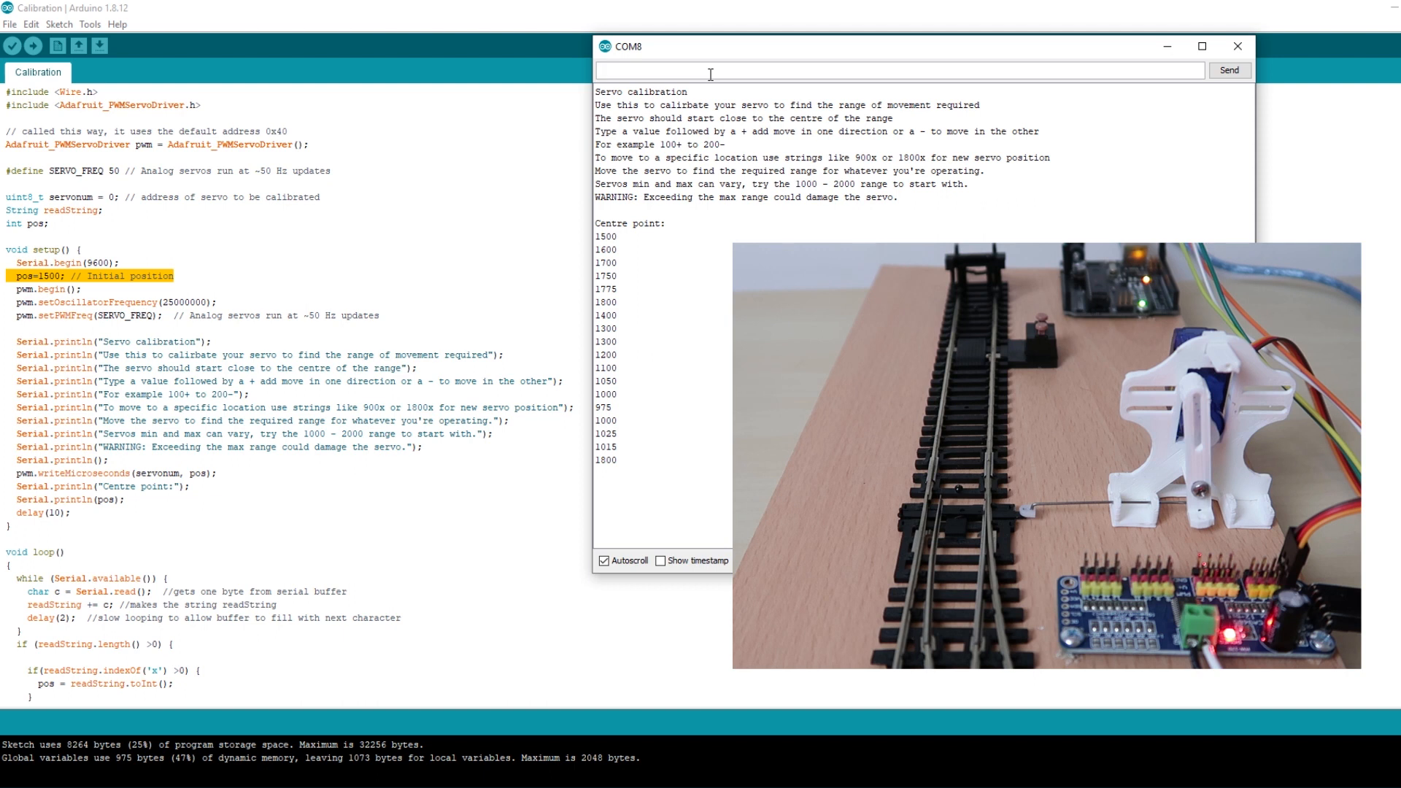
pyautogui.write('1015x')
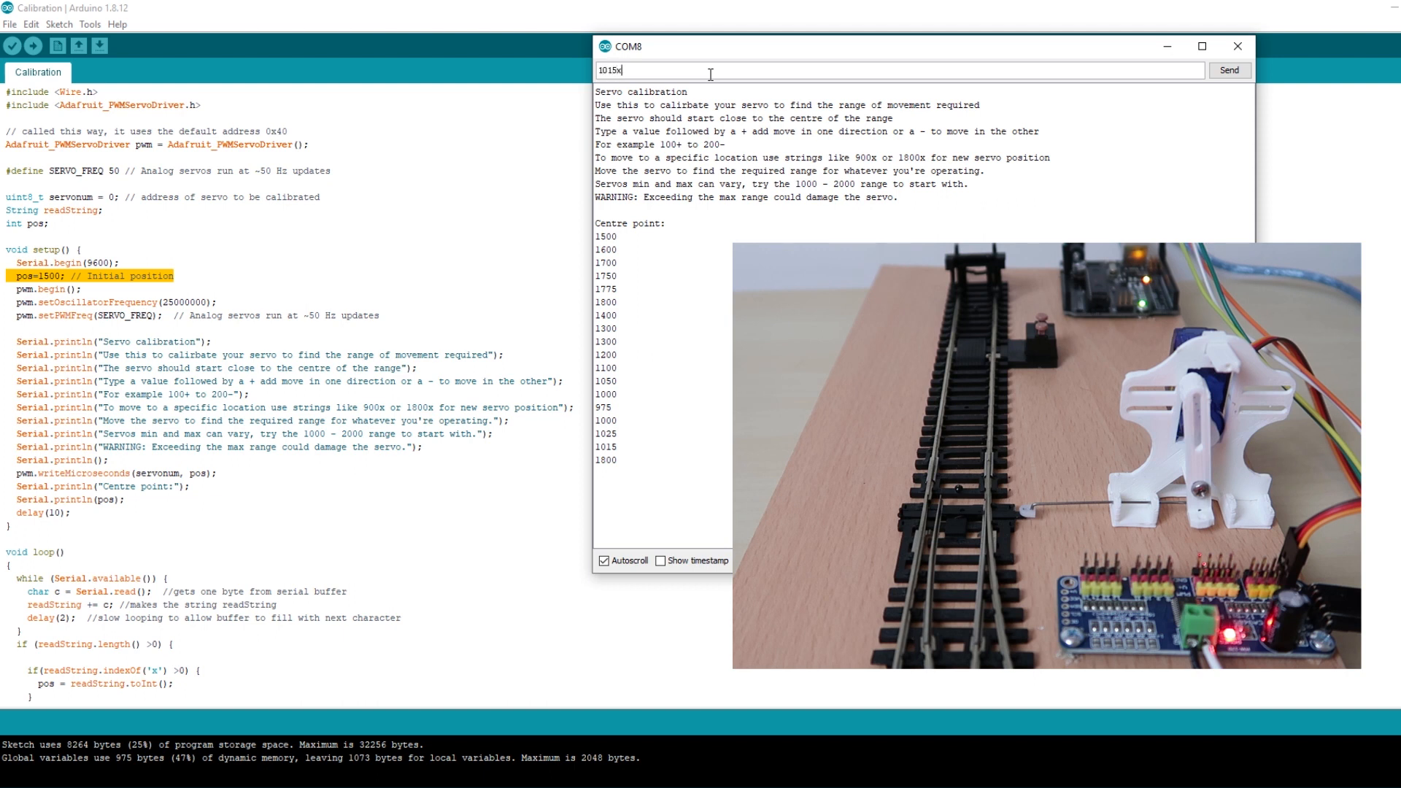
pyautogui.click(1229, 71)
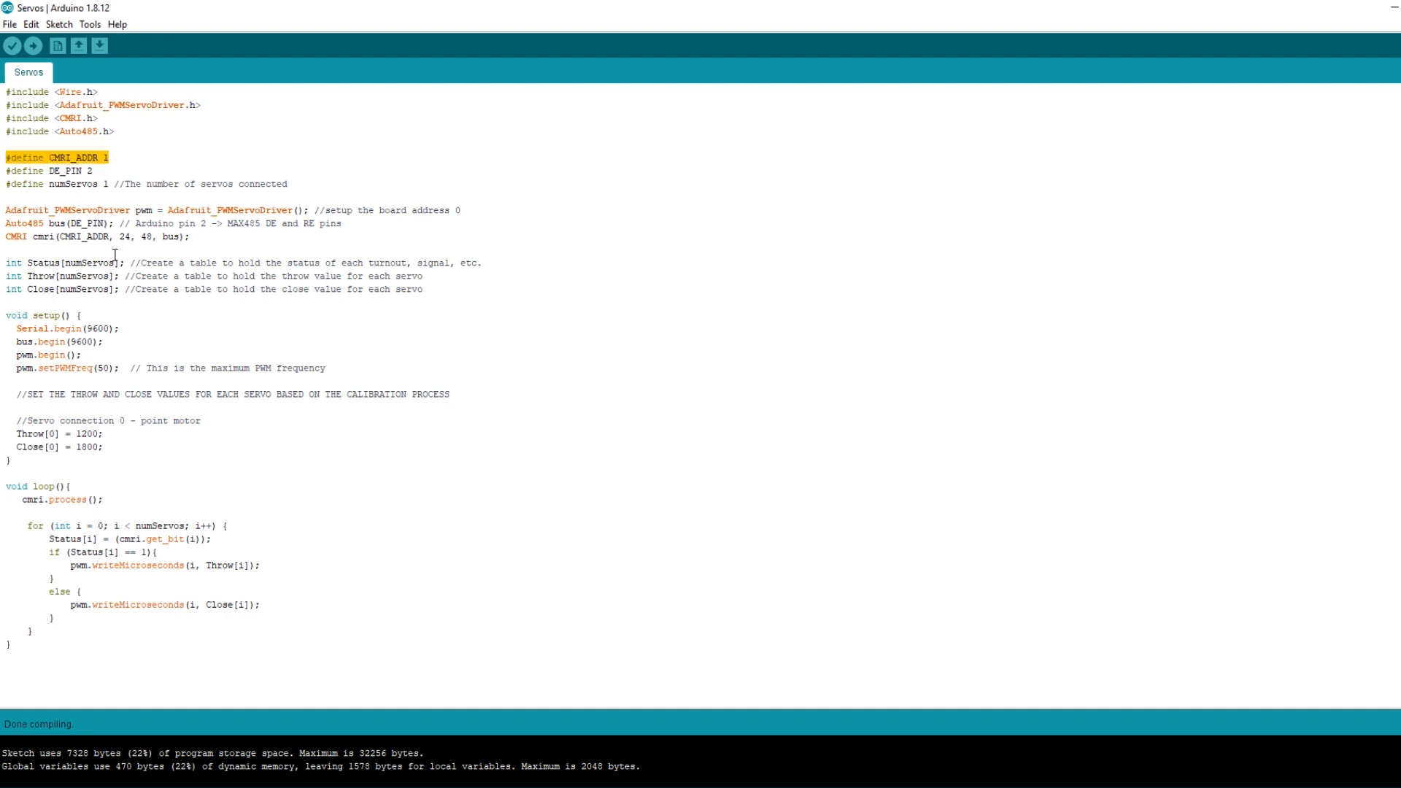
# - Replace the Throw[0] value 1200 with 1015 from the calibration readings
pyautogui.click(110, 183)
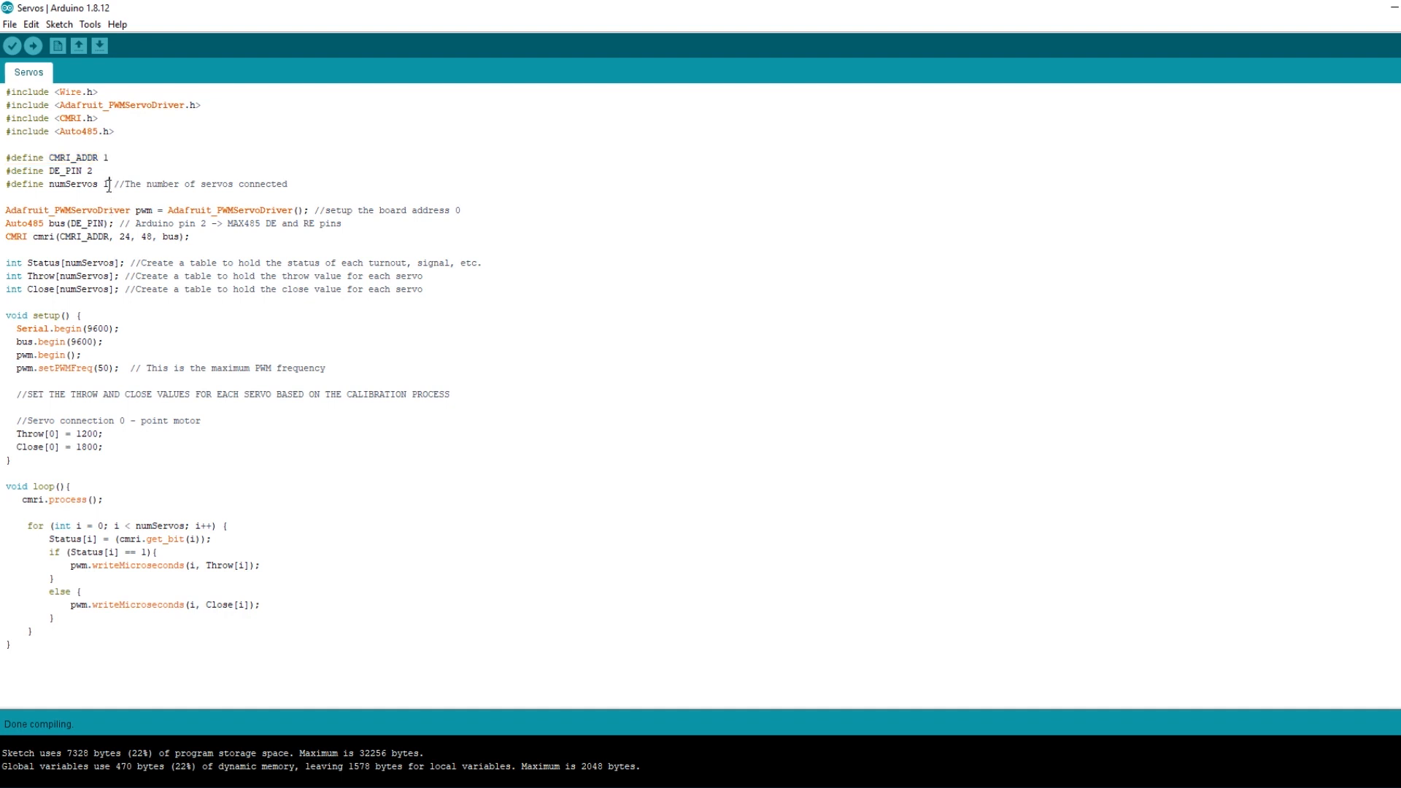
pyautogui.doubleClick(104, 184)
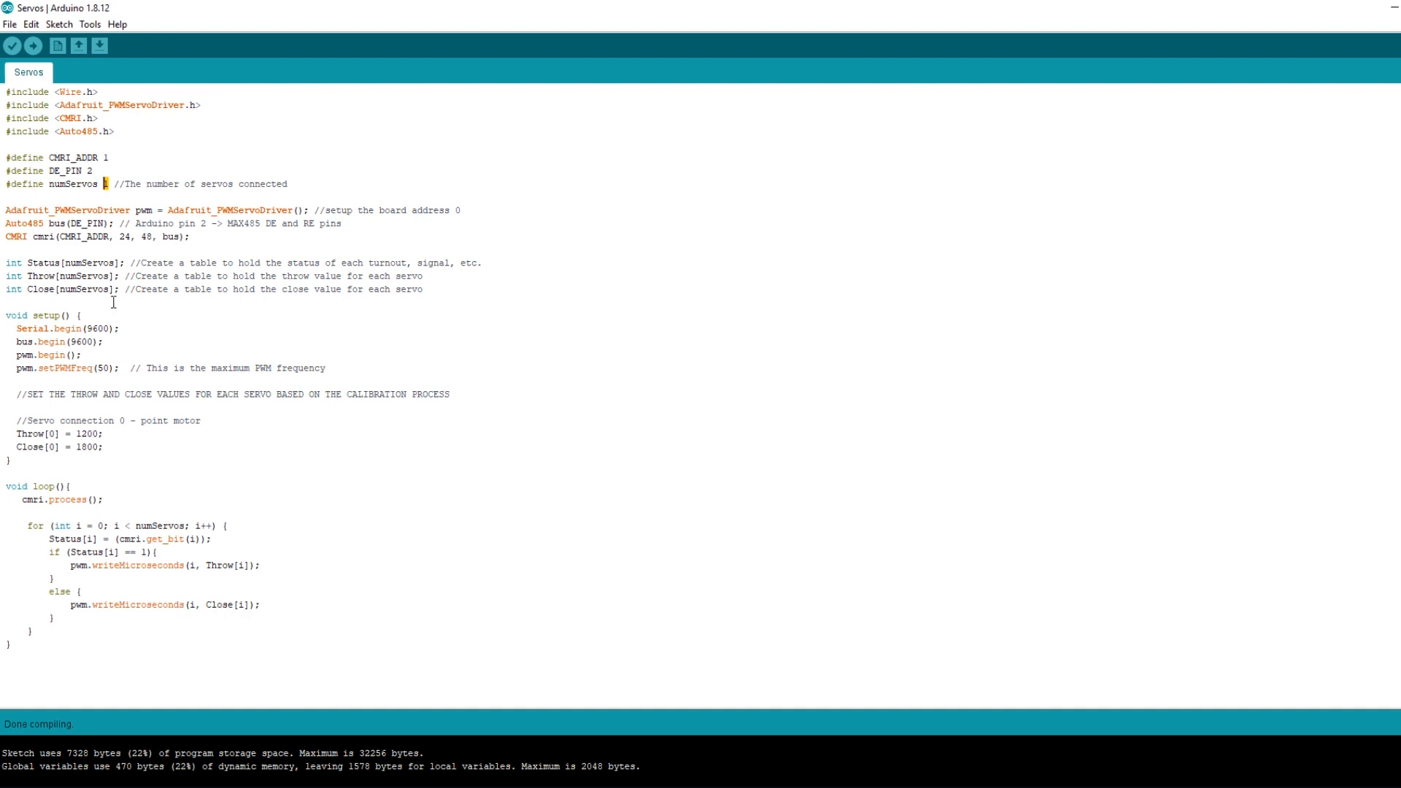
pyautogui.moveTo(123, 419)
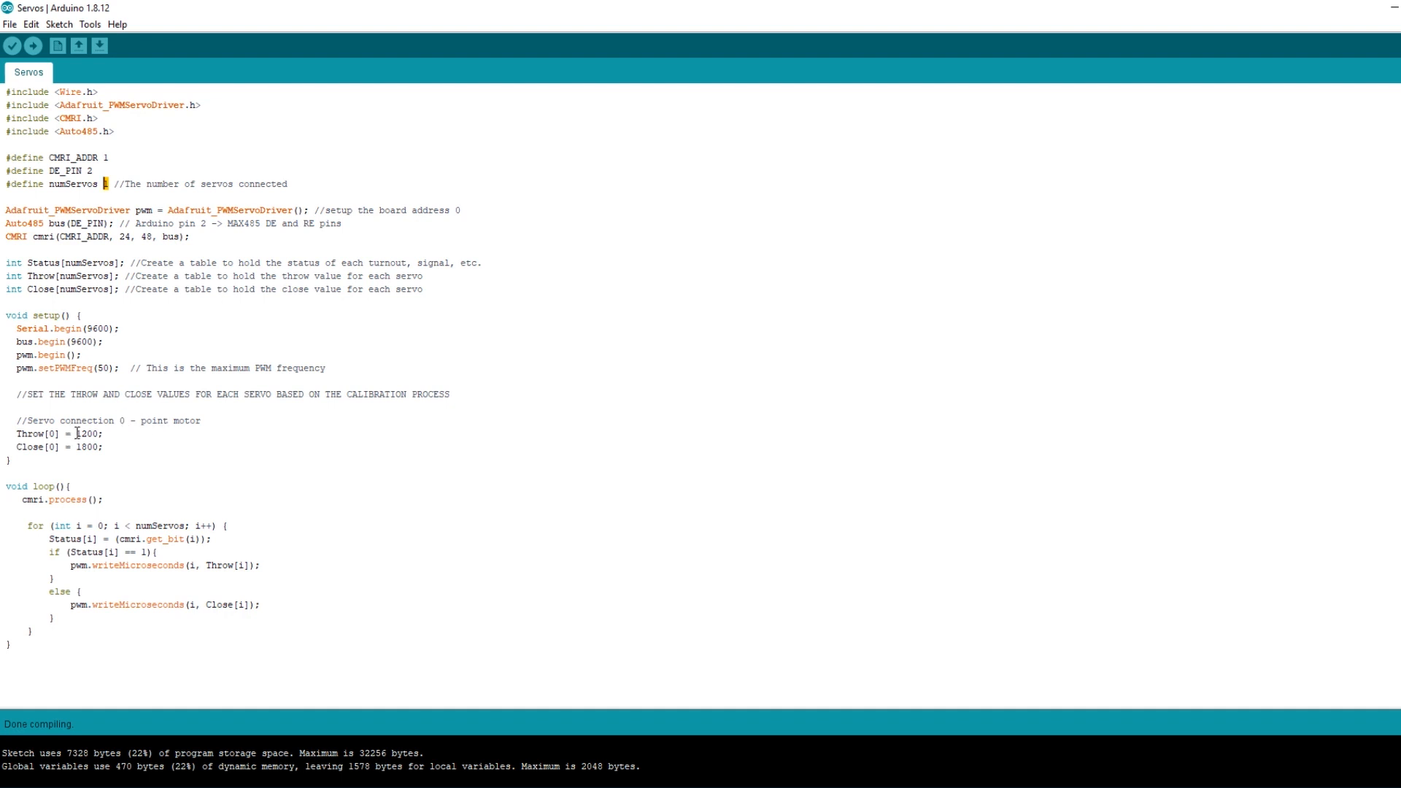
pyautogui.doubleClick(88, 434)
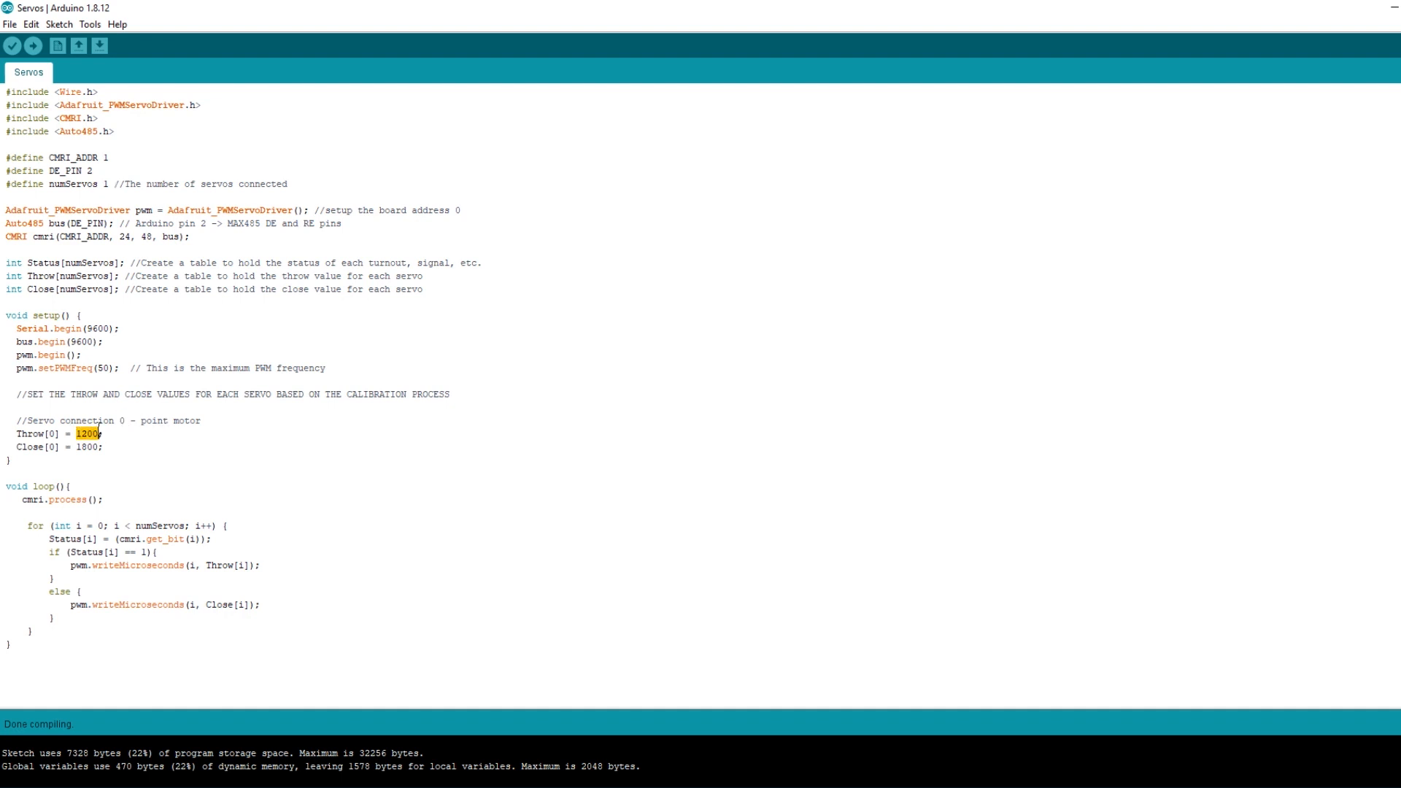
pyautogui.moveTo(626, 776)
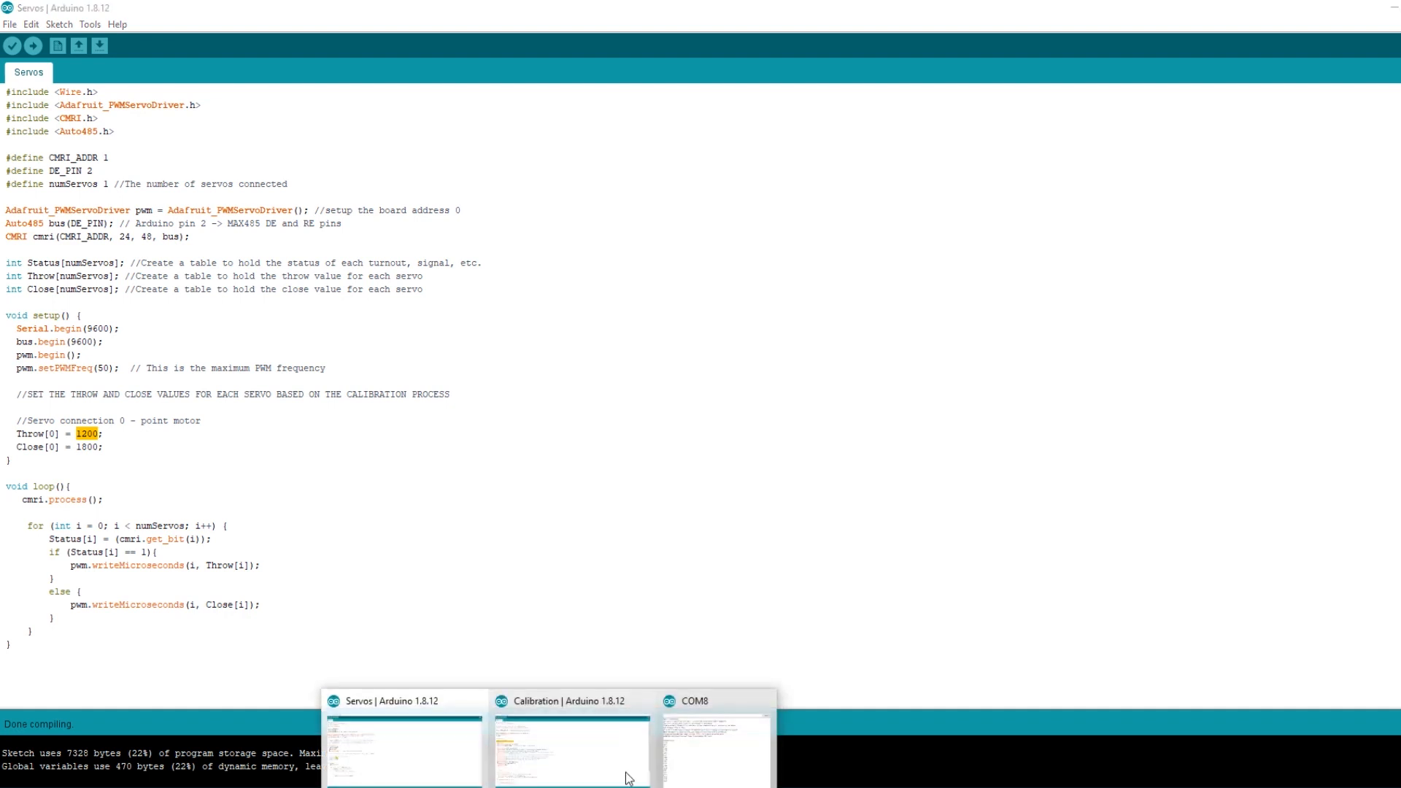
pyautogui.click(716, 746)
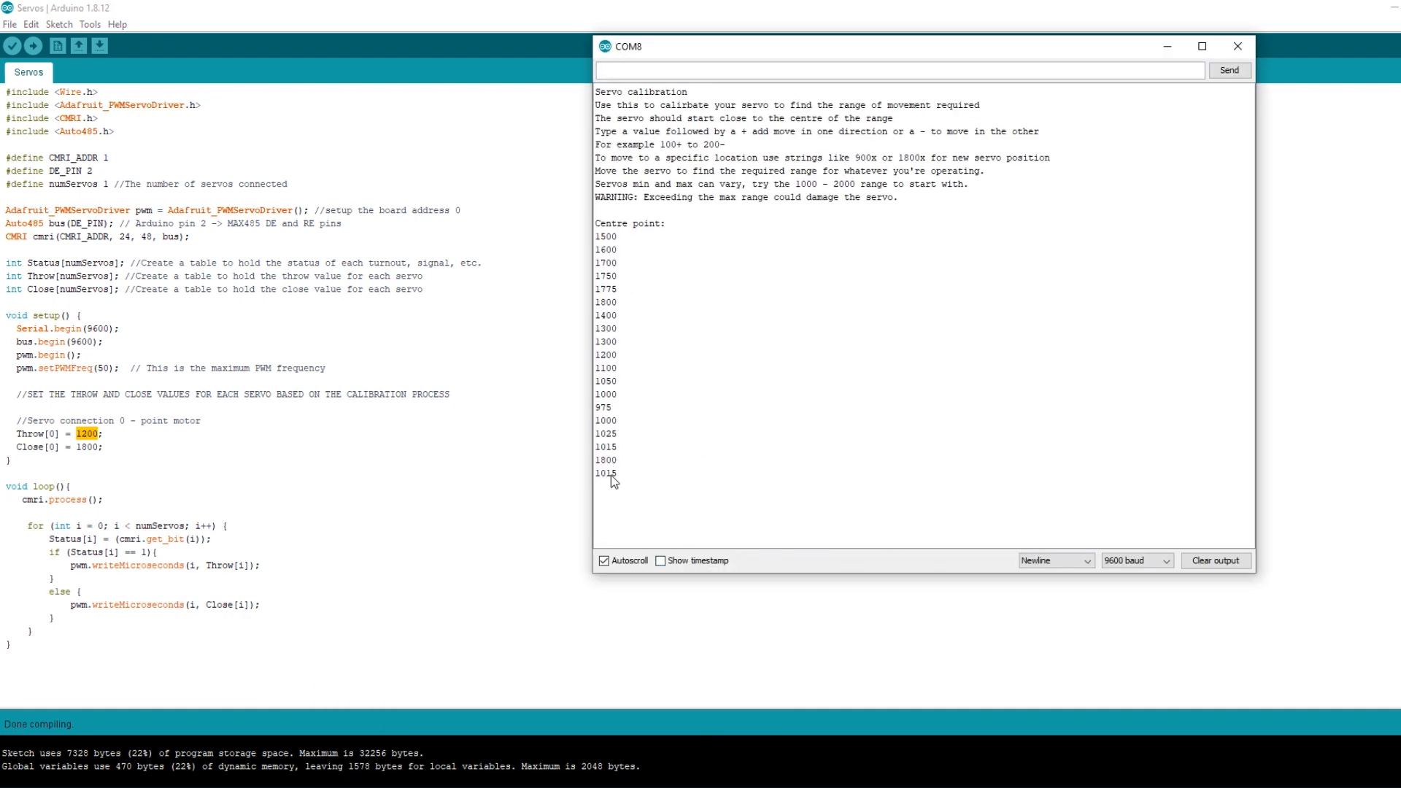
pyautogui.moveTo(618, 480)
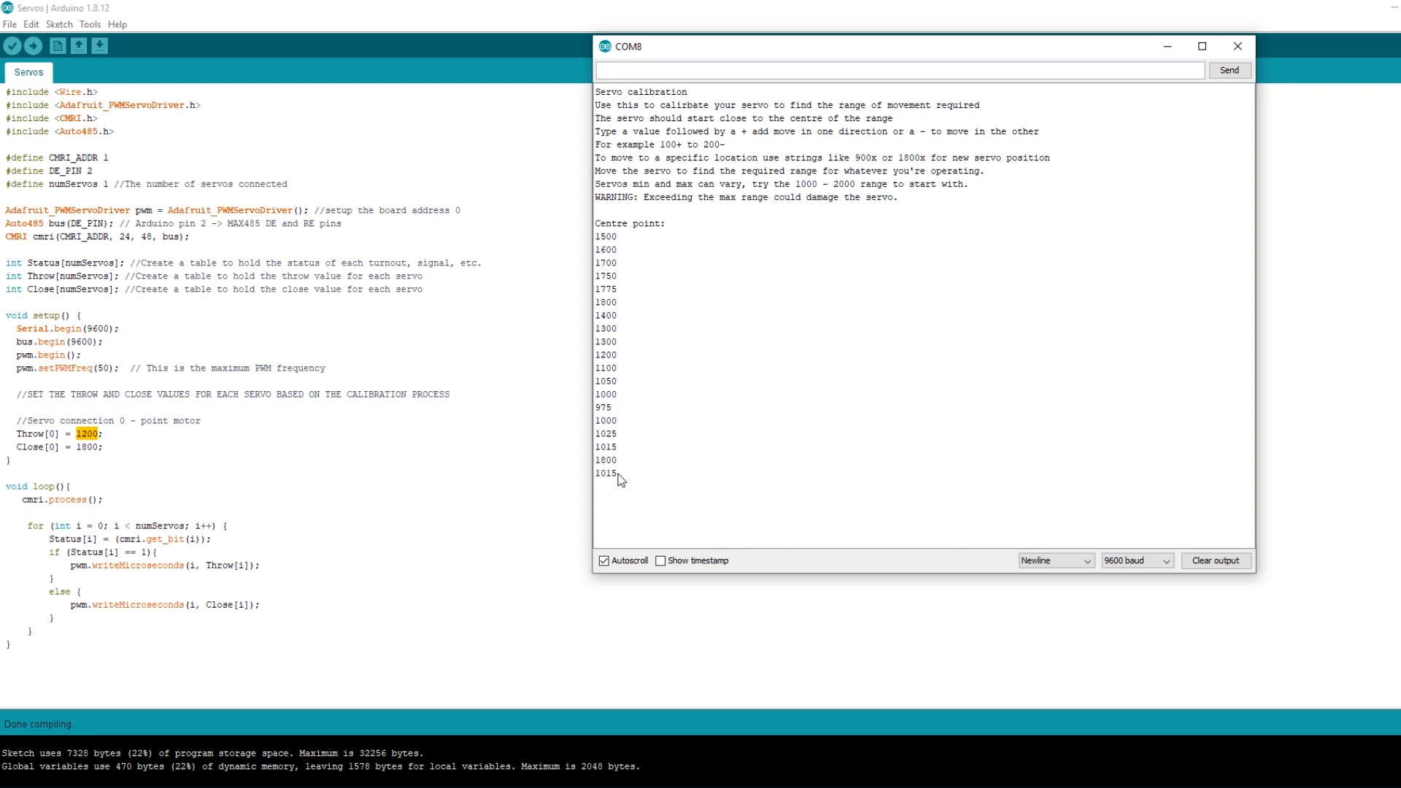
pyautogui.click(1237, 45)
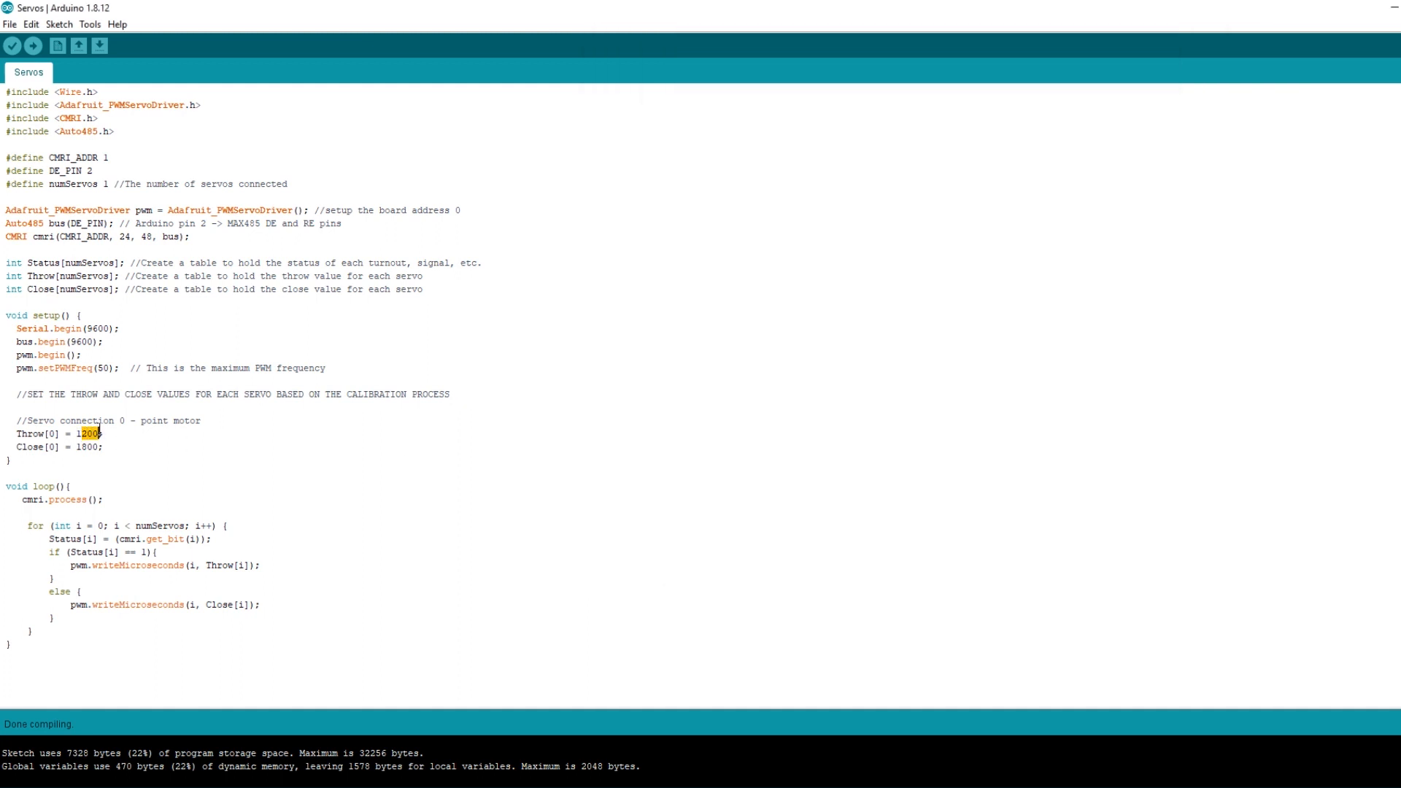
pyautogui.write('1015')
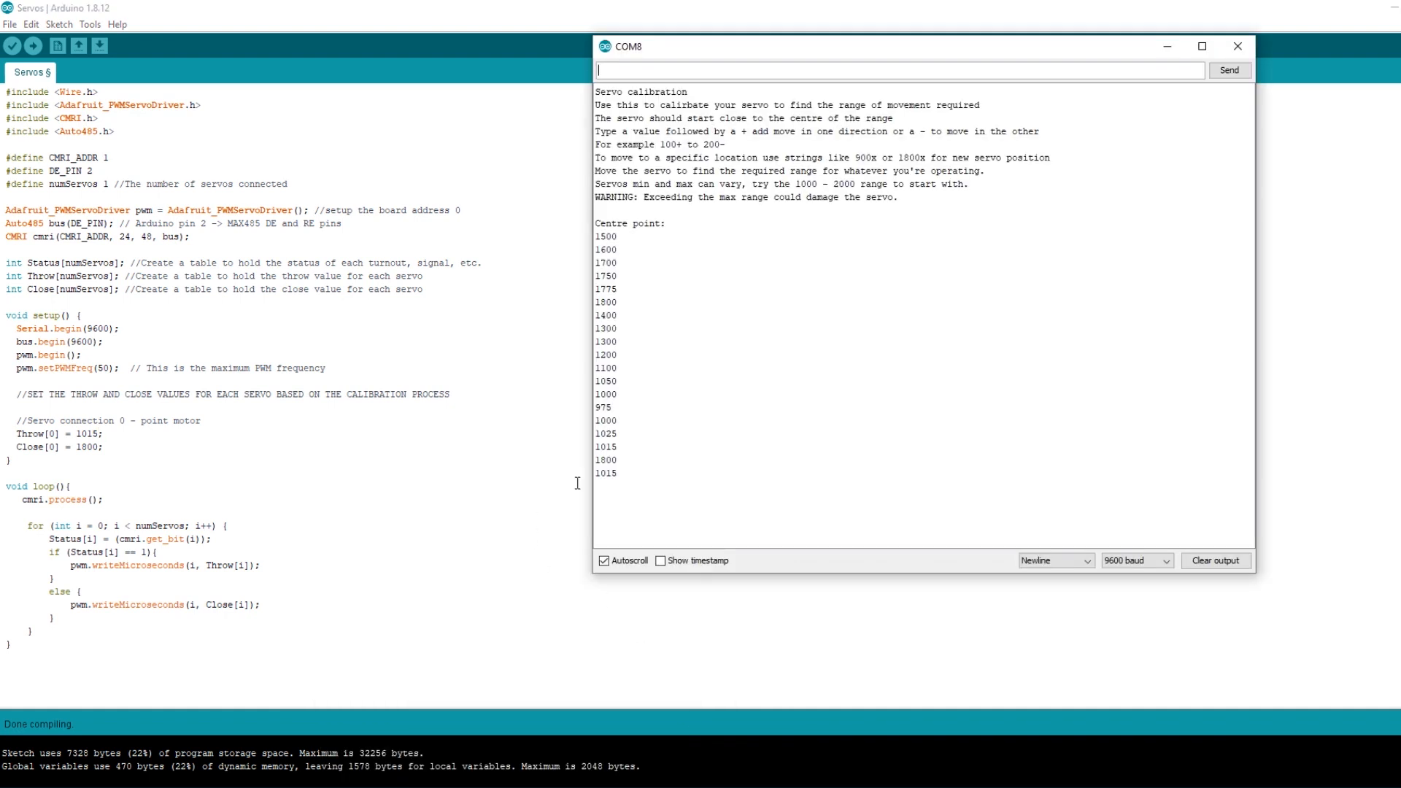
# - Confirm Close[0] matches the 1800 reading and upload the Servos sketch
pyautogui.doubleClick(605, 459)
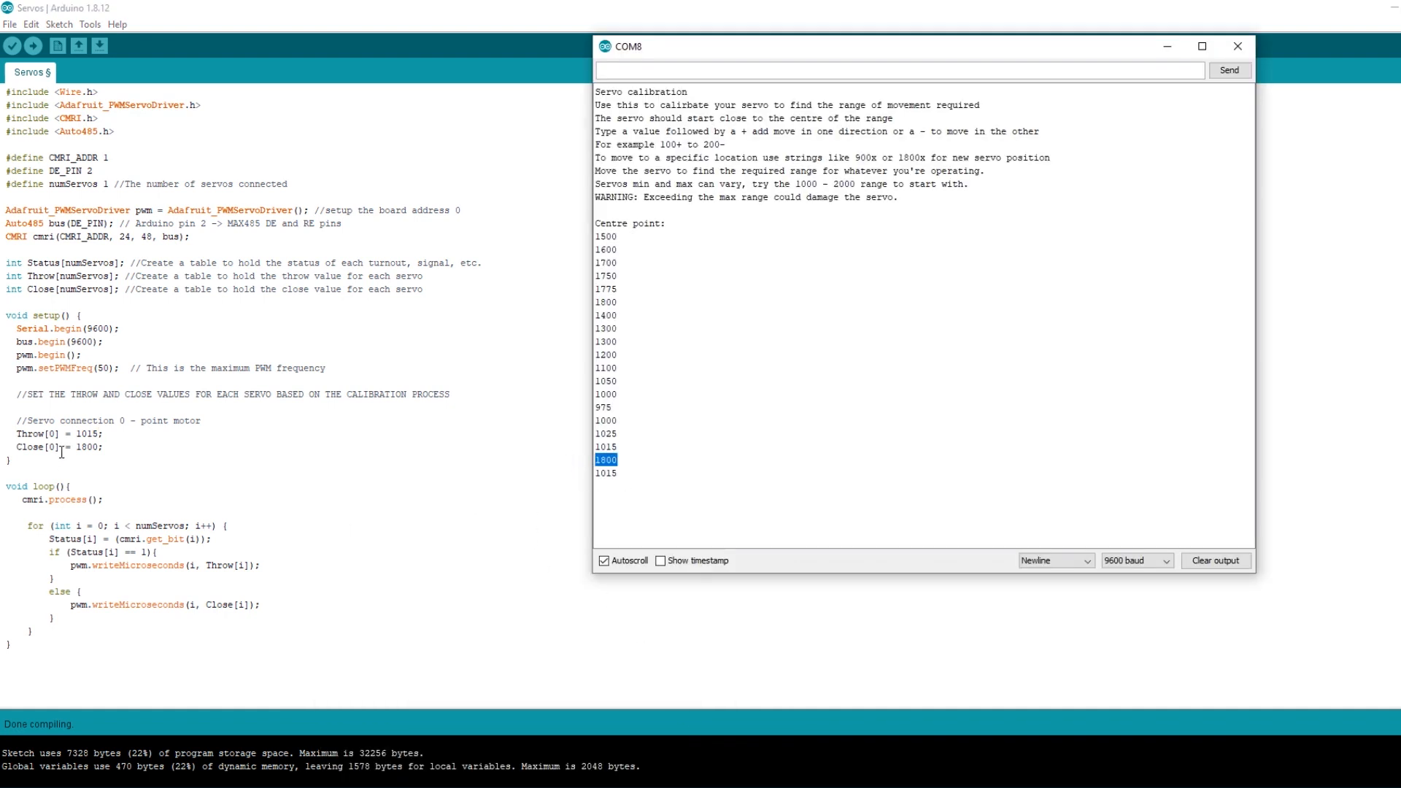
pyautogui.click(1238, 46)
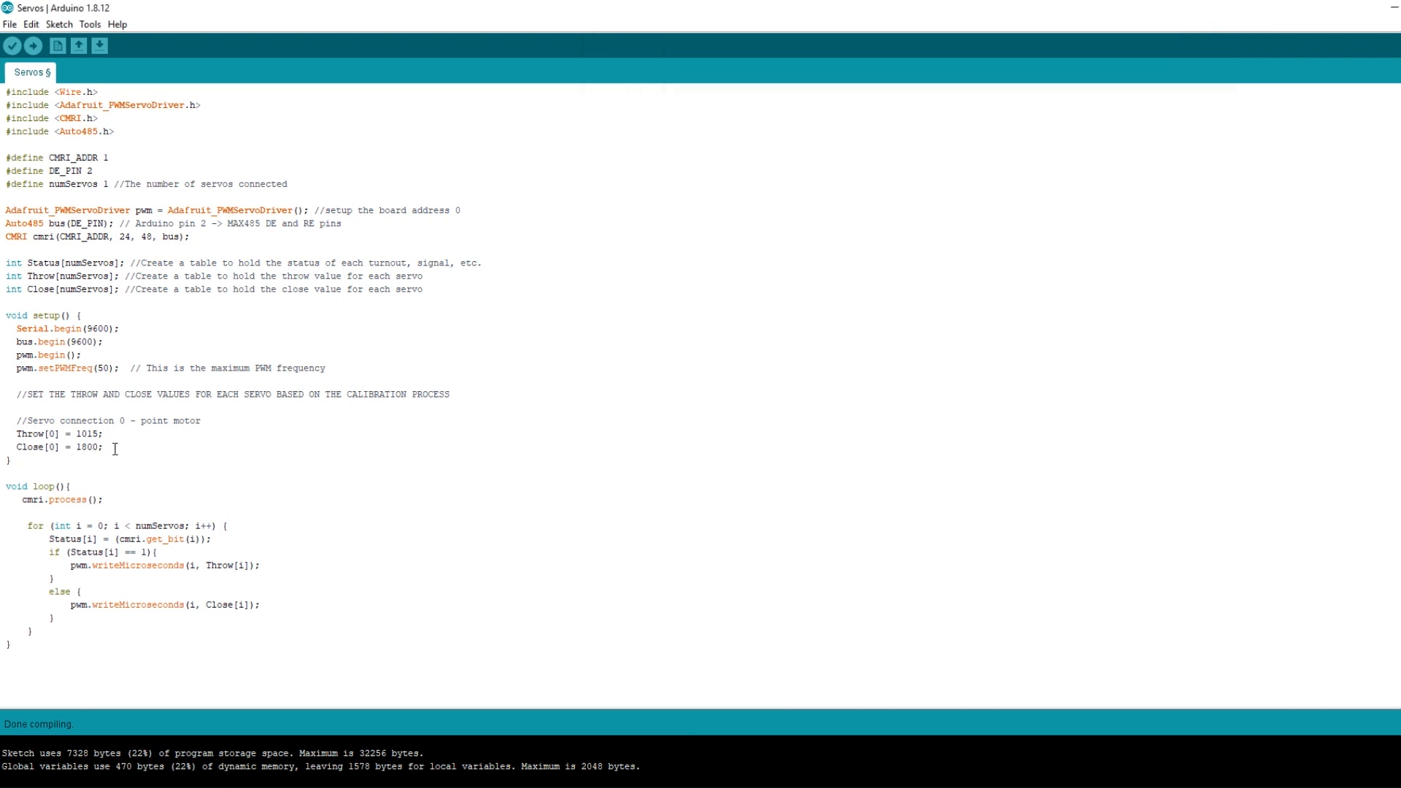
pyautogui.moveTo(33, 45)
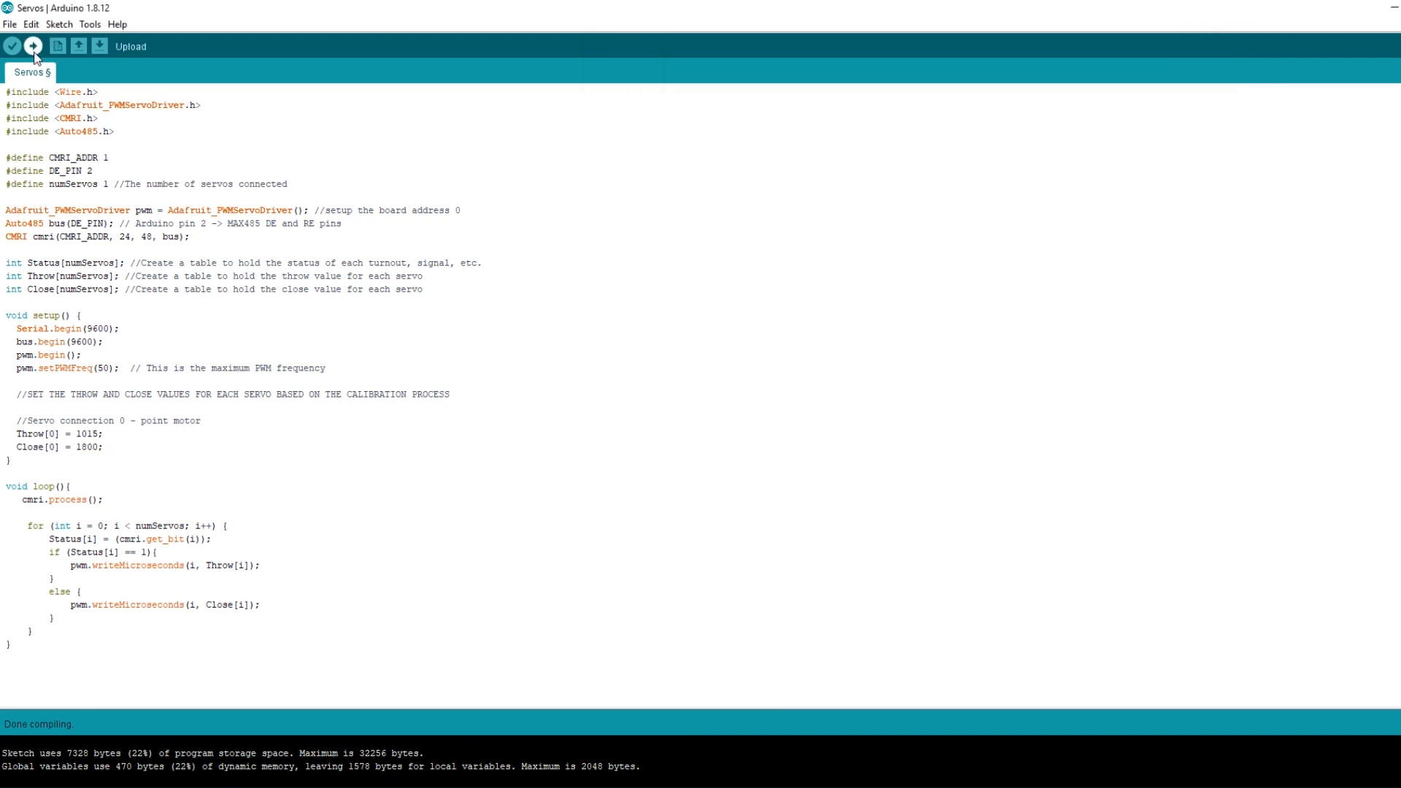
pyautogui.click(32, 45)
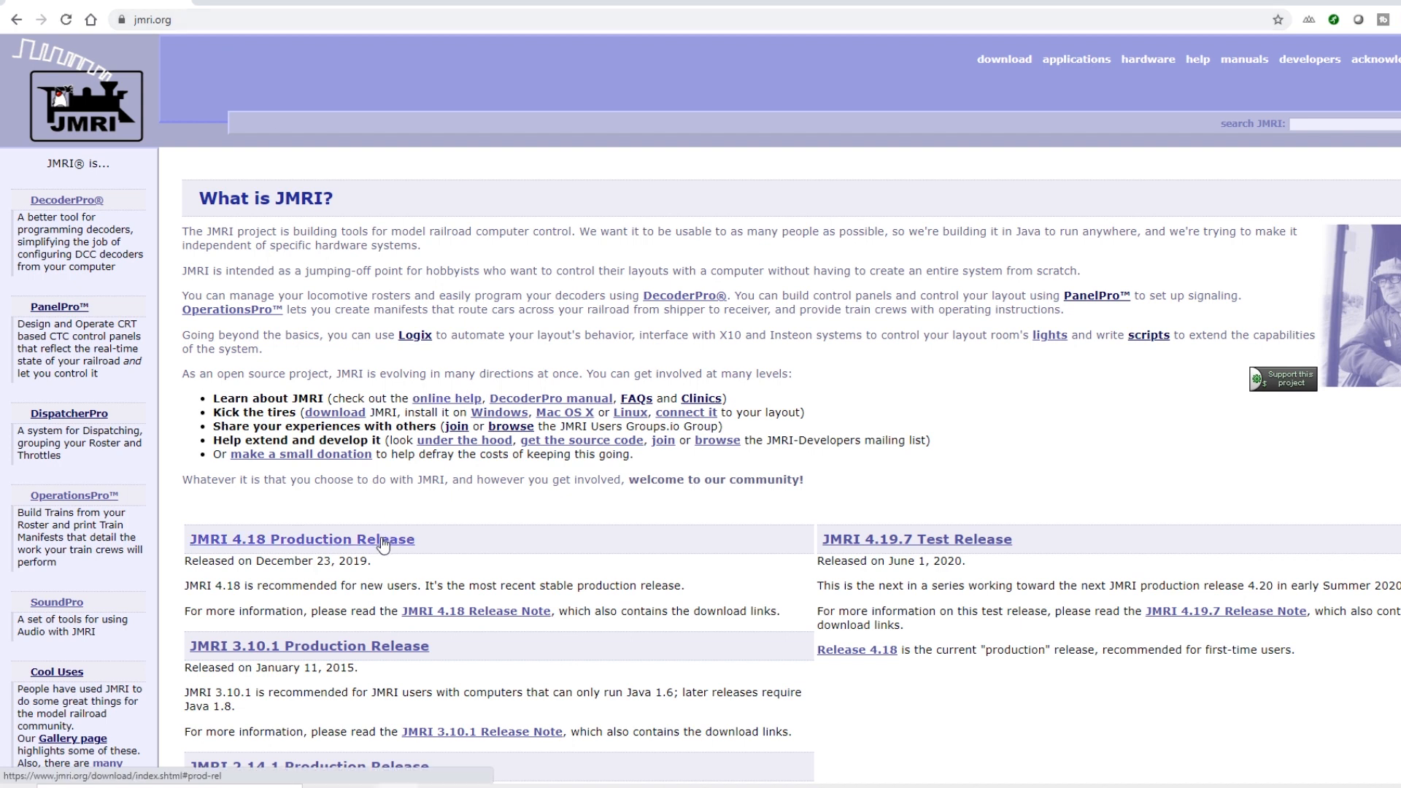
# - Download the Windows .exe installer from the JMRI 4.18 production release page
pyautogui.click(302, 538)
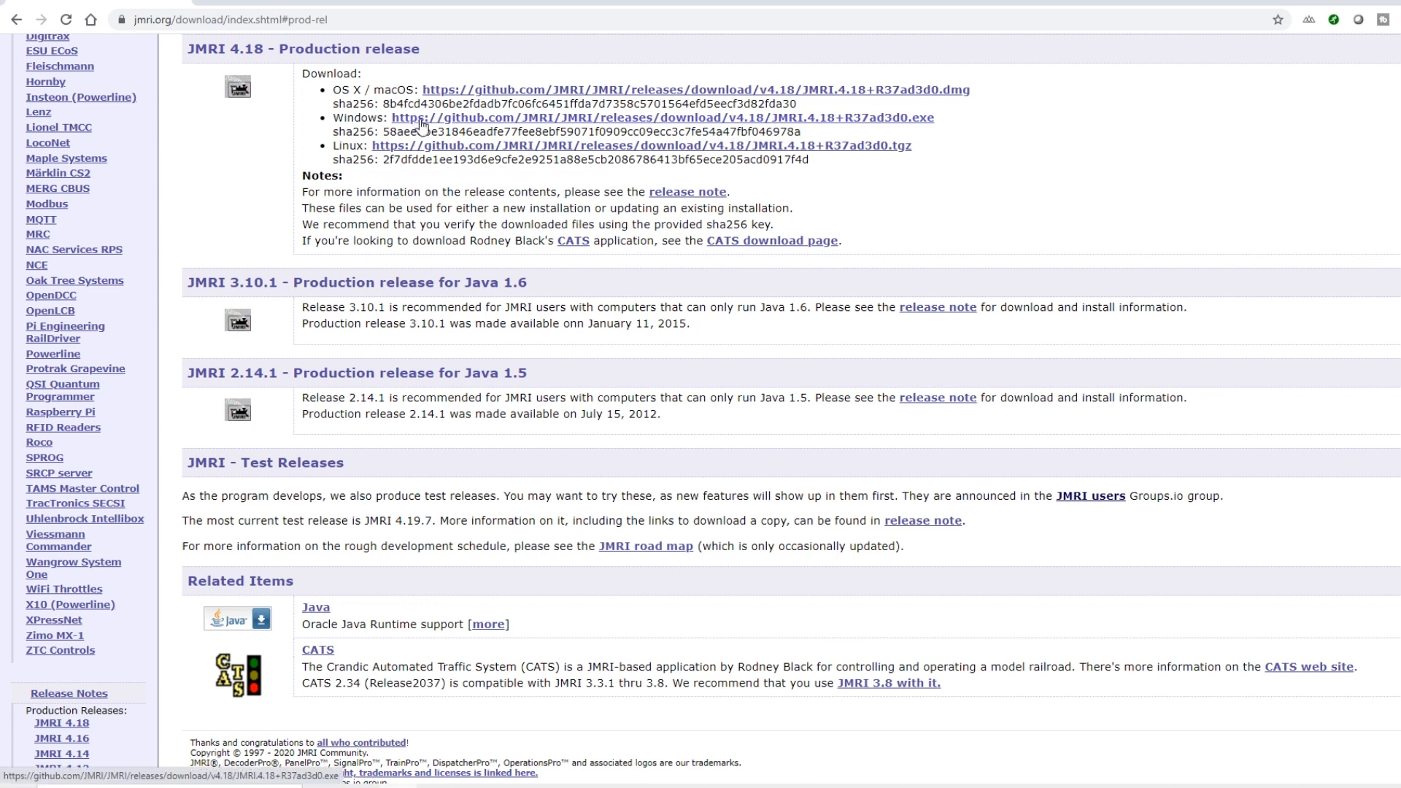
pyautogui.click(663, 117)
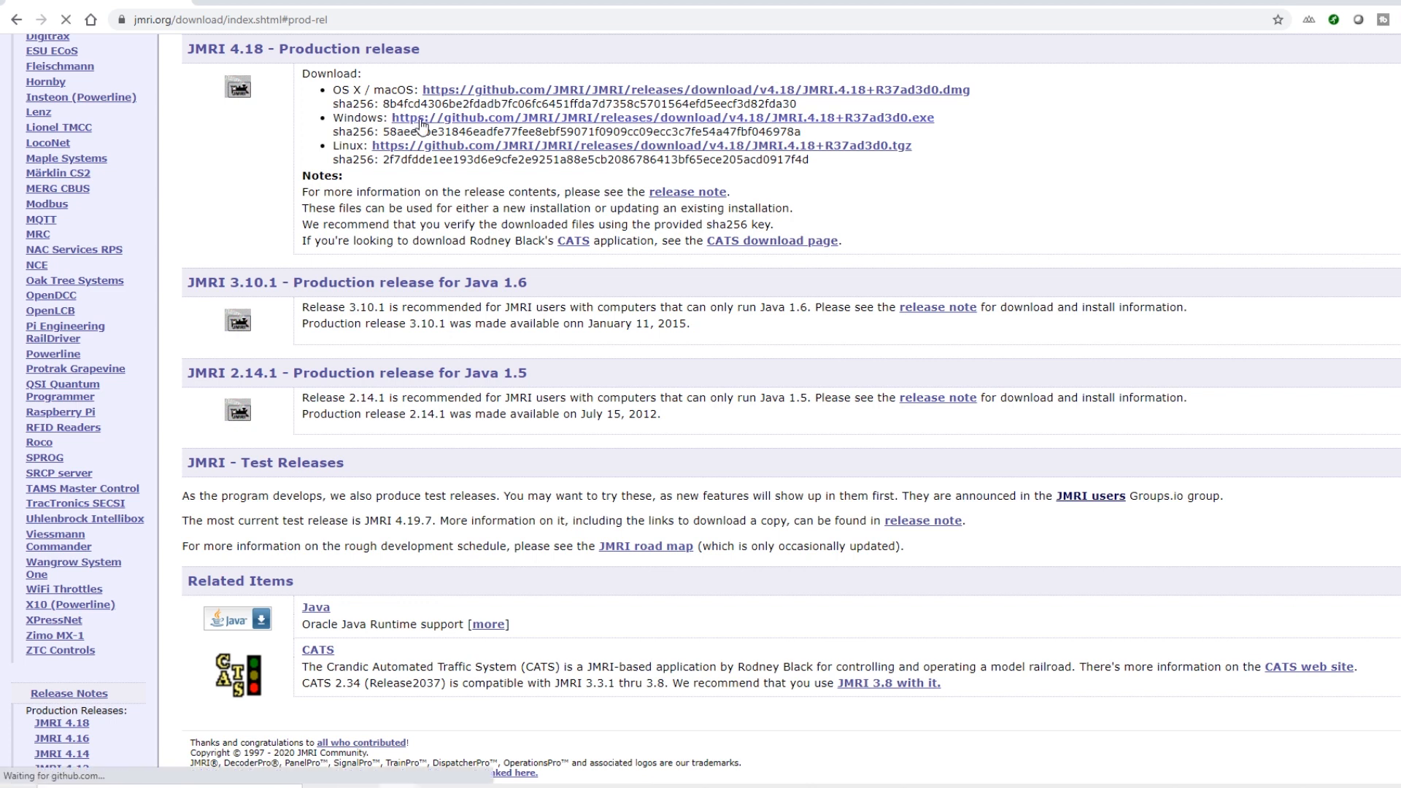
pyautogui.click(665, 116)
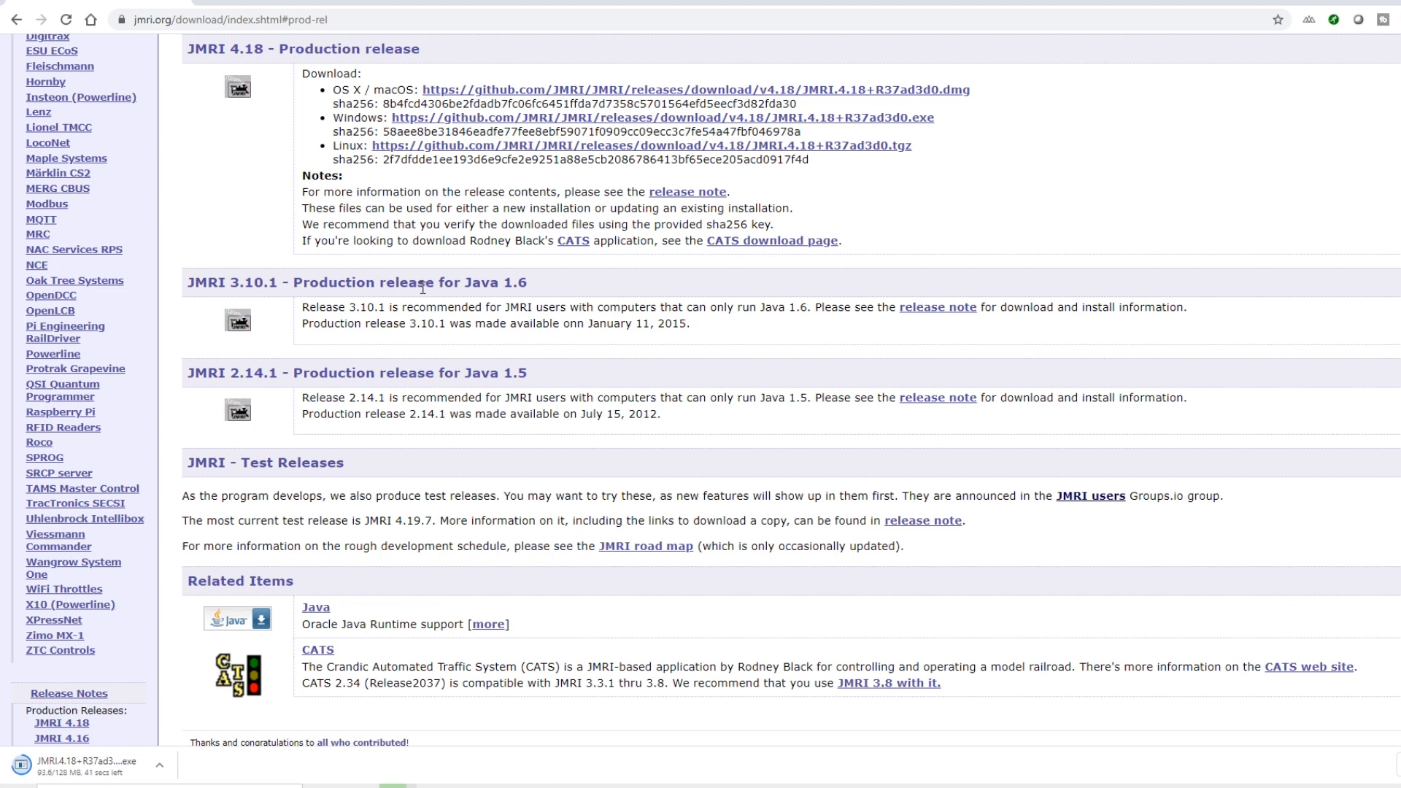
pyautogui.moveTo(434, 89)
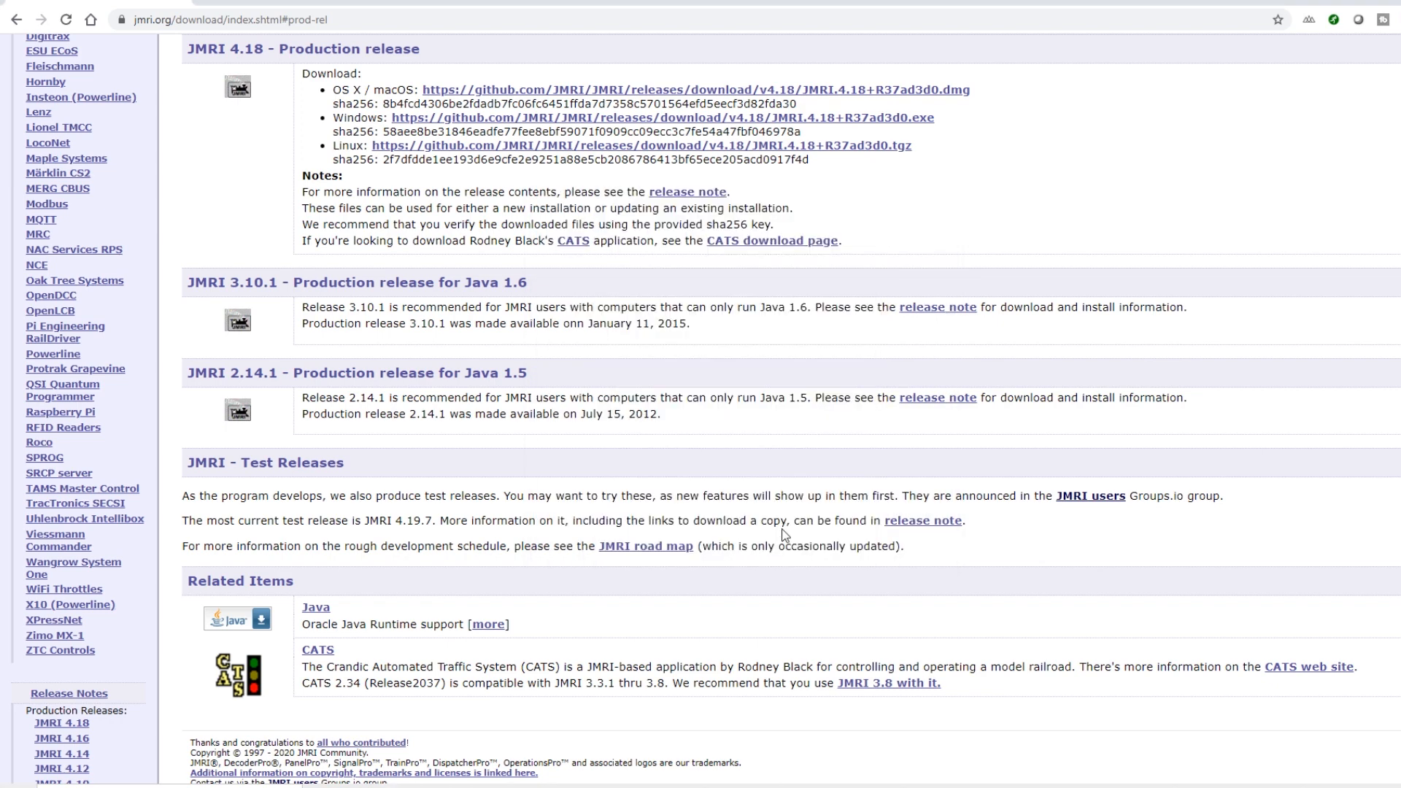
pyautogui.moveTo(705, 495)
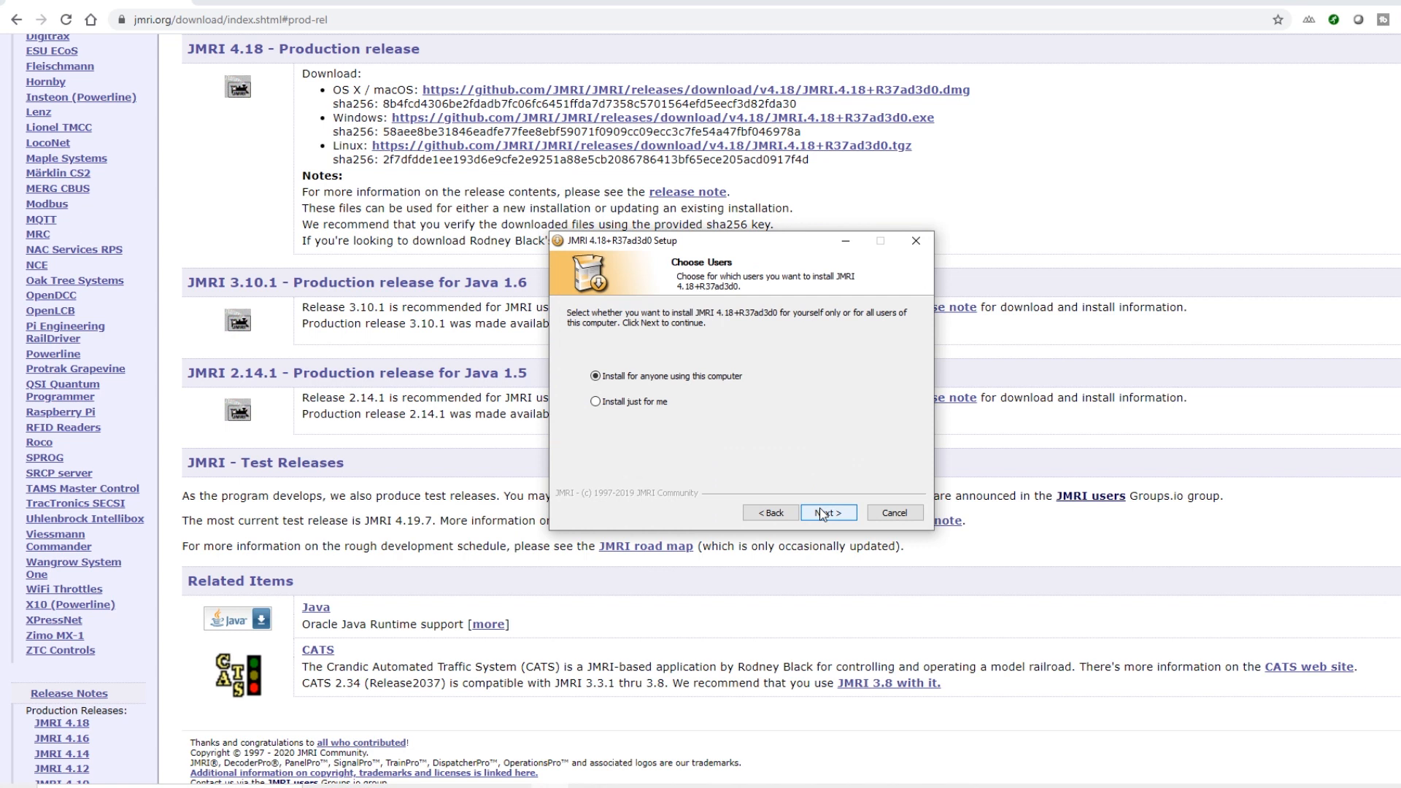
# - Run JMRI 4.18 setup for anyone on this computer into the default folder
pyautogui.click(827, 513)
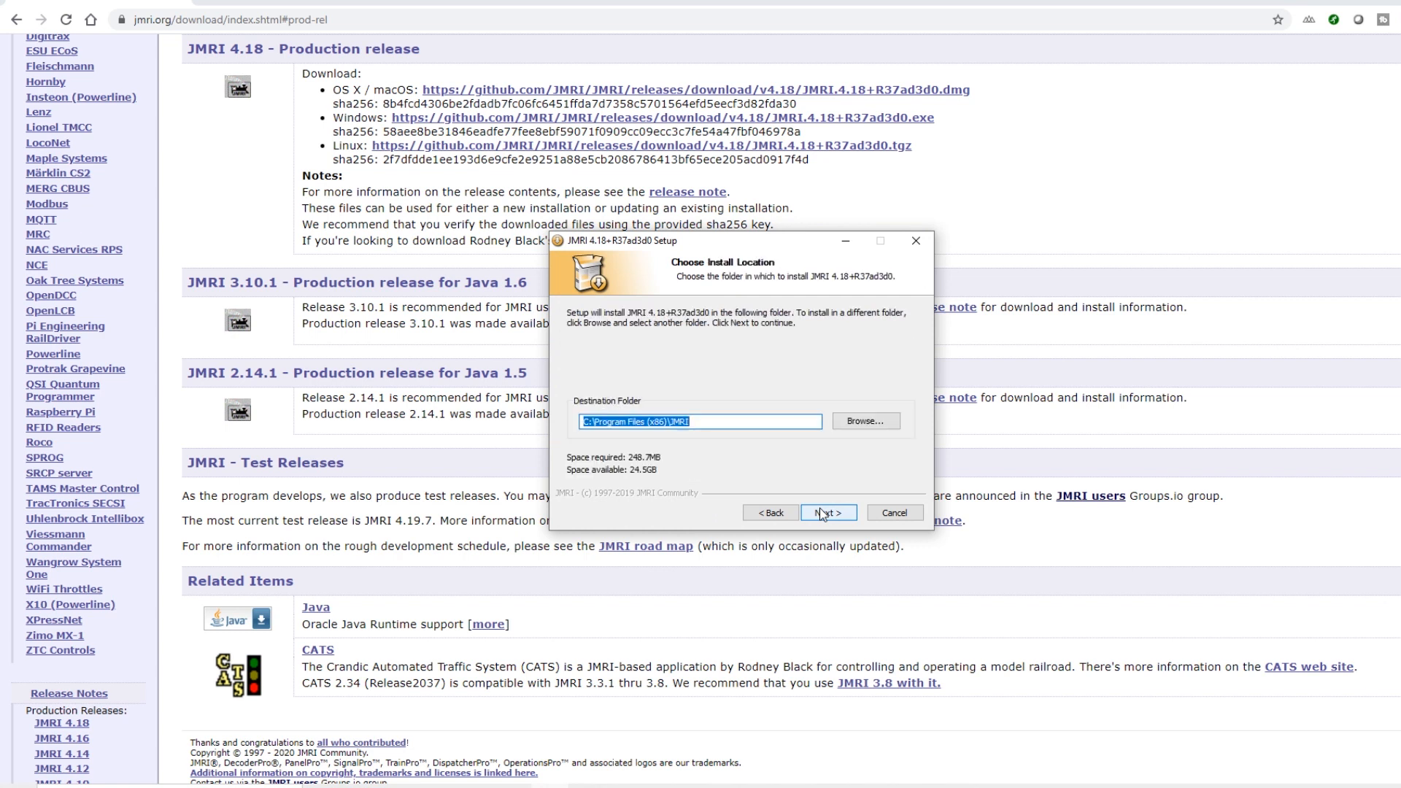
pyautogui.click(827, 512)
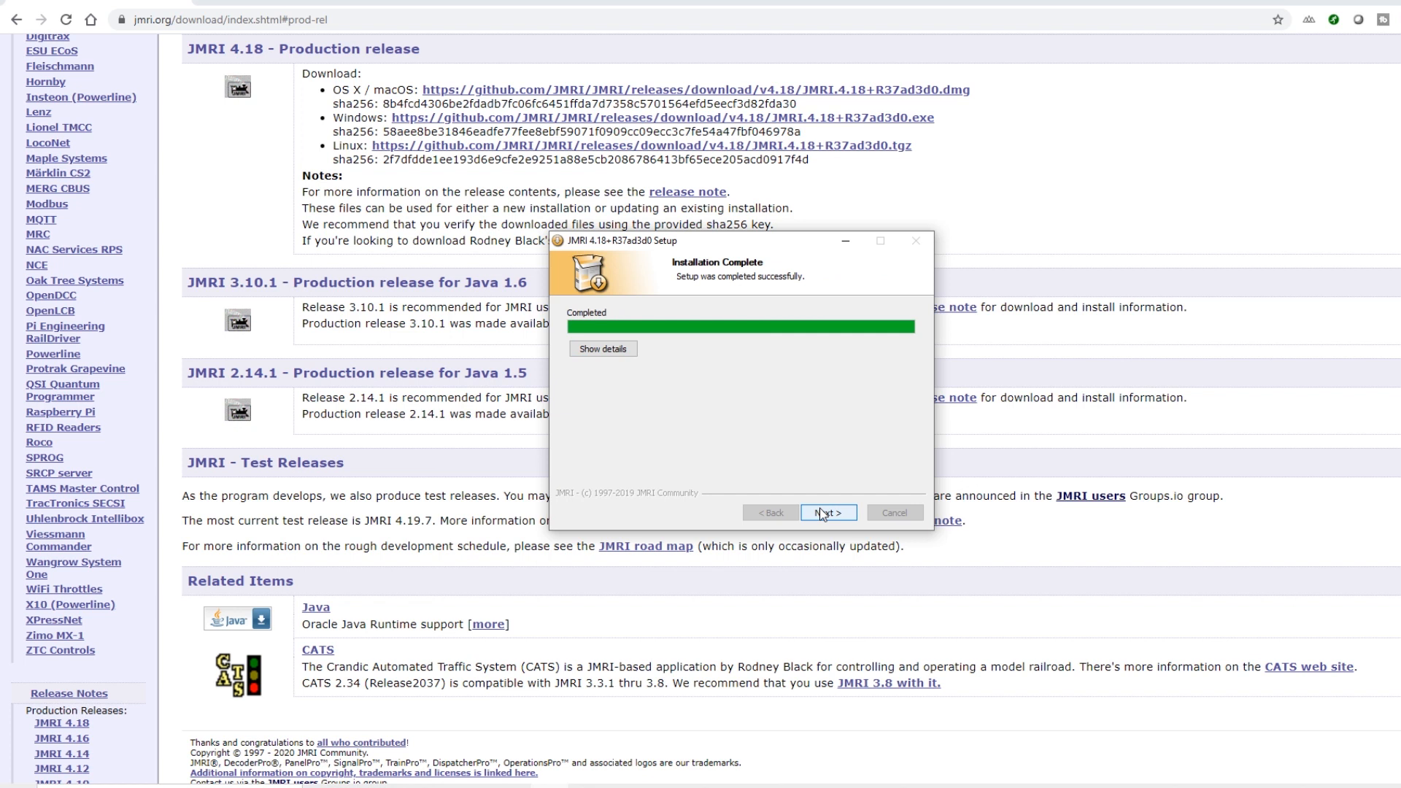
pyautogui.click(827, 512)
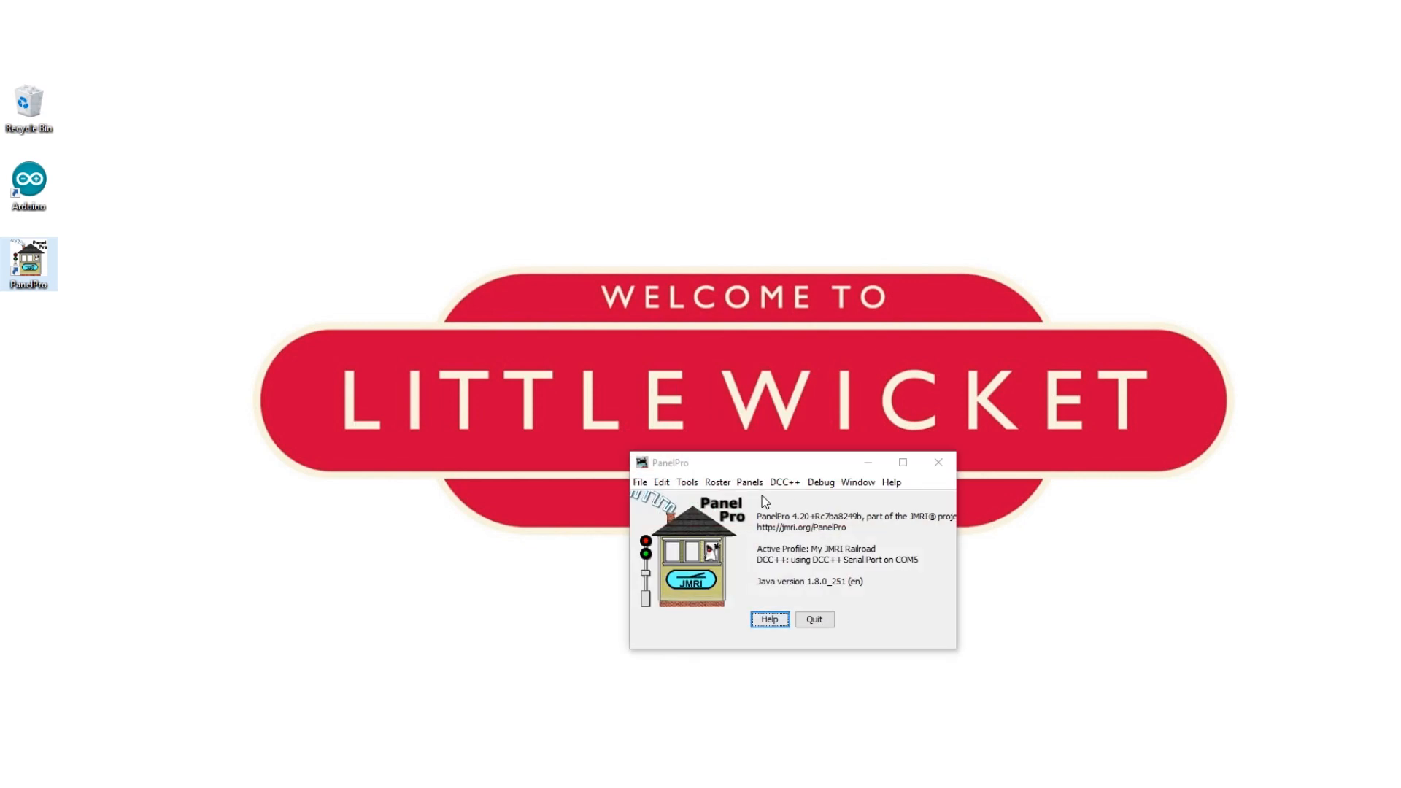
# - In Preferences, add a C/MRI serial connection on COM8 at 9,600 bps
pyautogui.click(662, 482)
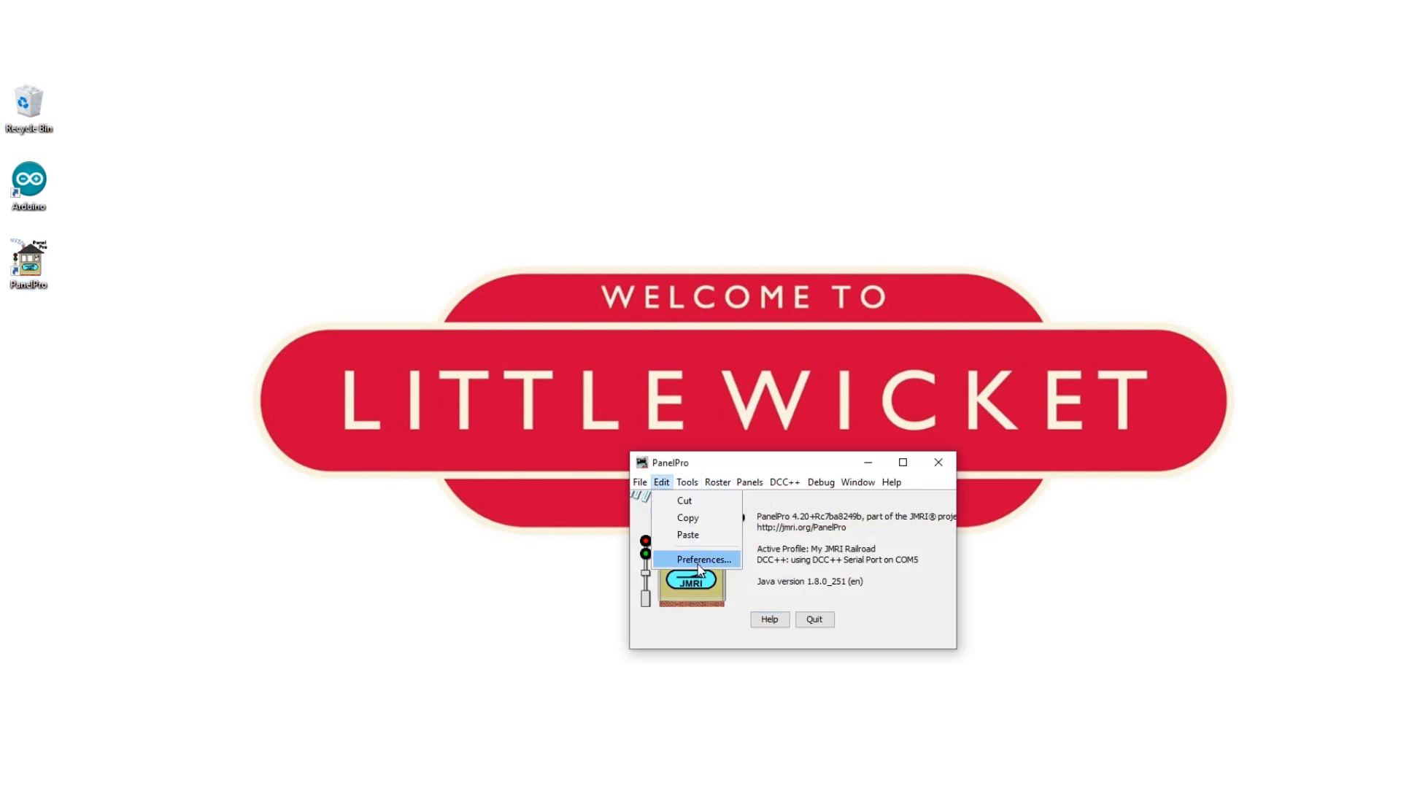
pyautogui.click(704, 558)
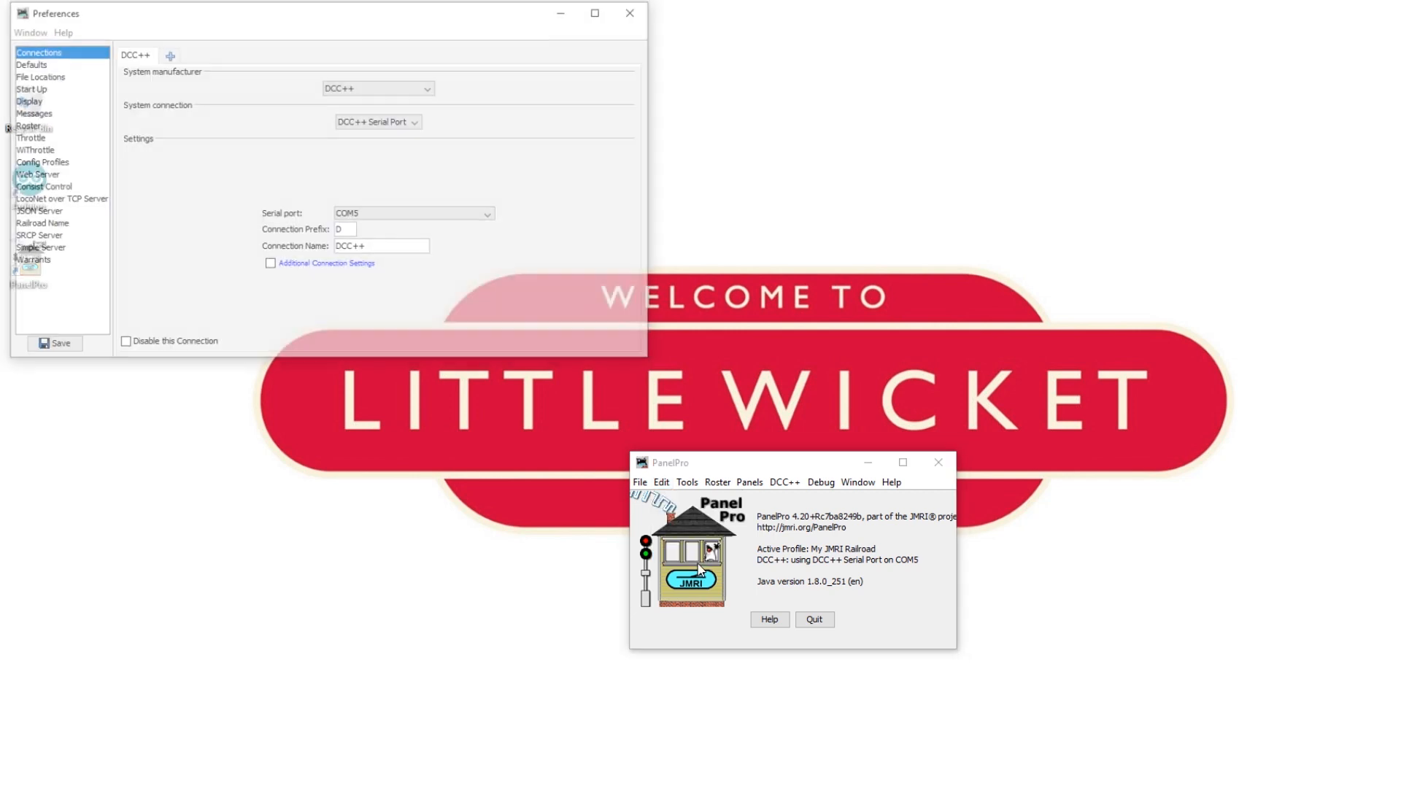
pyautogui.moveTo(170, 55)
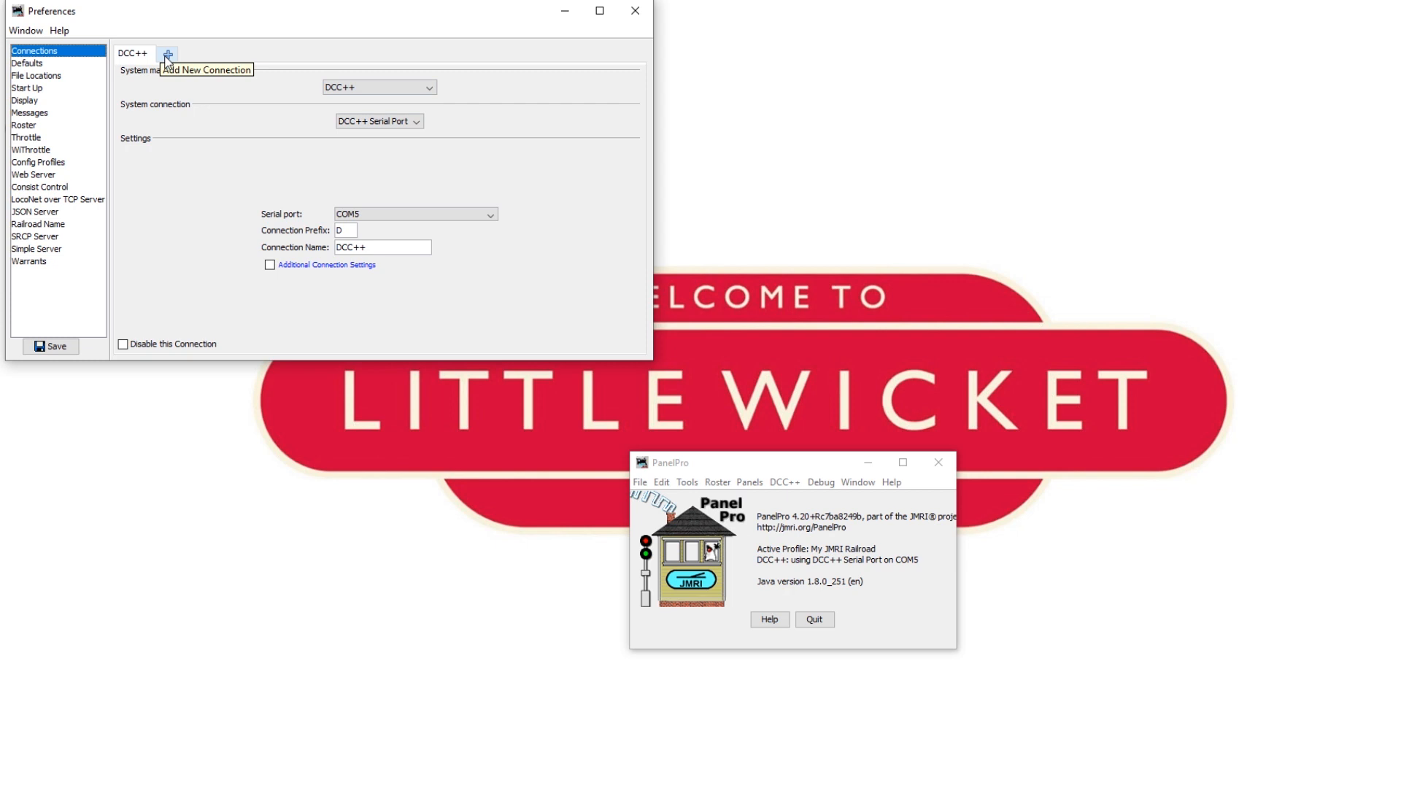
pyautogui.click(167, 55)
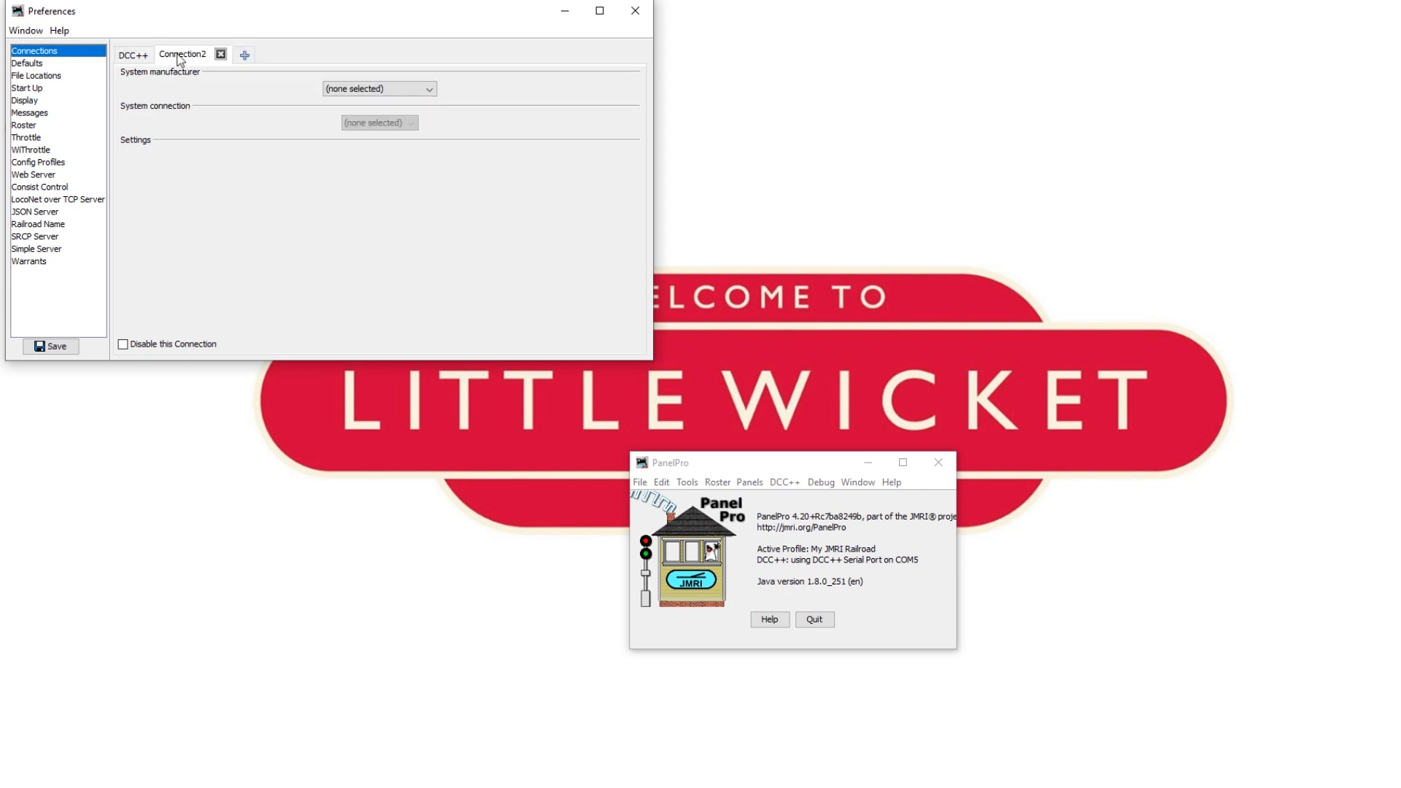
pyautogui.click(378, 88)
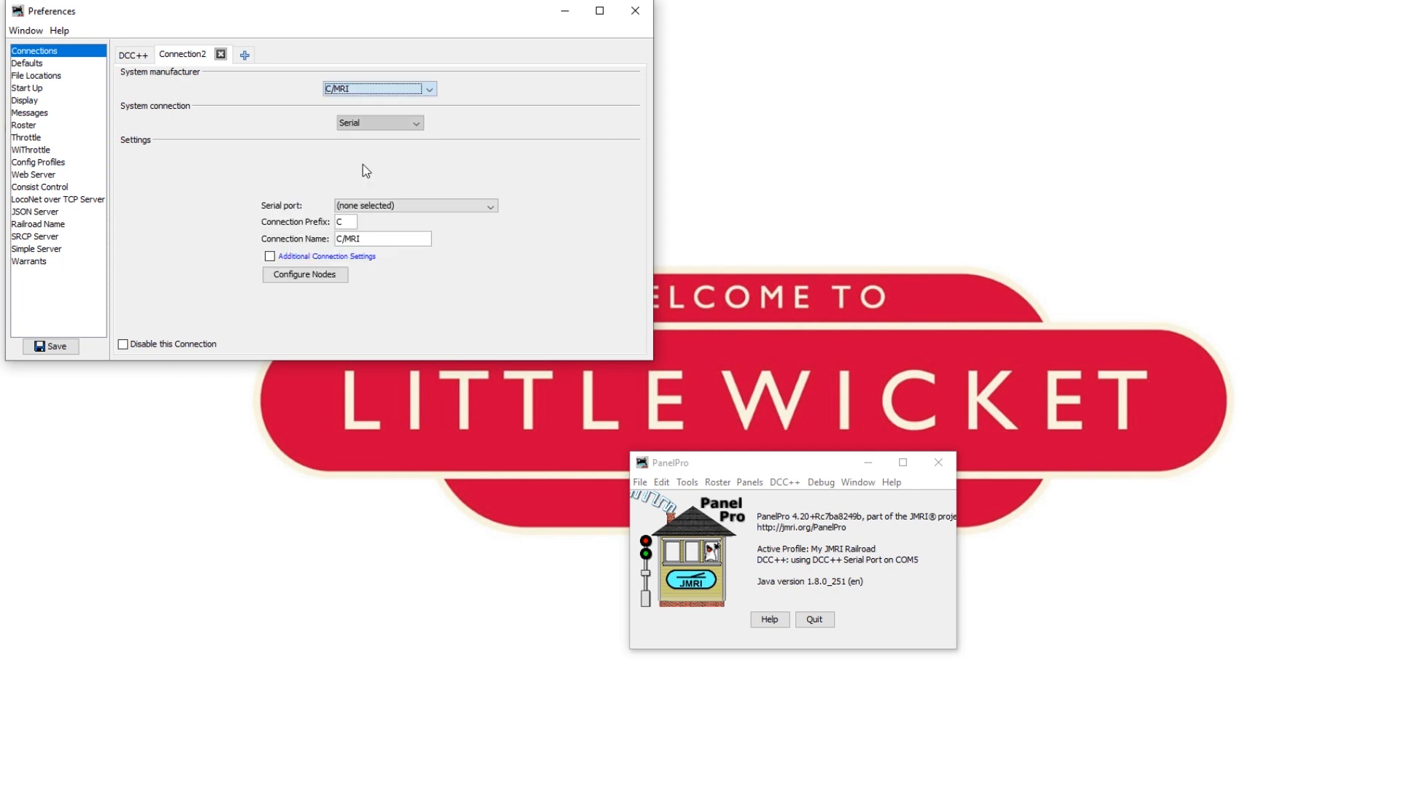
pyautogui.click(489, 206)
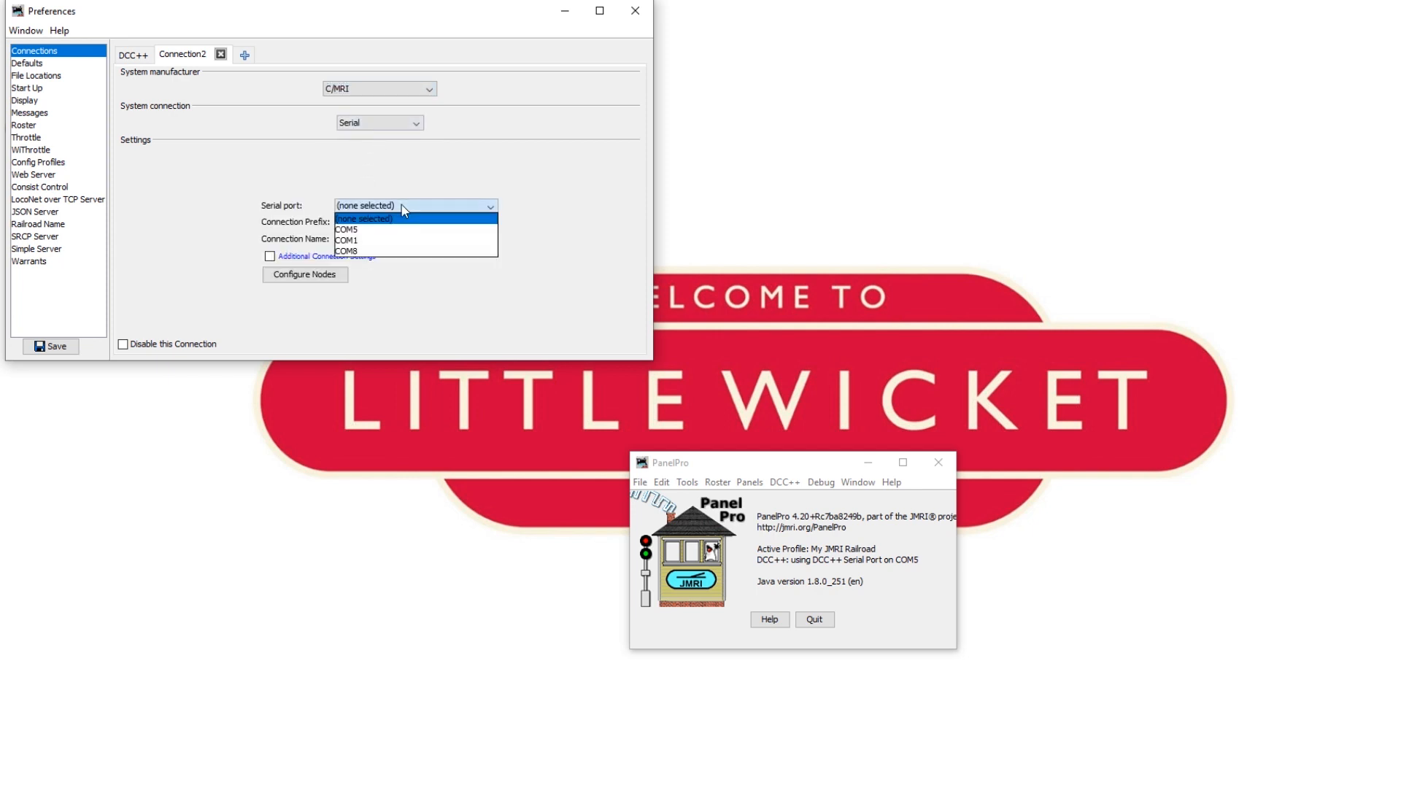
pyautogui.click(347, 250)
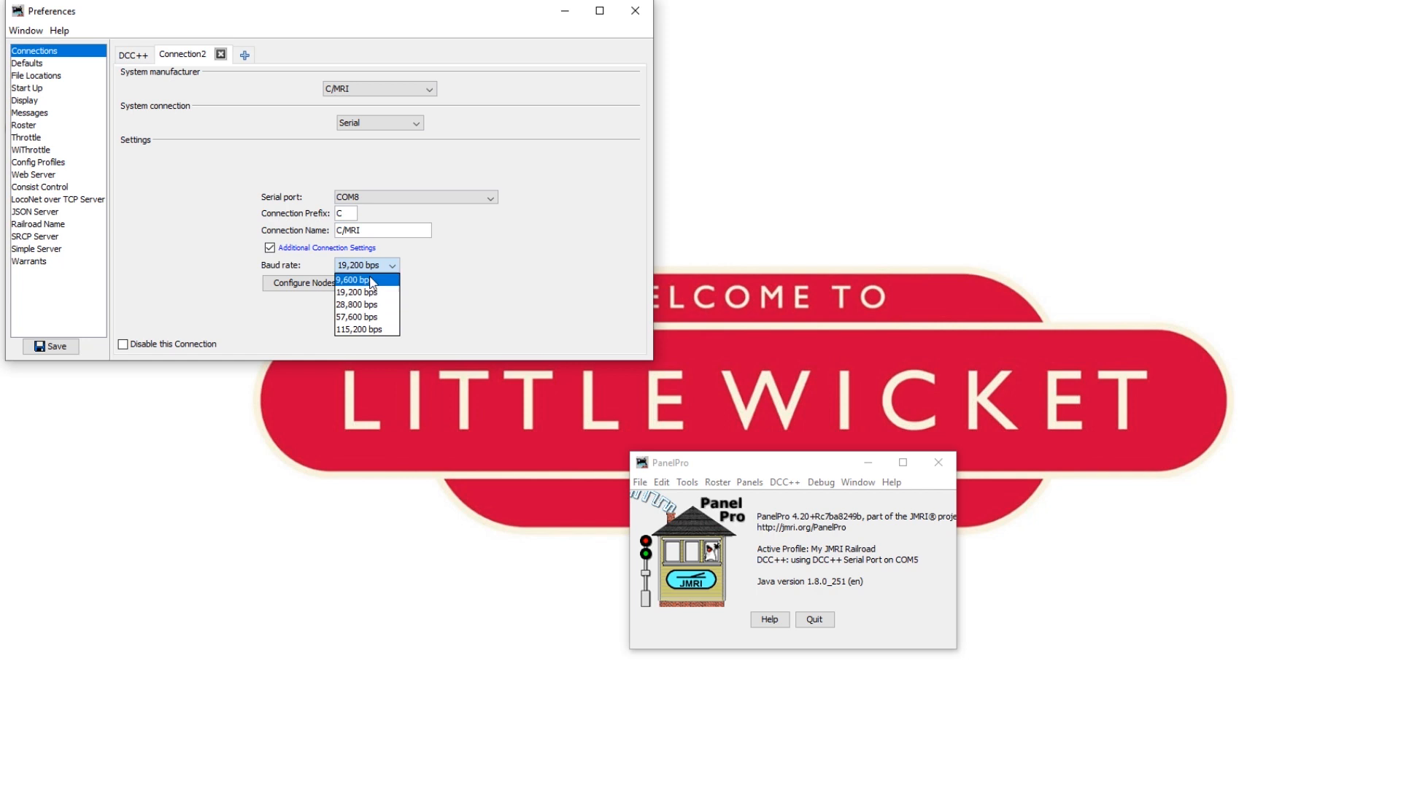
pyautogui.click(353, 280)
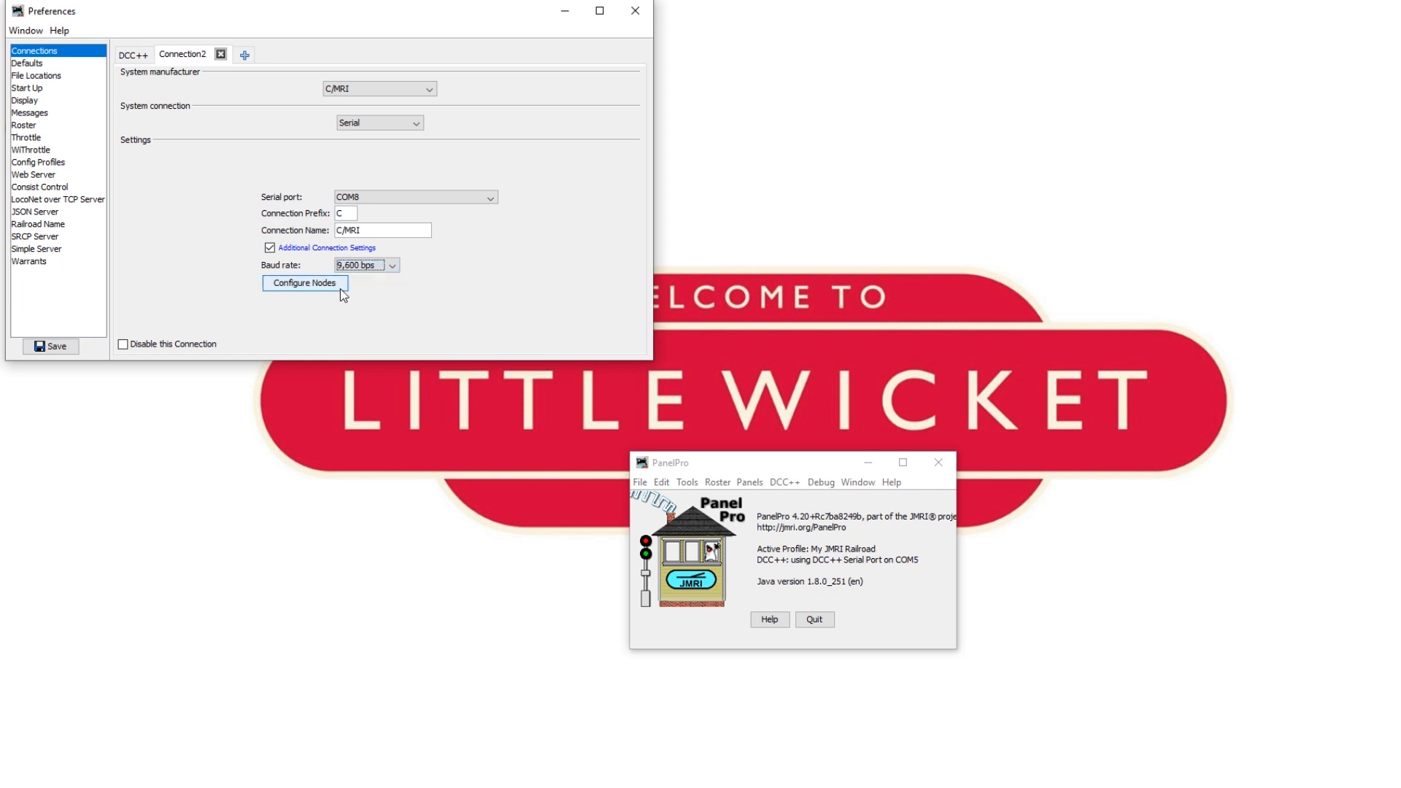
# - Add an SMINI node at address 1, acknowledge the reminder, and save preferences
pyautogui.click(304, 282)
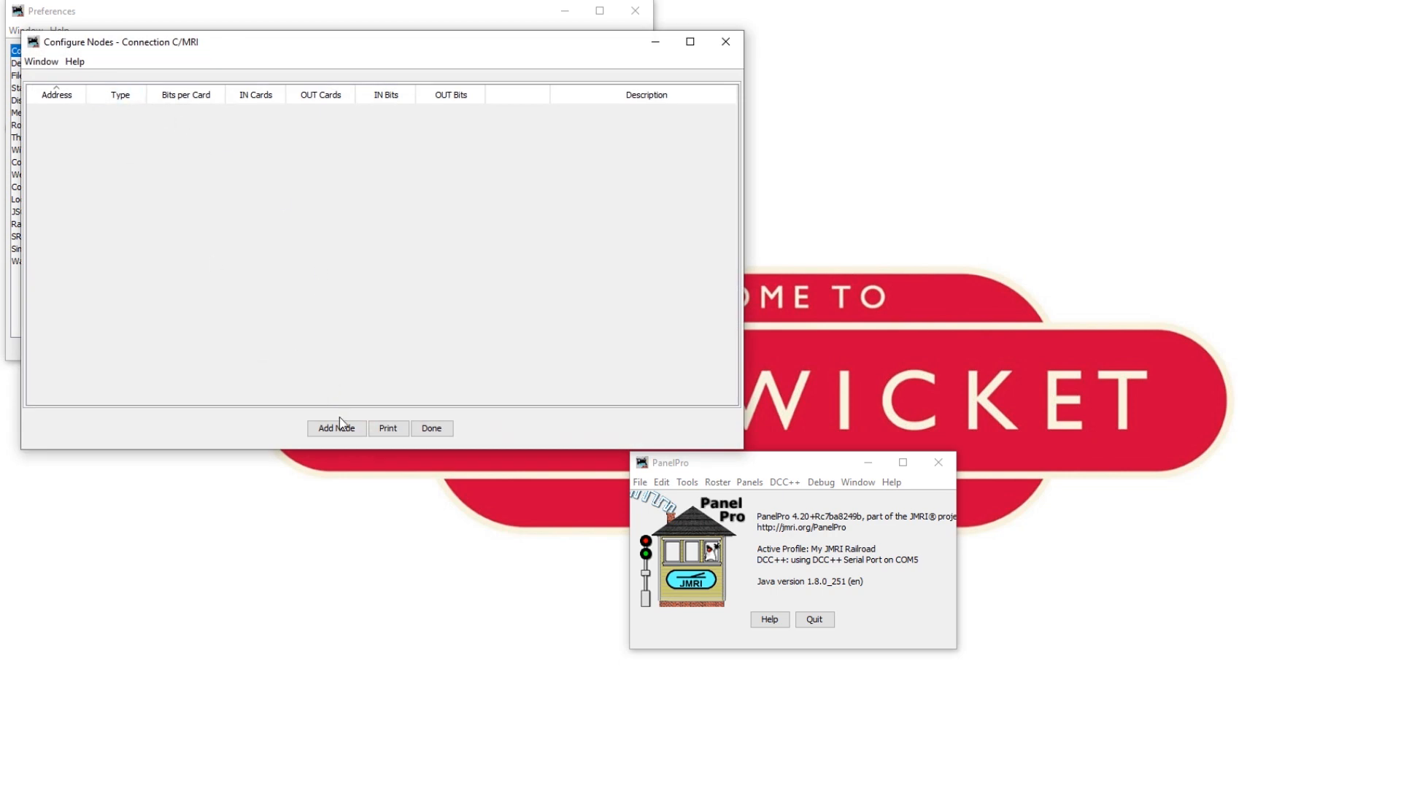
pyautogui.click(336, 428)
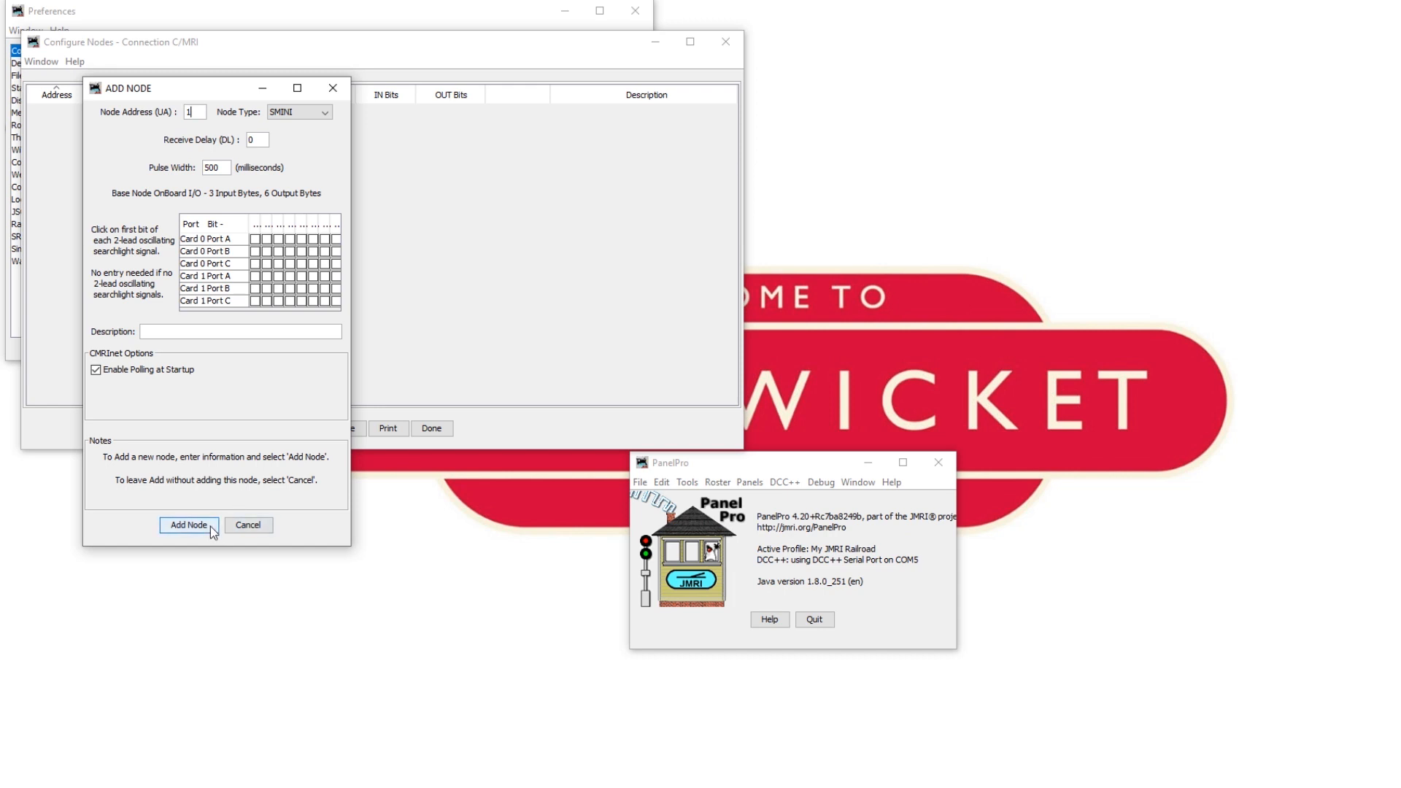
pyautogui.click(188, 524)
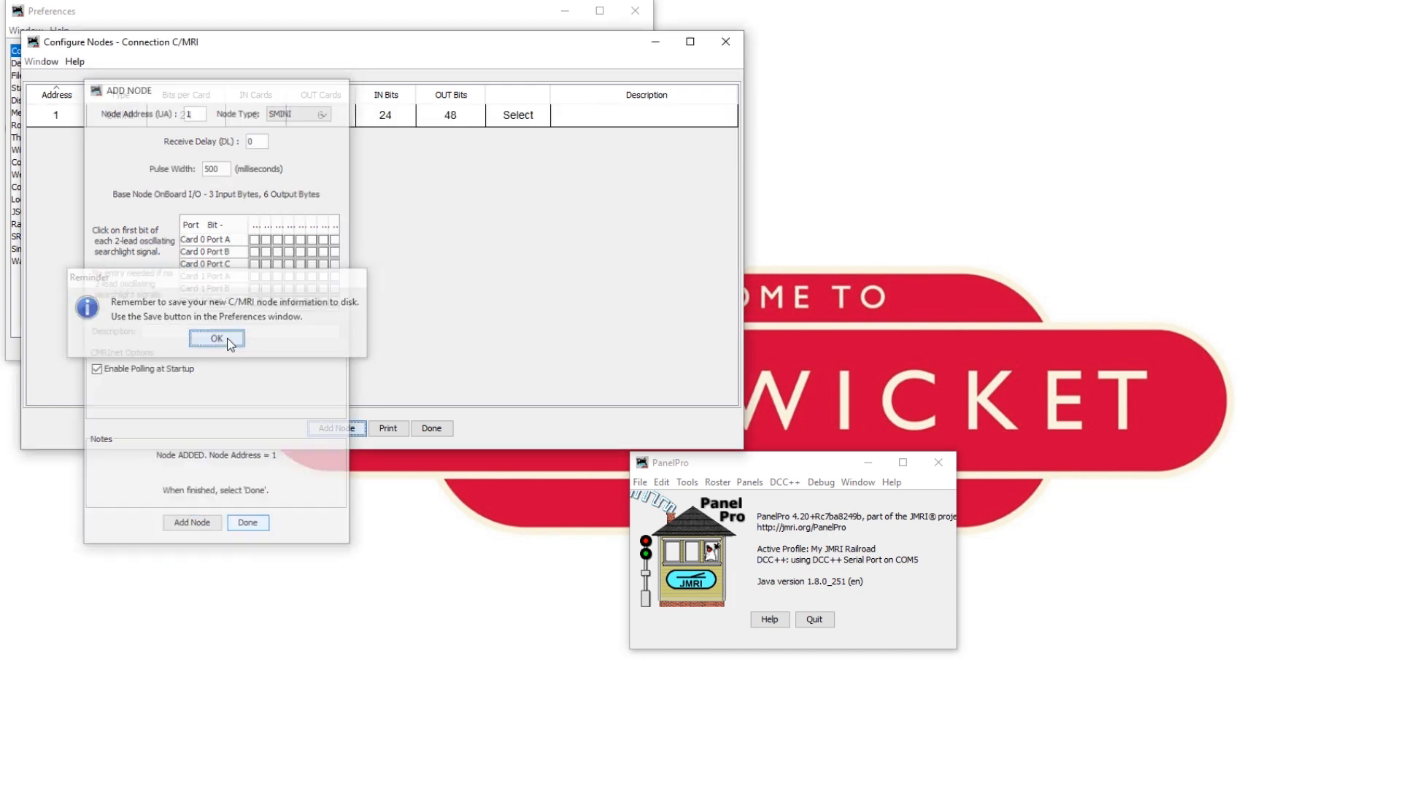
pyautogui.click(216, 339)
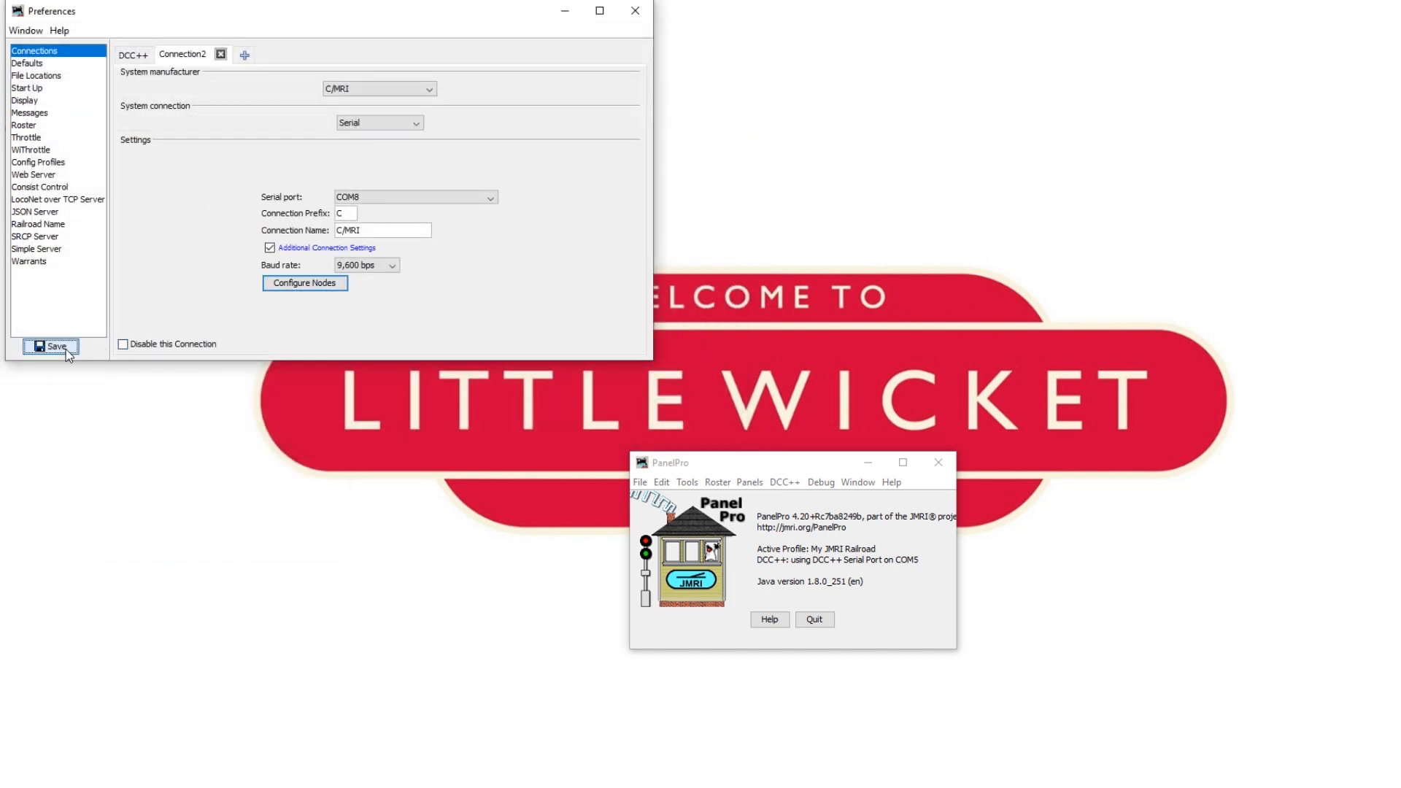
pyautogui.click(51, 346)
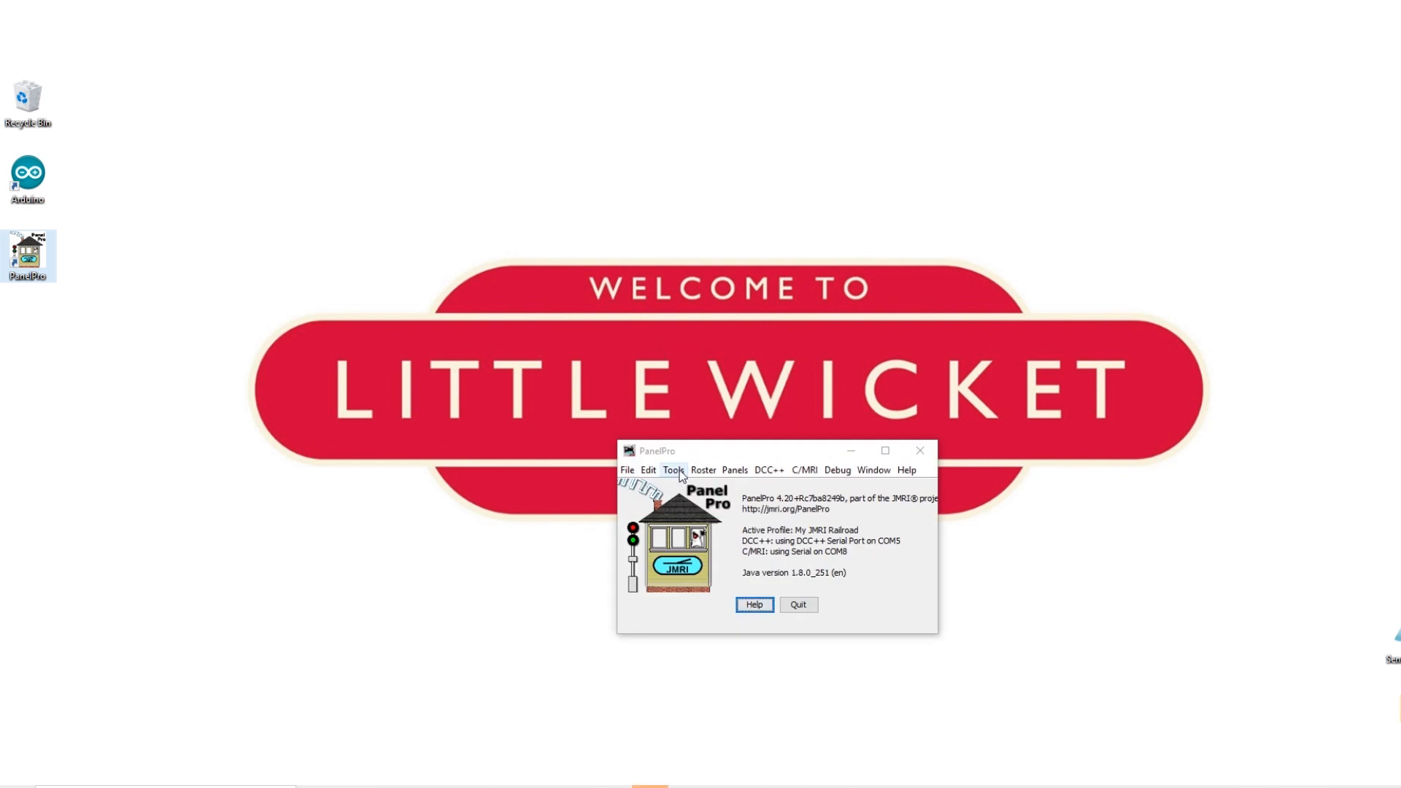
# - In the Turnouts table, add 'Test Turnout' at address 1001 using 1 output bit
pyautogui.click(673, 471)
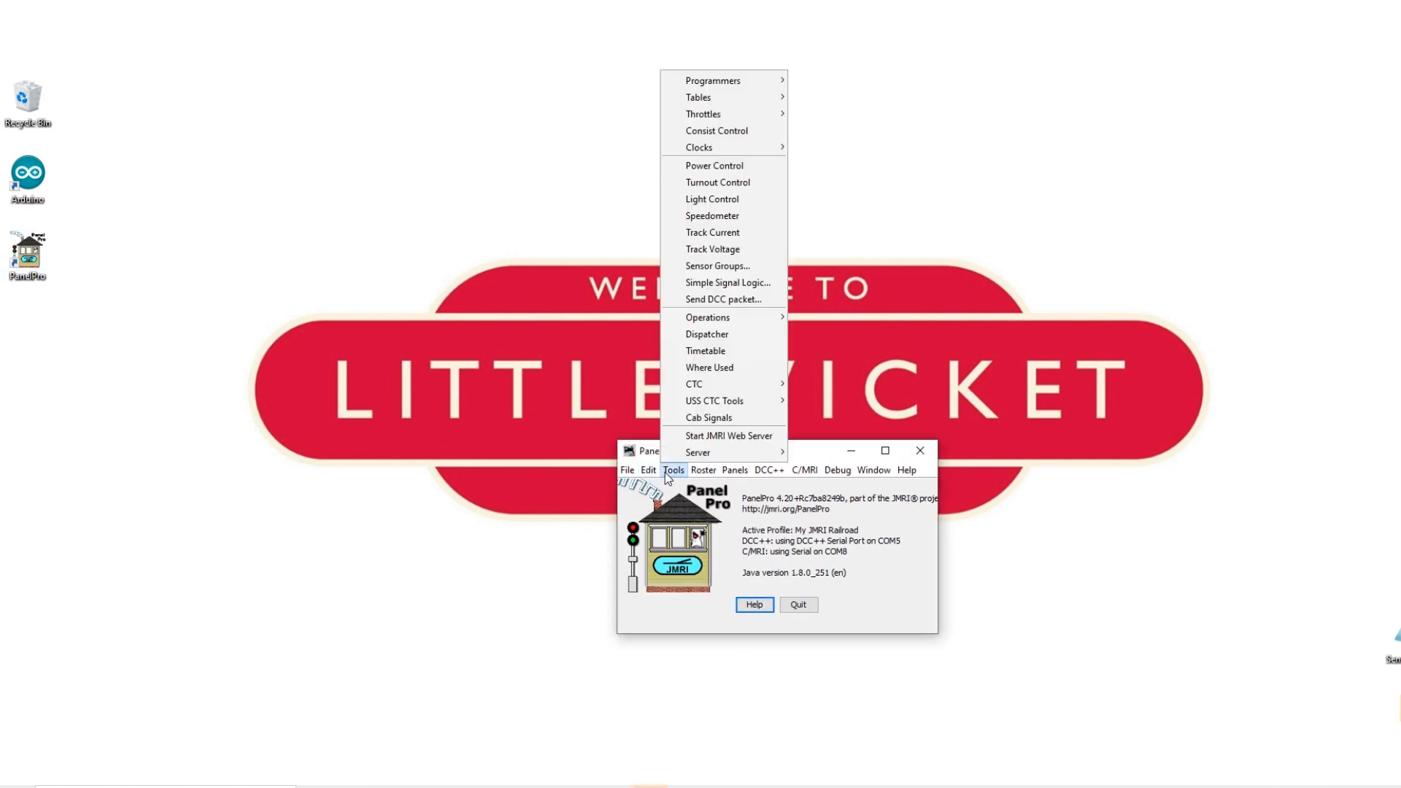
pyautogui.click(823, 100)
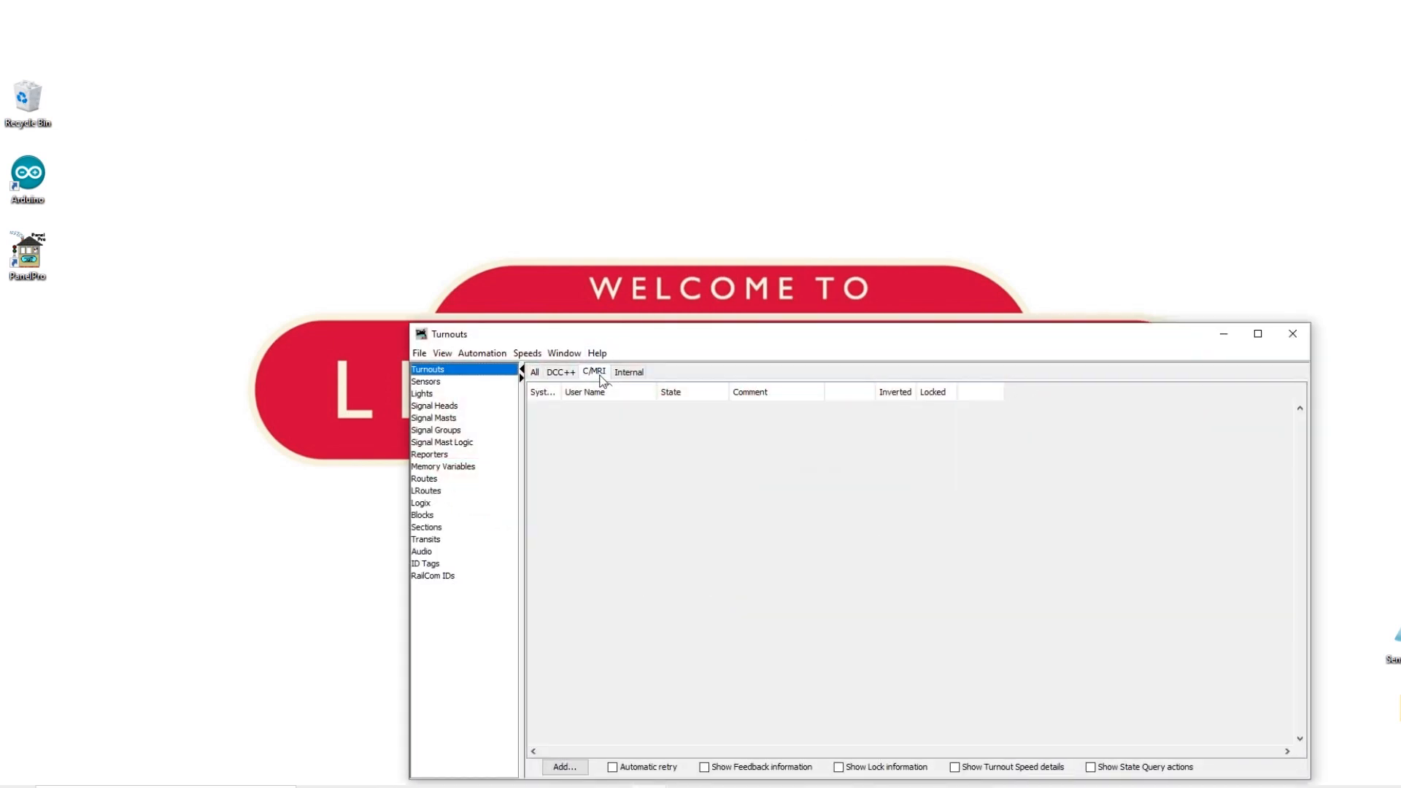
pyautogui.click(562, 767)
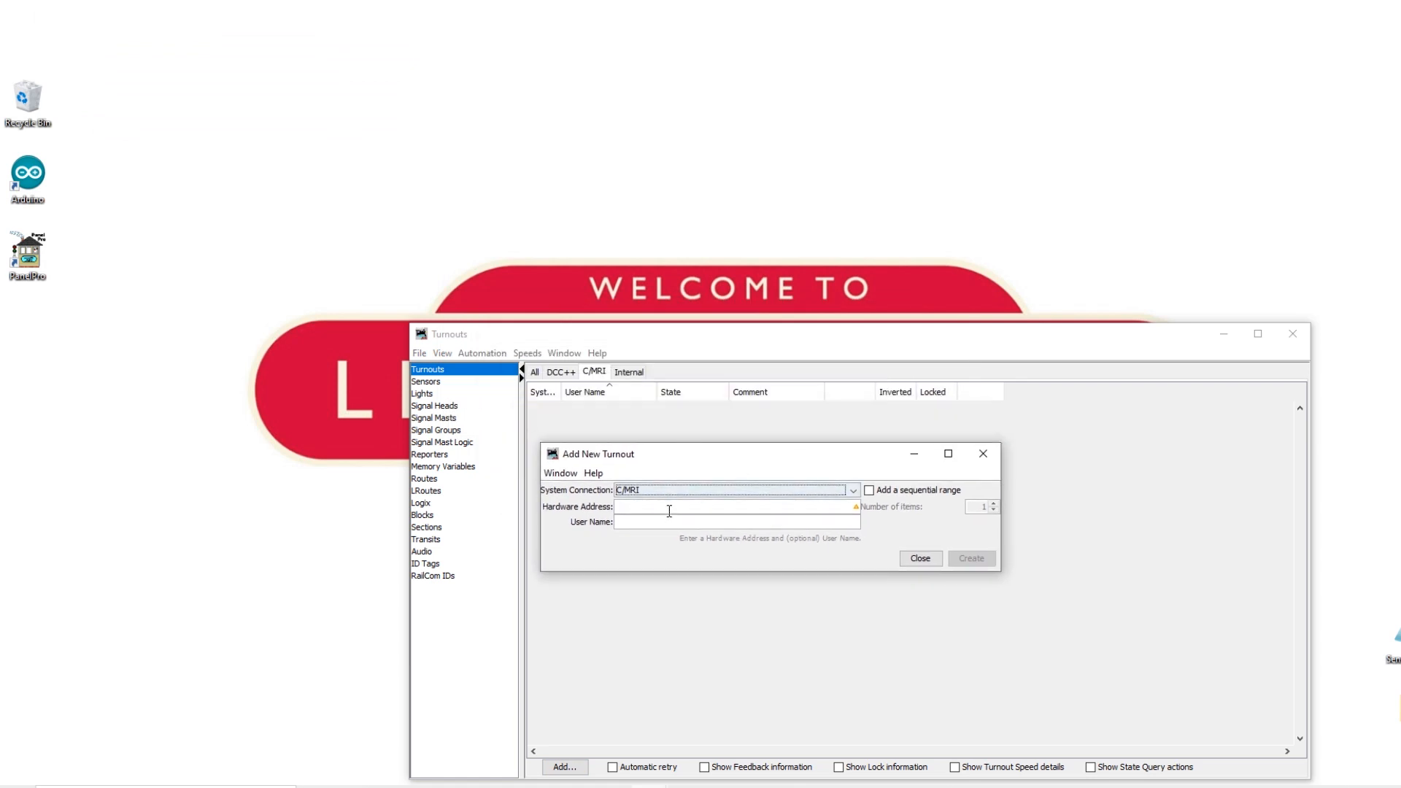
pyautogui.write('1001')
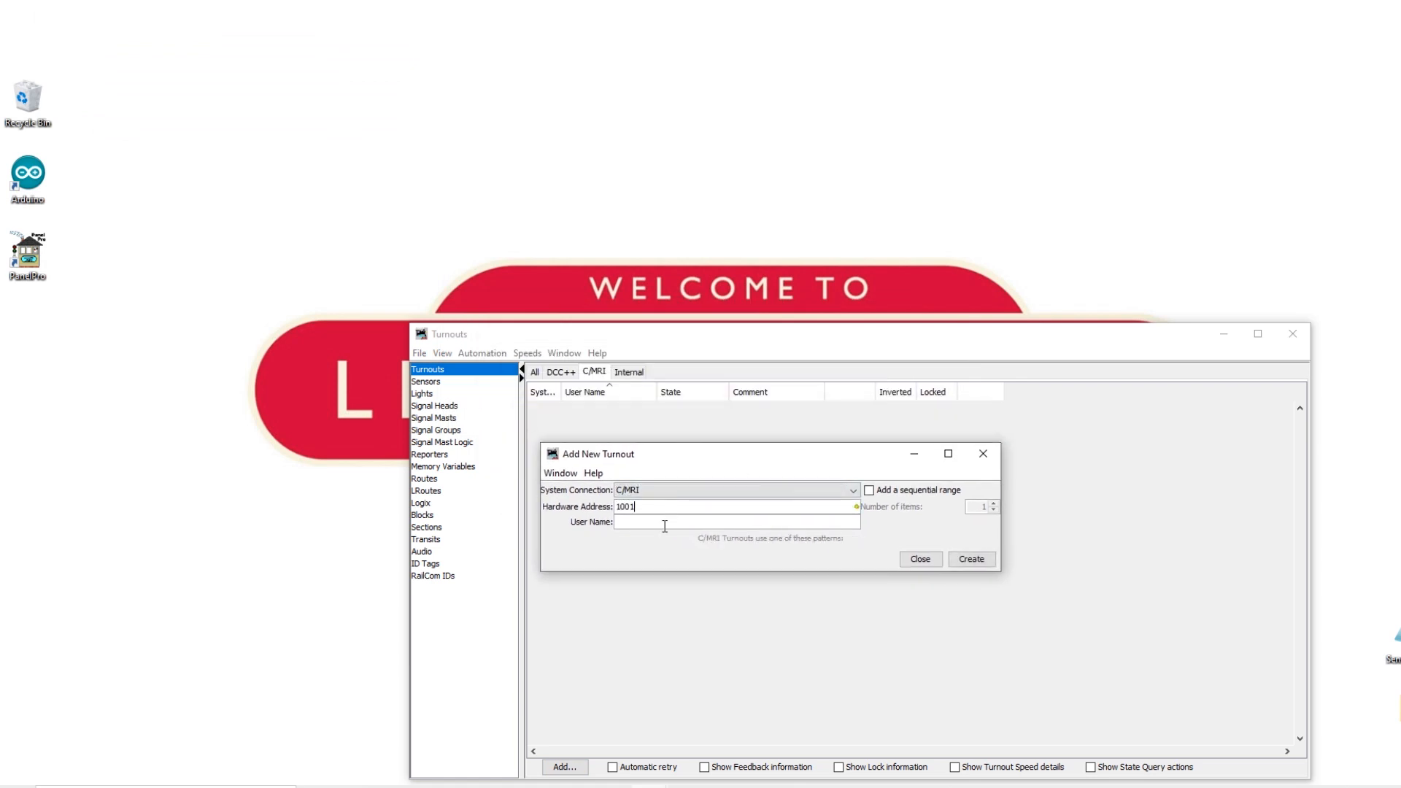
pyautogui.click(697, 522)
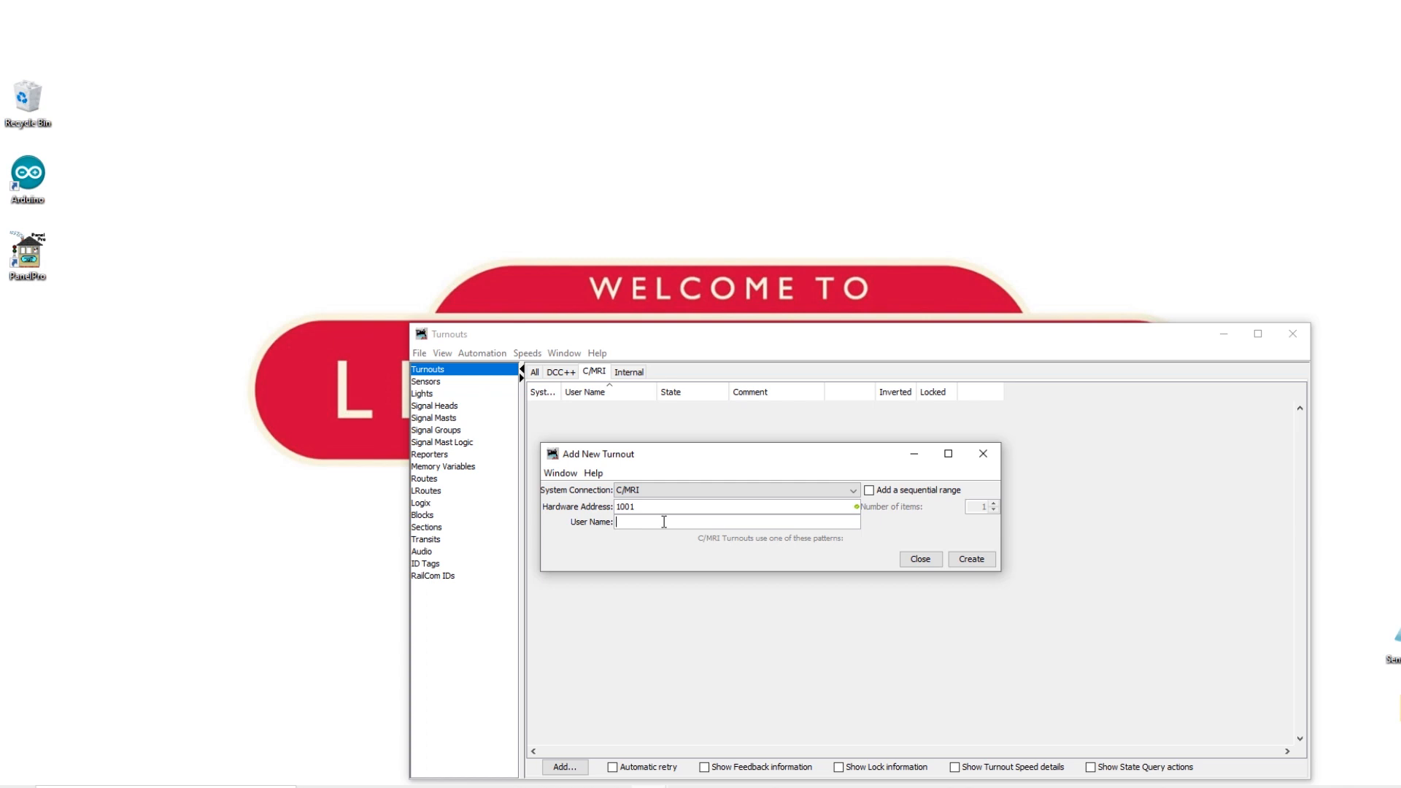
pyautogui.write('Te')
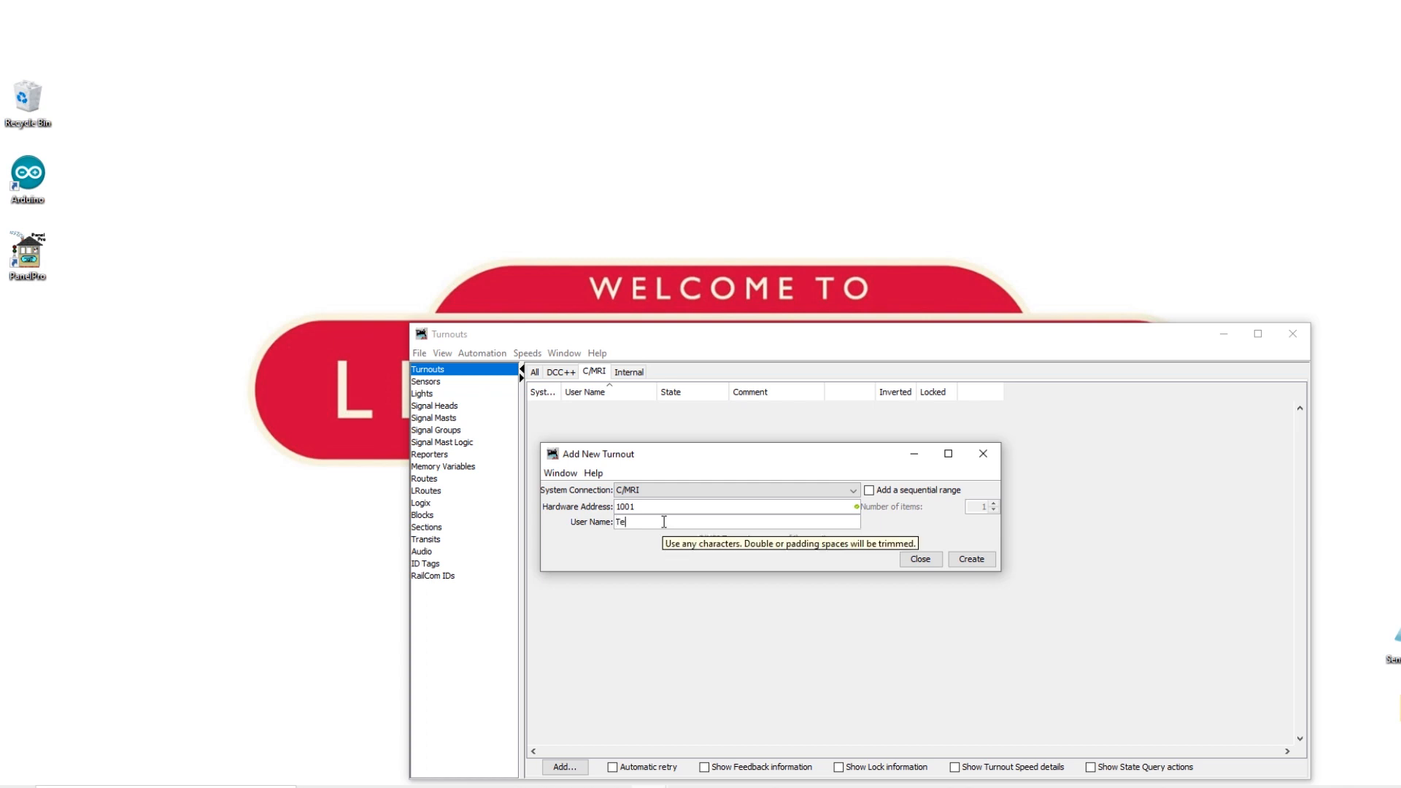
pyautogui.write('st Tur')
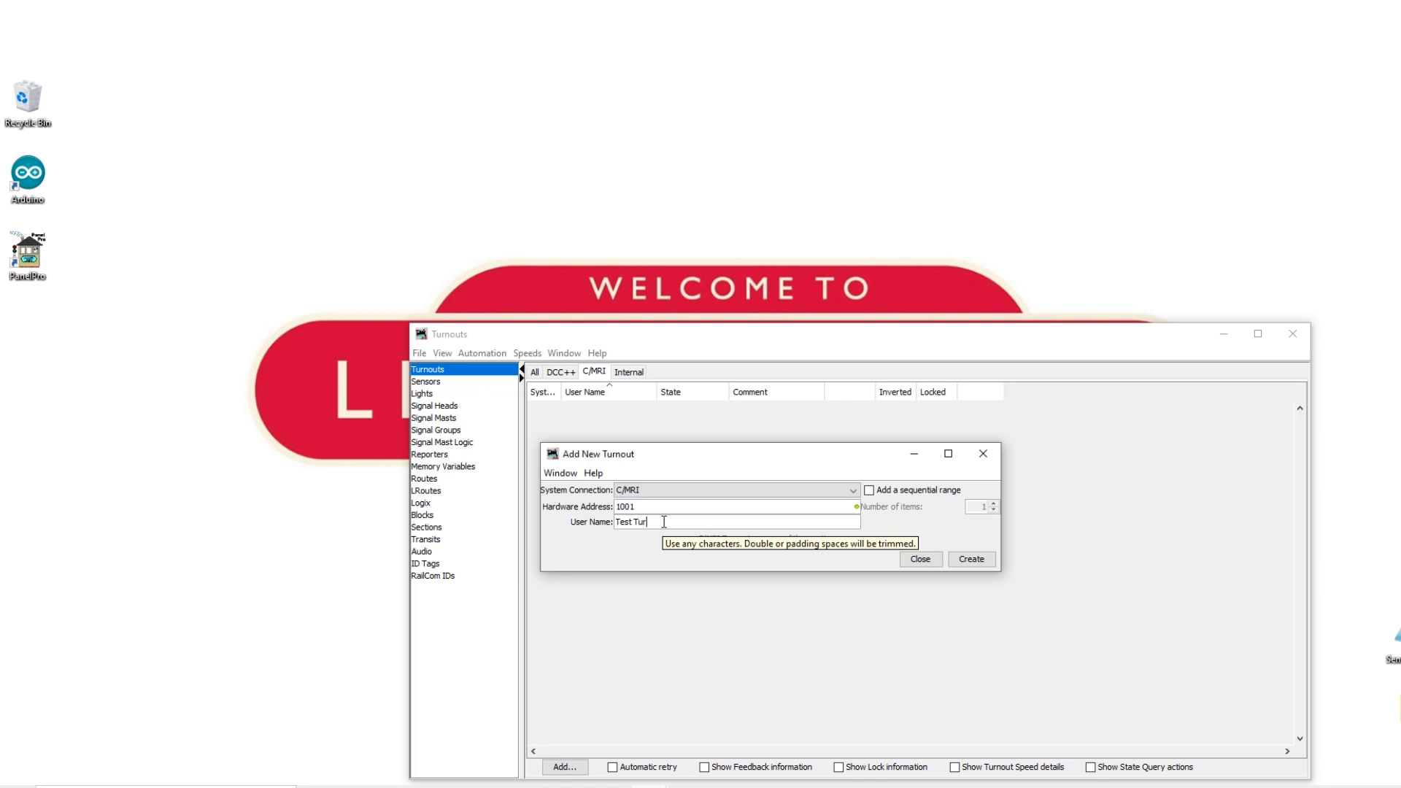
pyautogui.write('nout')
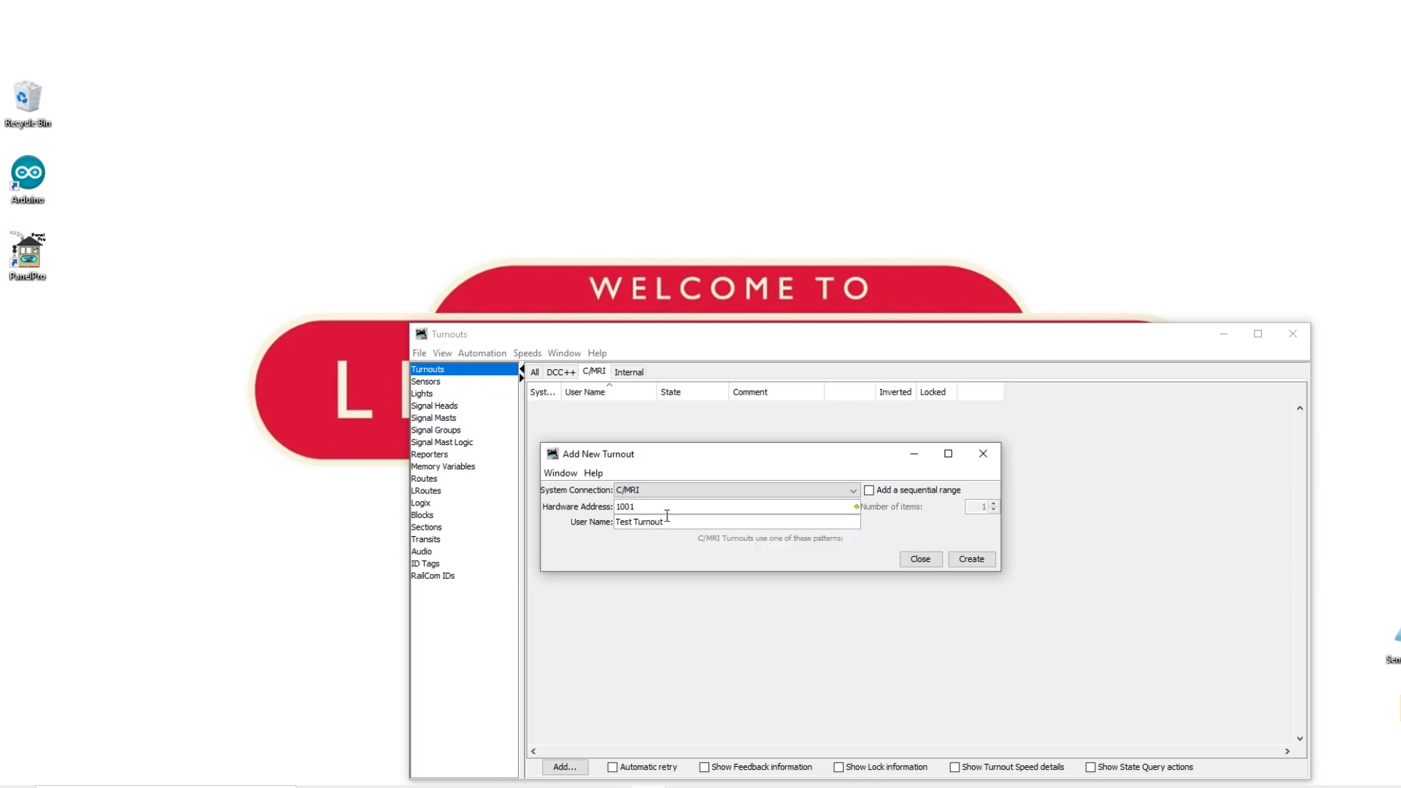
pyautogui.click(971, 558)
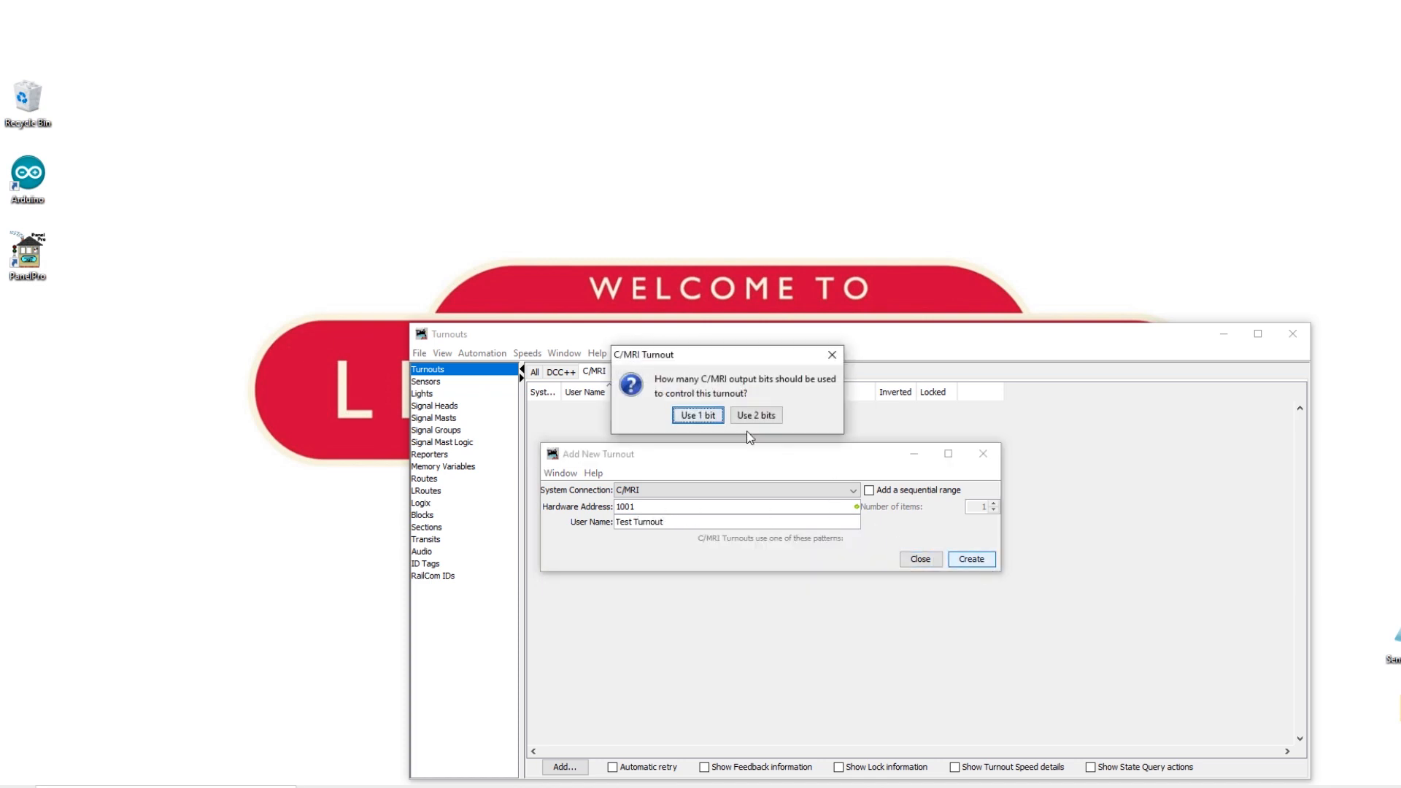
pyautogui.click(697, 415)
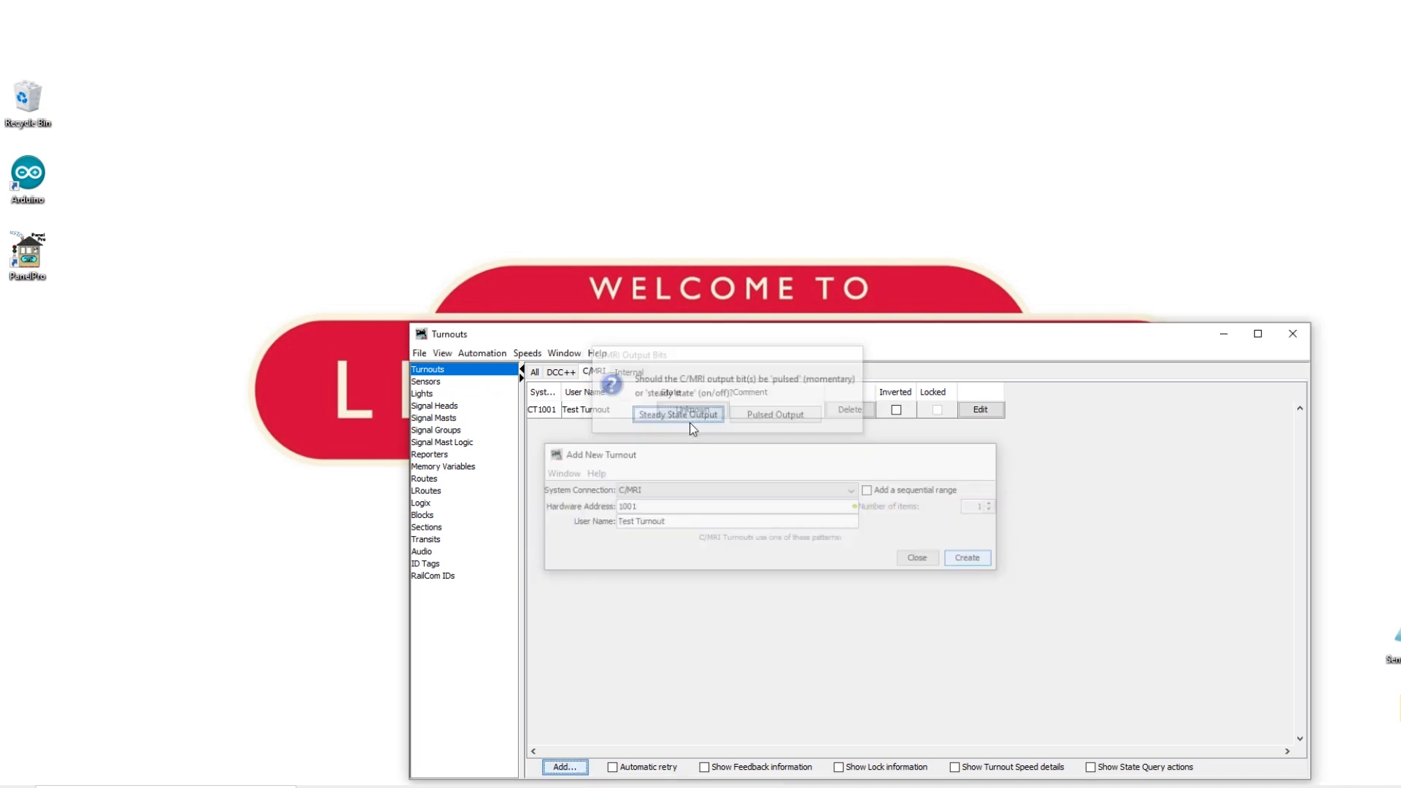
# - Switch Test Turnout to Steady State Output and toggle it Closed/Thrown twice, ending Closed
pyautogui.click(677, 414)
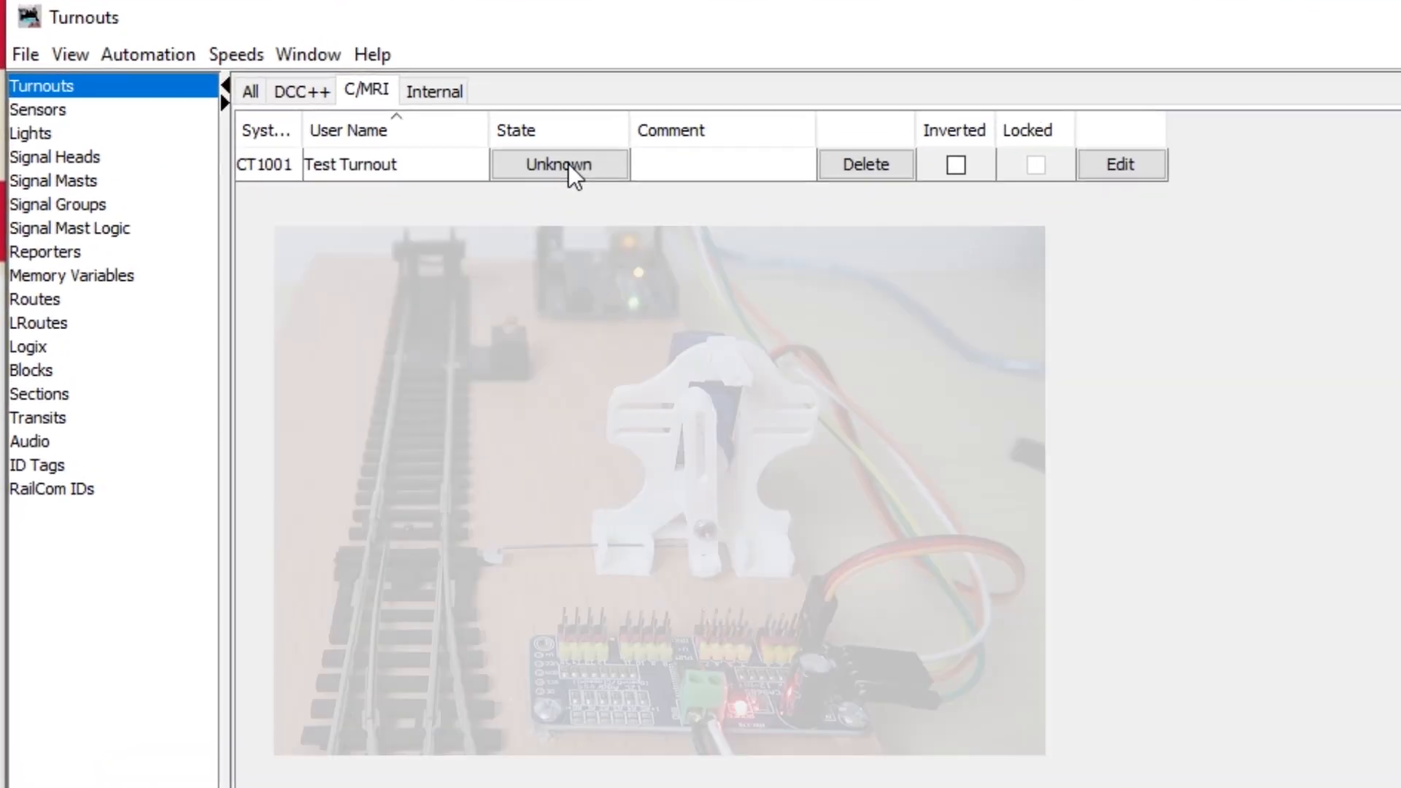
pyautogui.click(558, 164)
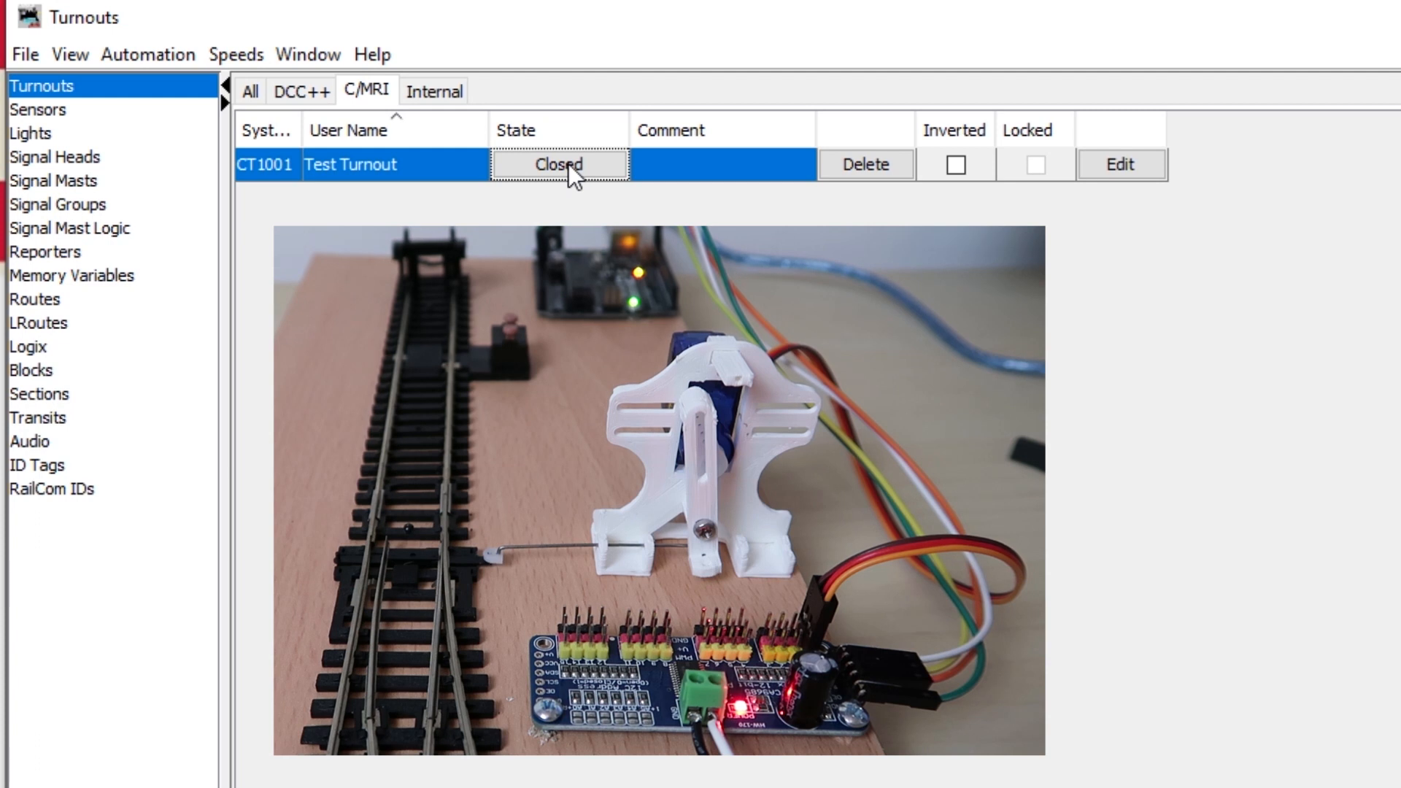
pyautogui.click(559, 164)
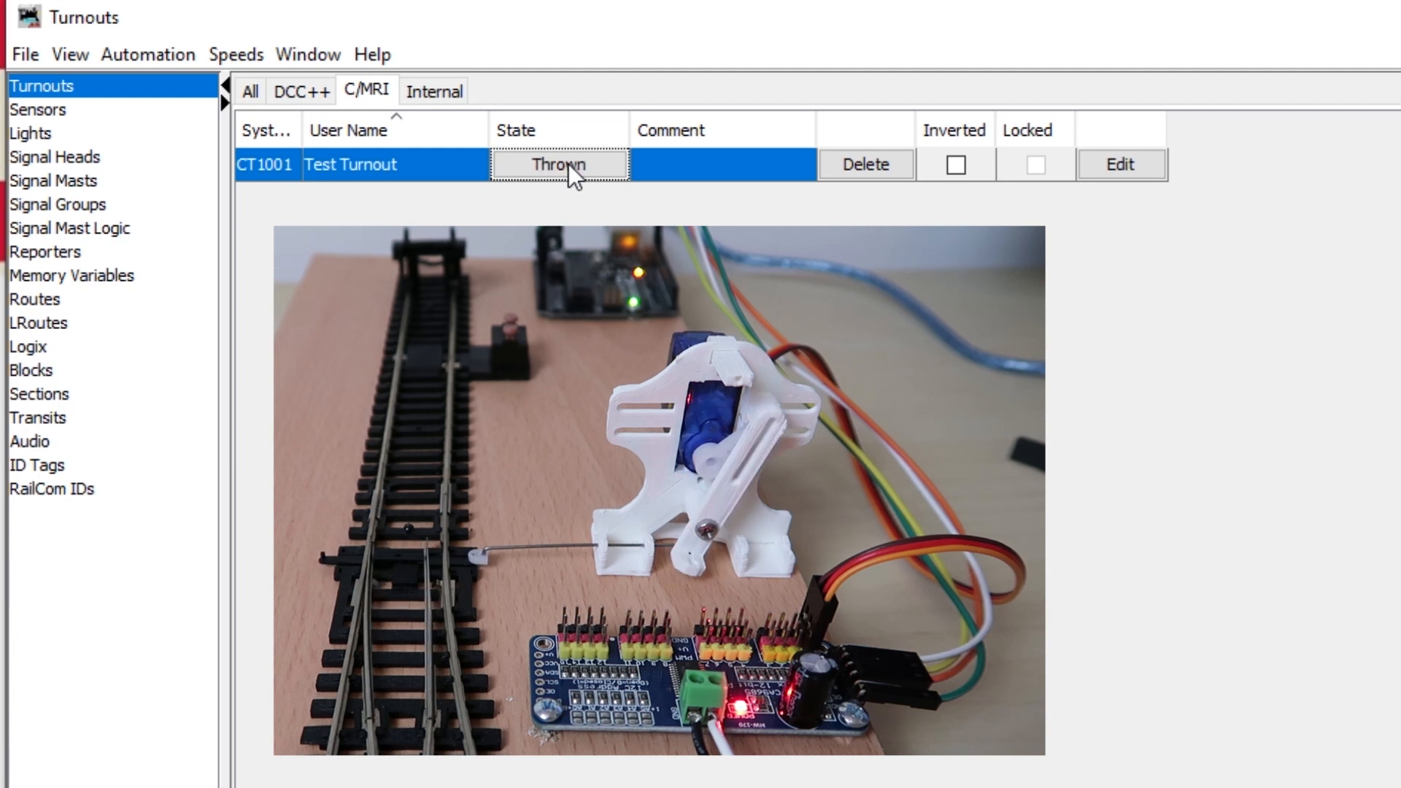
pyautogui.click(559, 164)
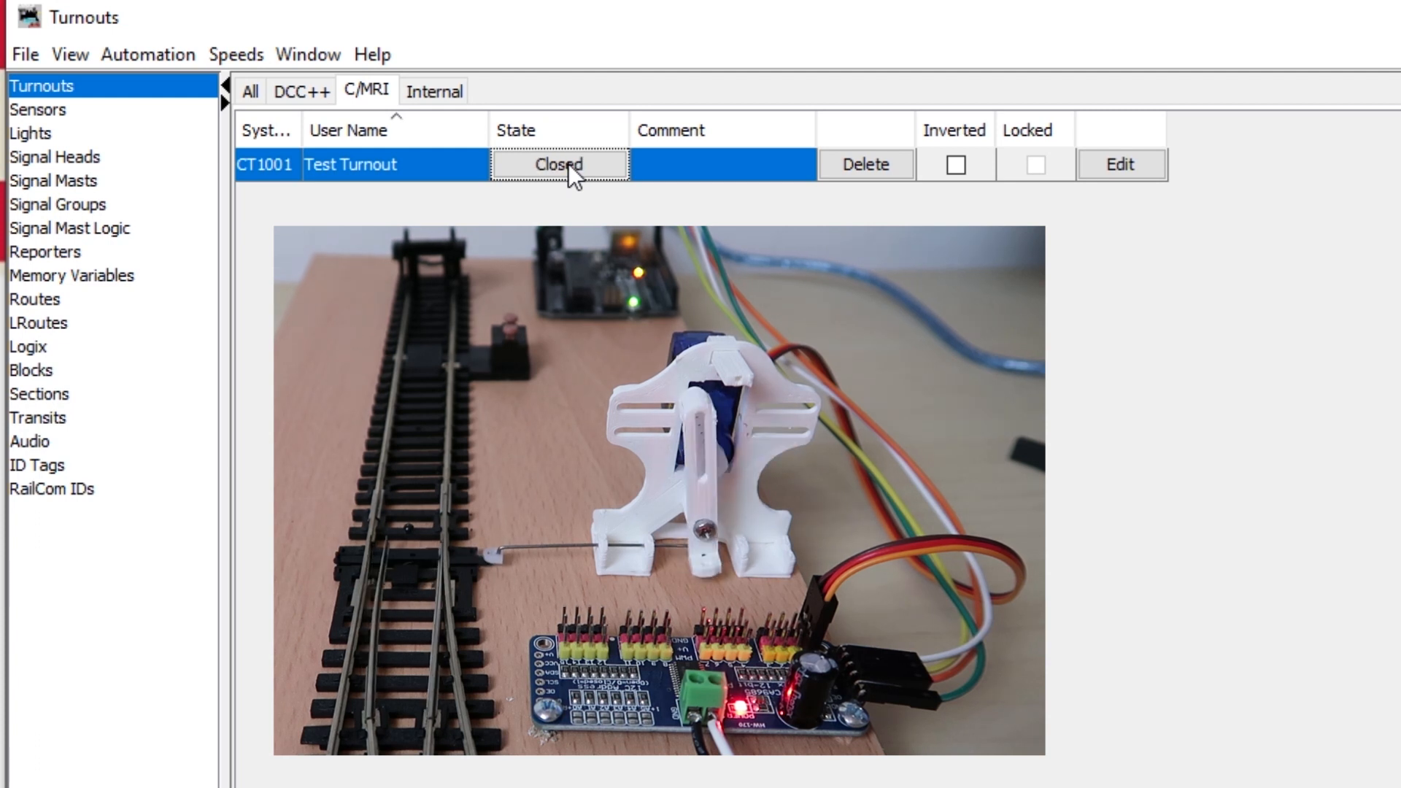
pyautogui.click(557, 165)
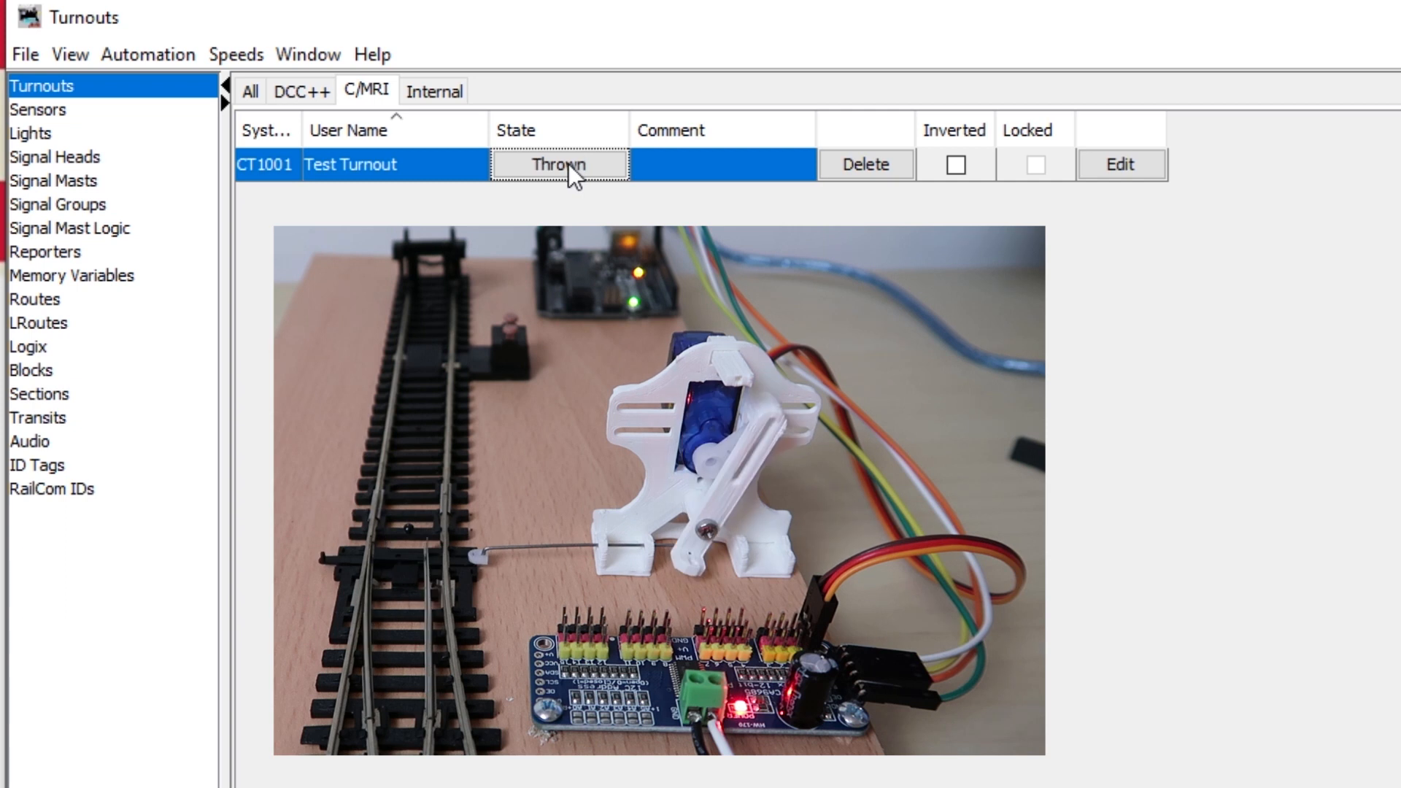
pyautogui.click(558, 165)
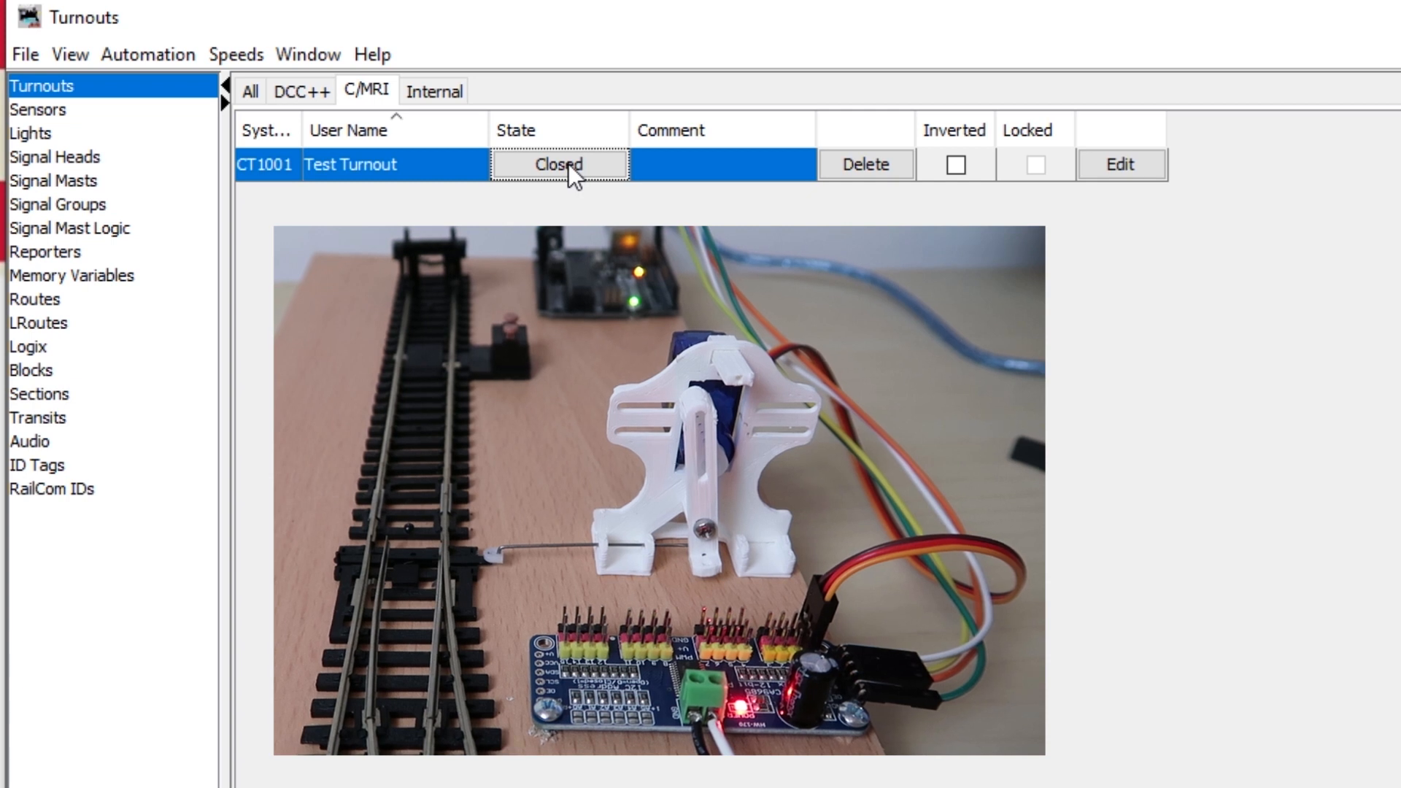
# - Start storing configuration and panels from the turnout table's File menu, then cancel
pyautogui.click(1291, 334)
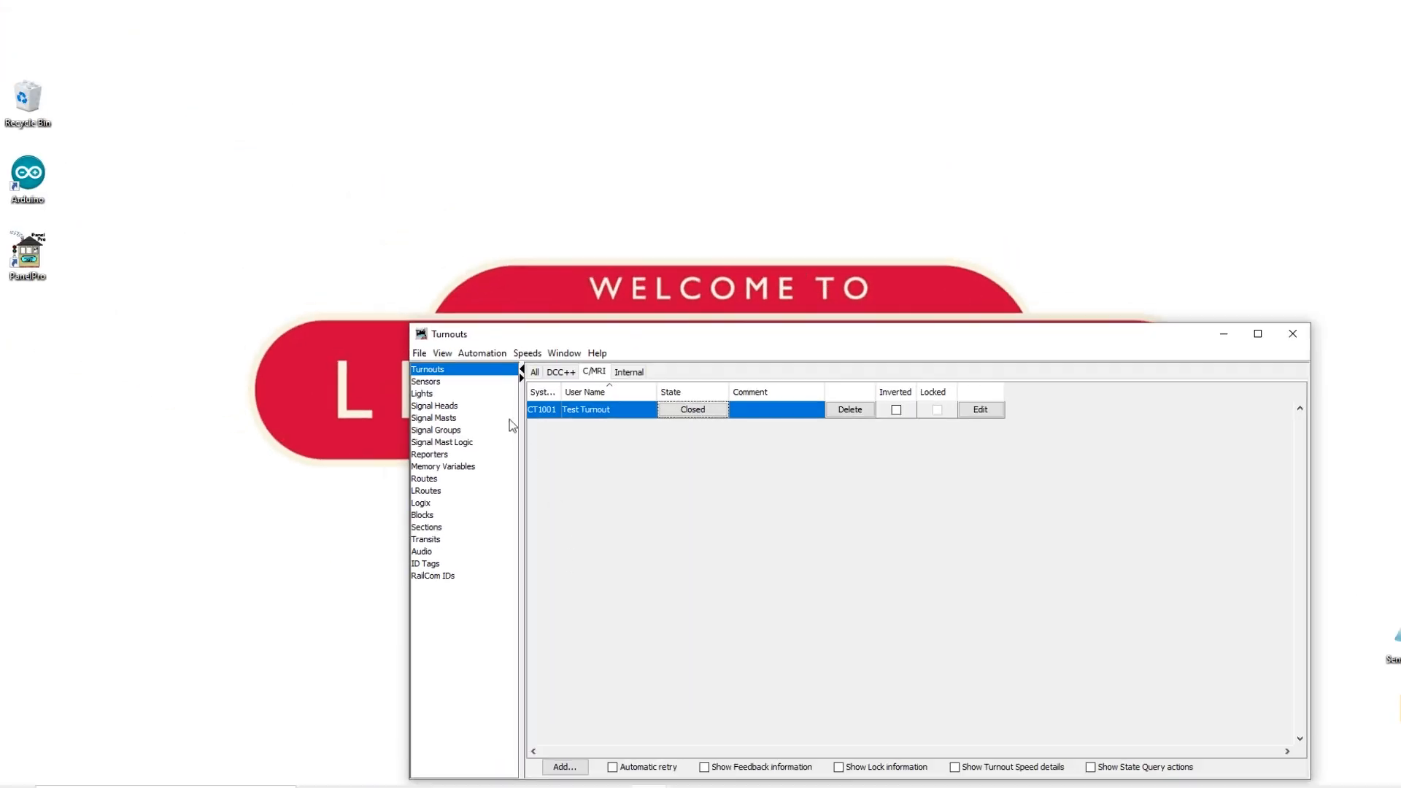
pyautogui.click(418, 353)
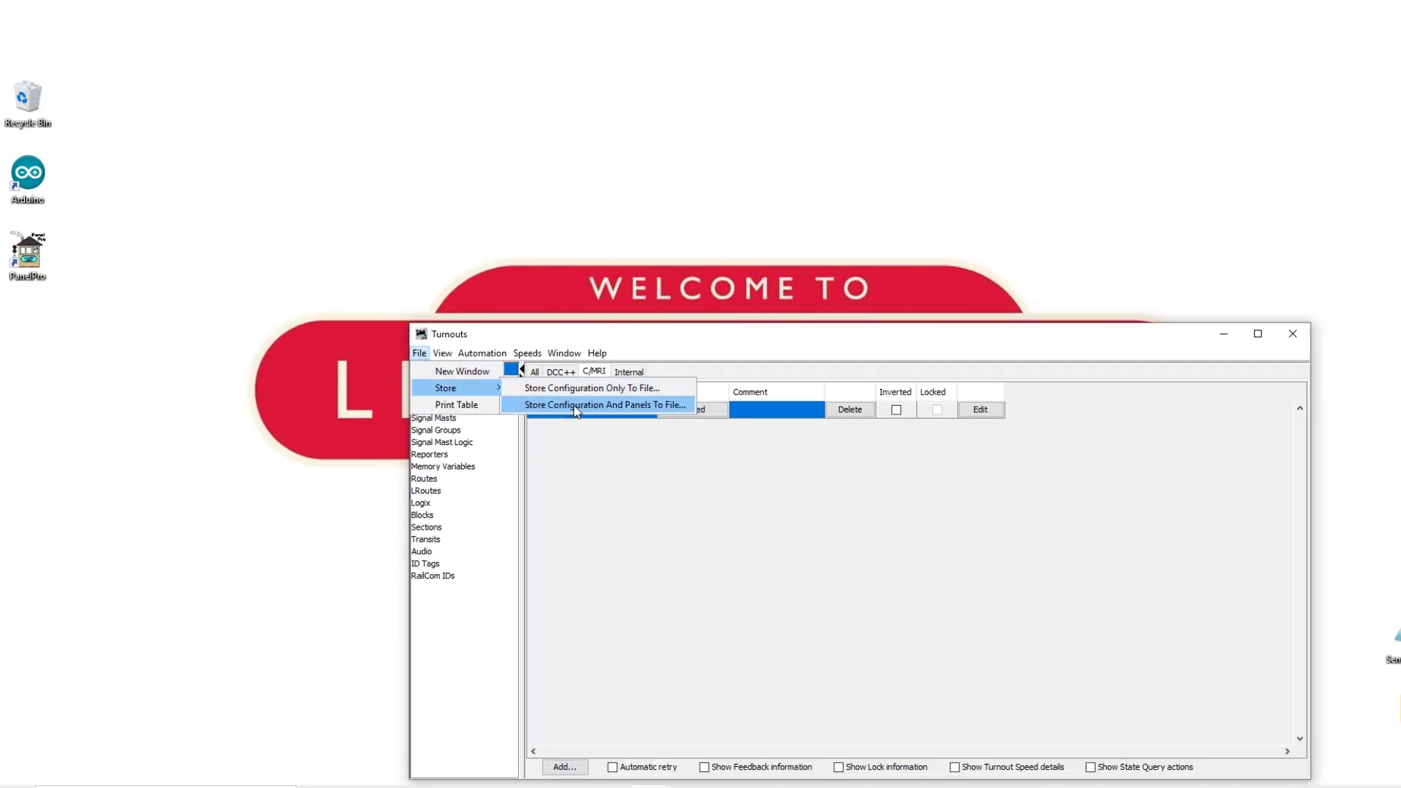
pyautogui.click(604, 405)
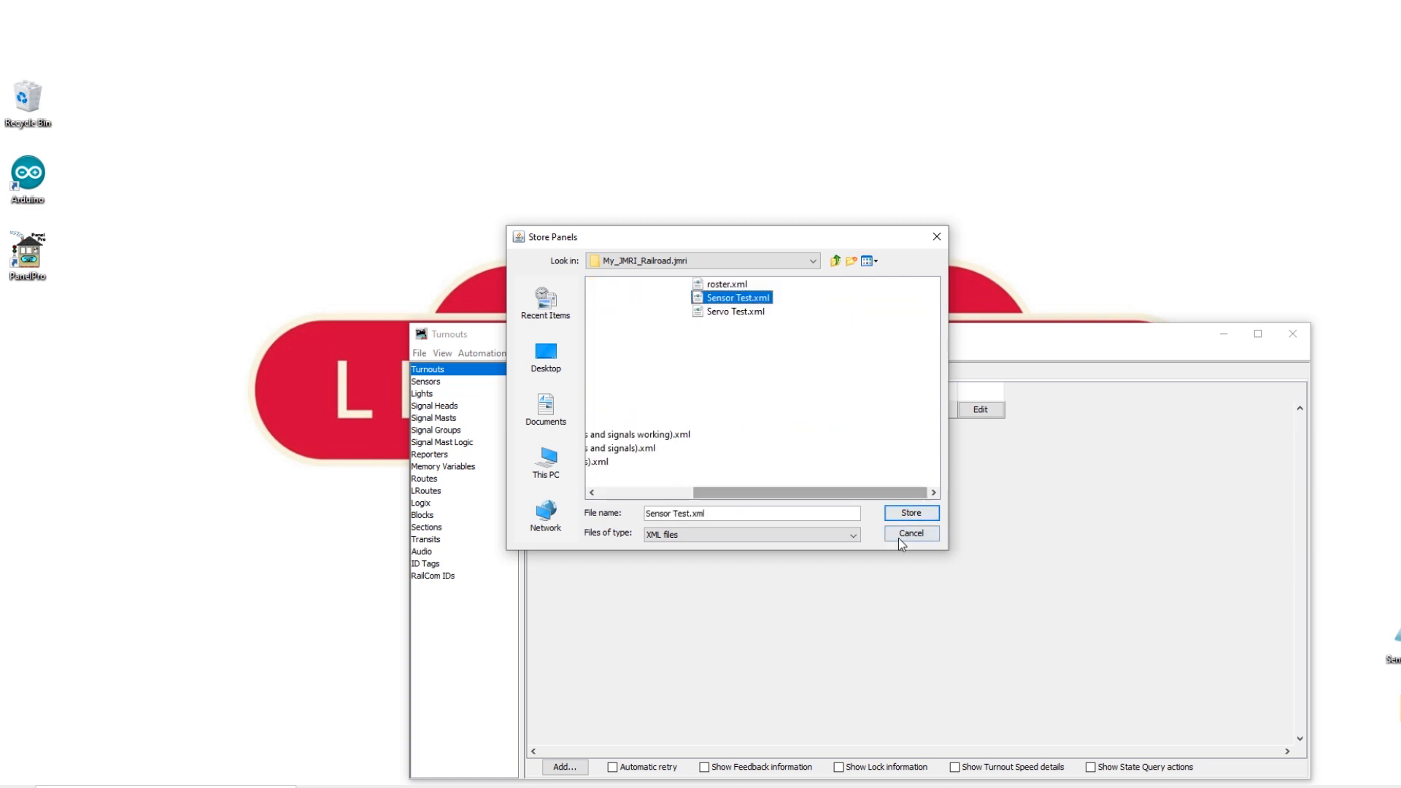
pyautogui.click(910, 533)
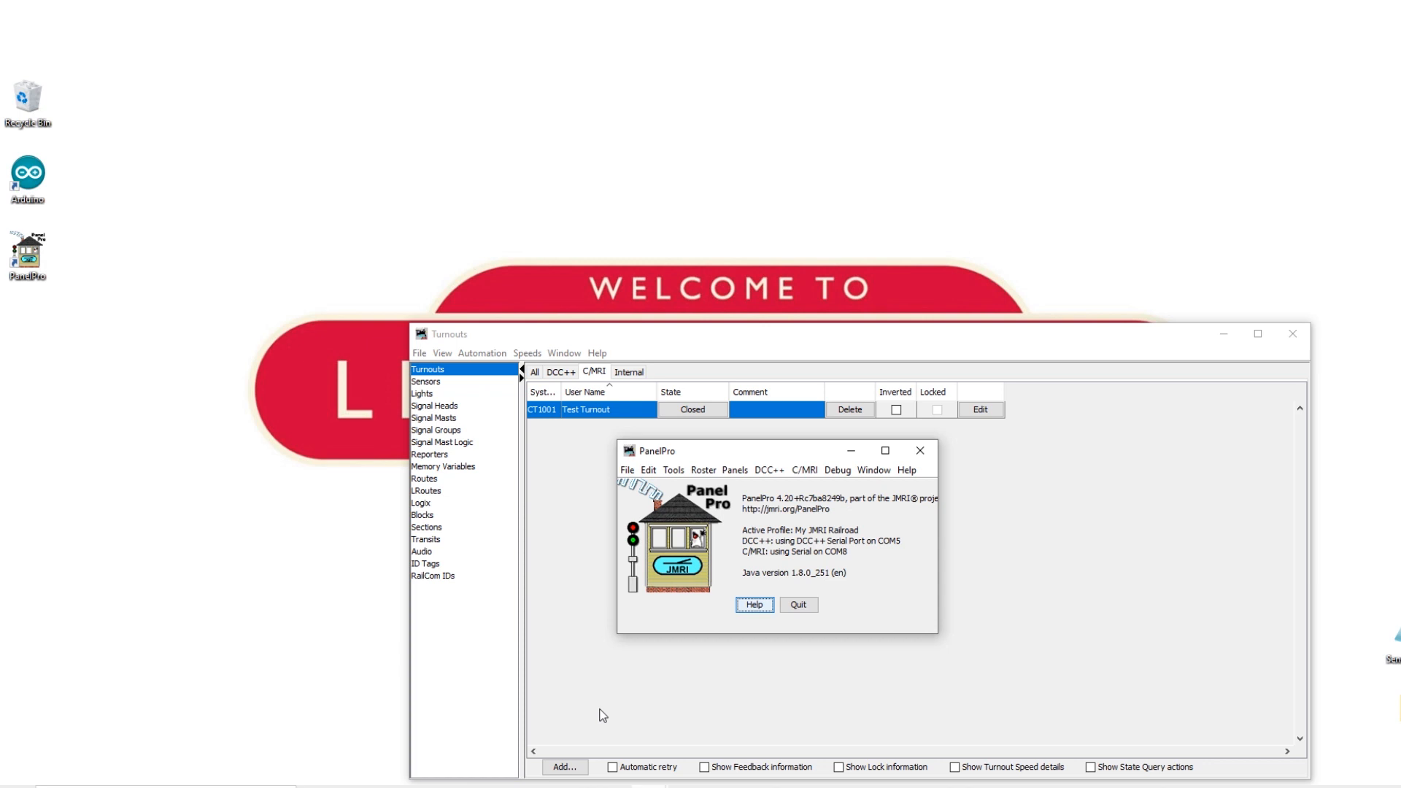
pyautogui.moveTo(735, 470)
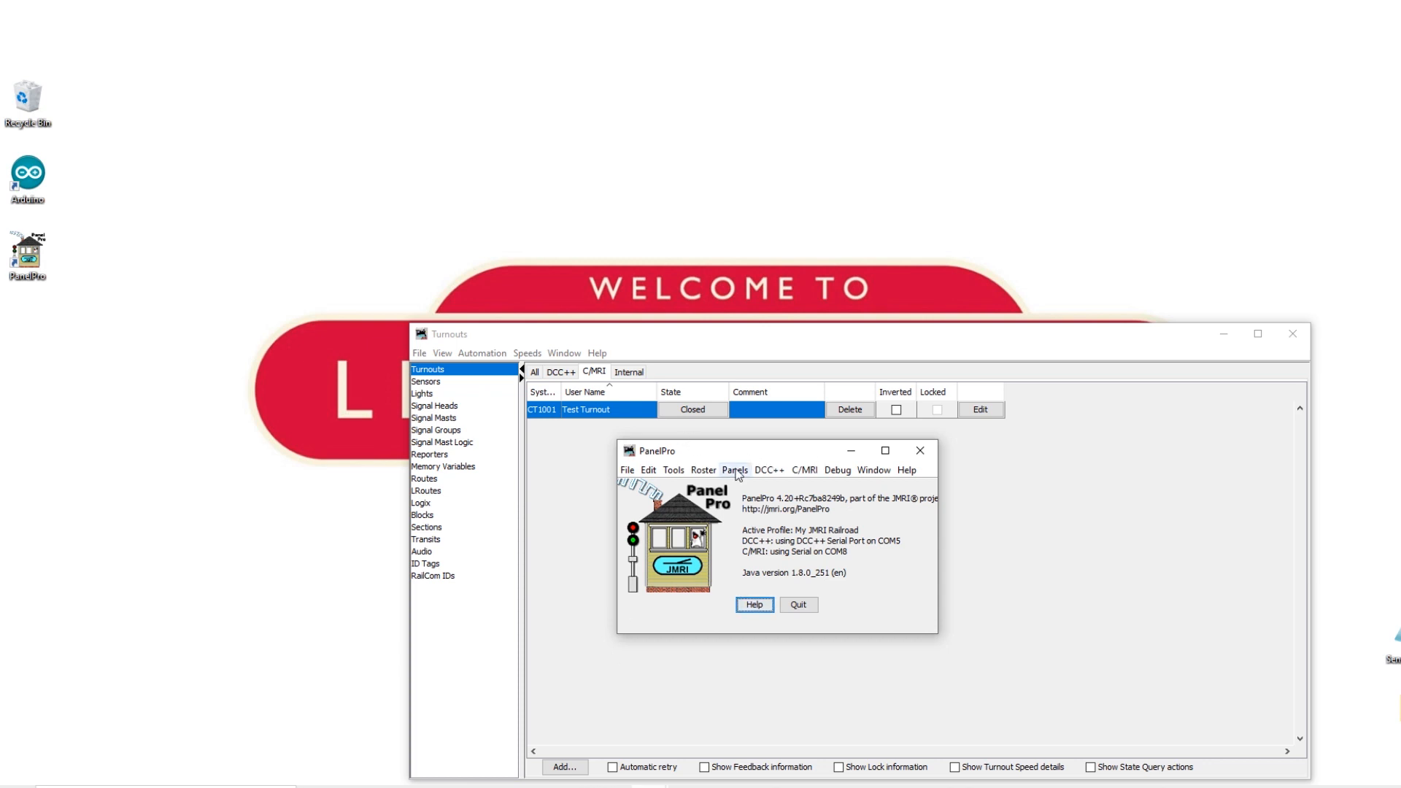
# - Create the new Layout Editor panel 'My Layout' and enable Snap to Grid when Moving
pyautogui.click(735, 470)
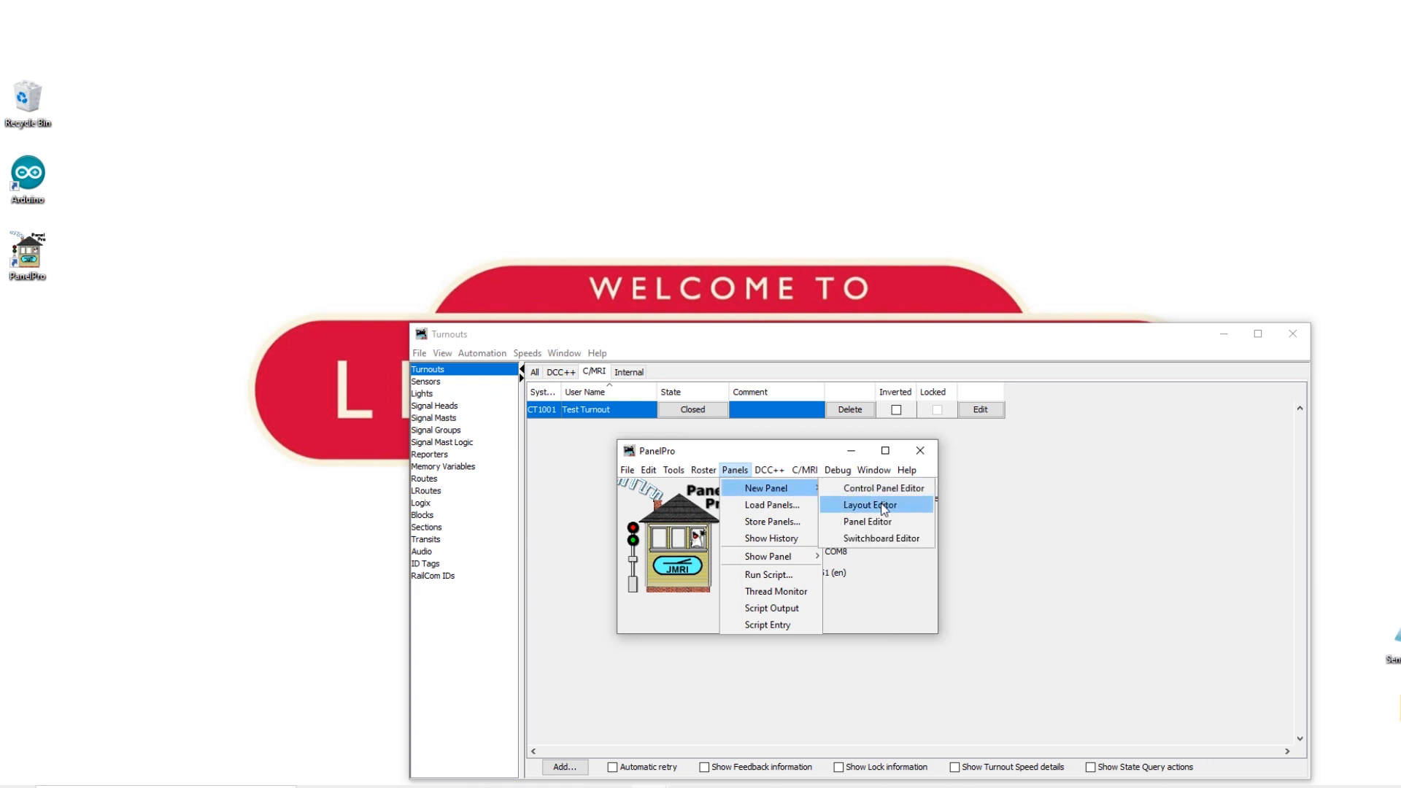
pyautogui.click(868, 505)
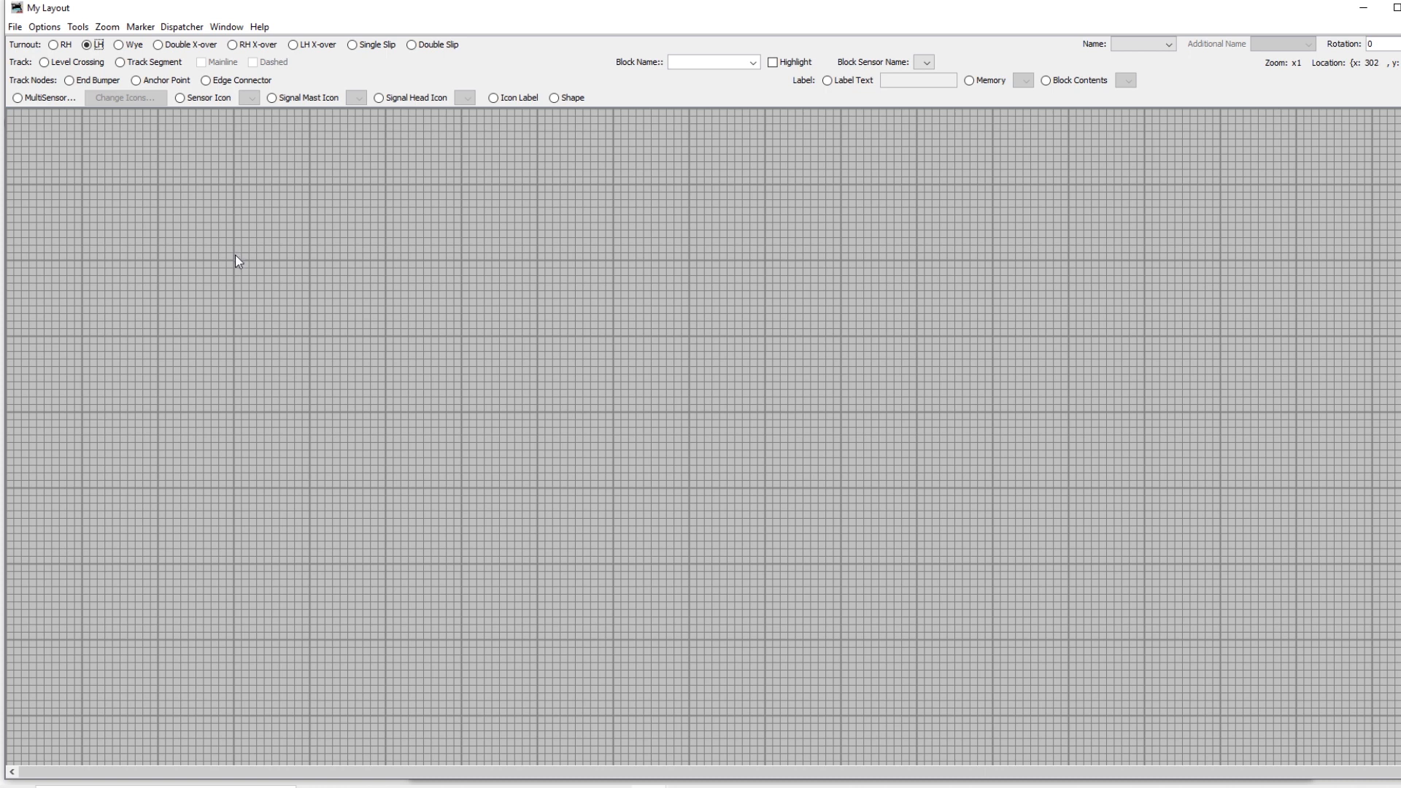
pyautogui.moveTo(209, 175)
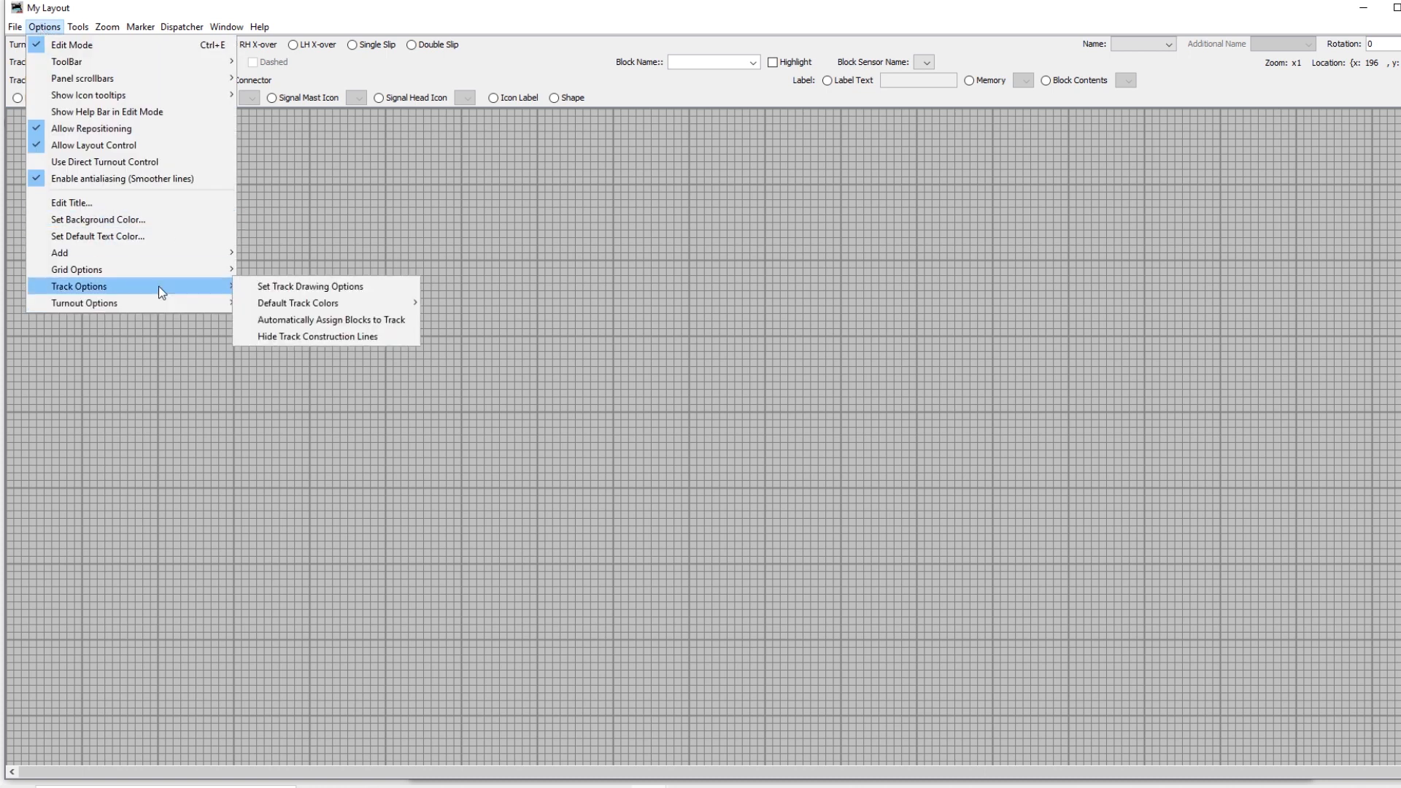
pyautogui.moveTo(78, 269)
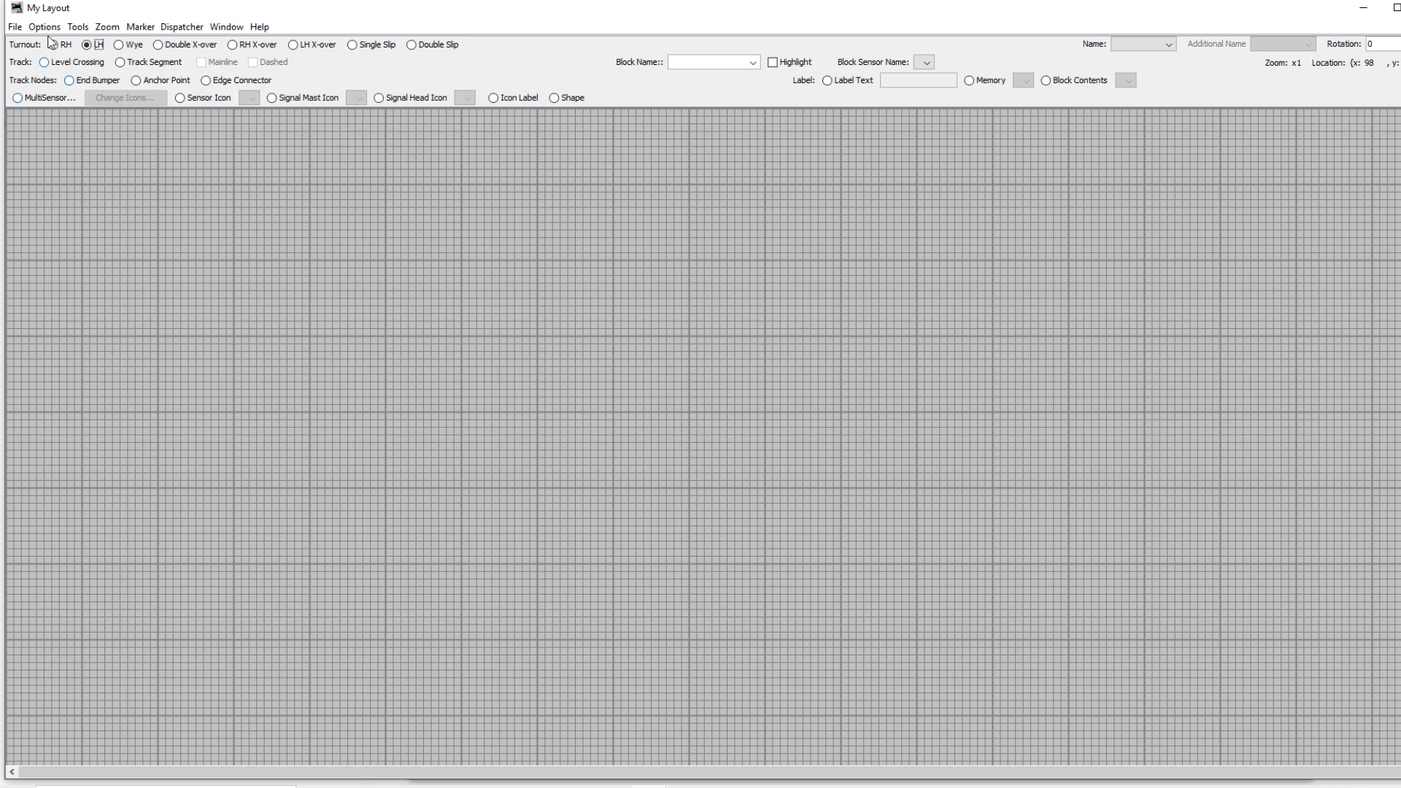
pyautogui.click(44, 26)
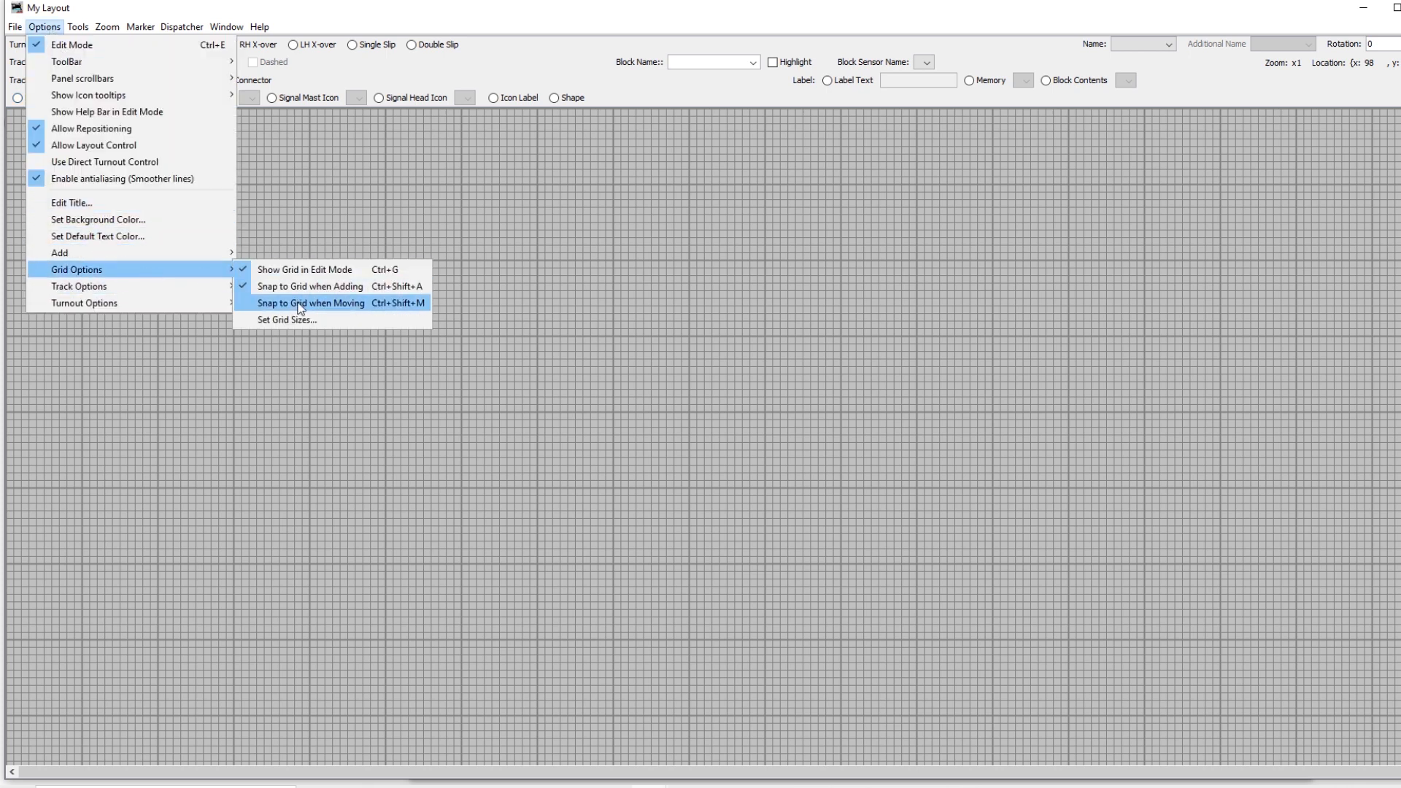
pyautogui.click(310, 302)
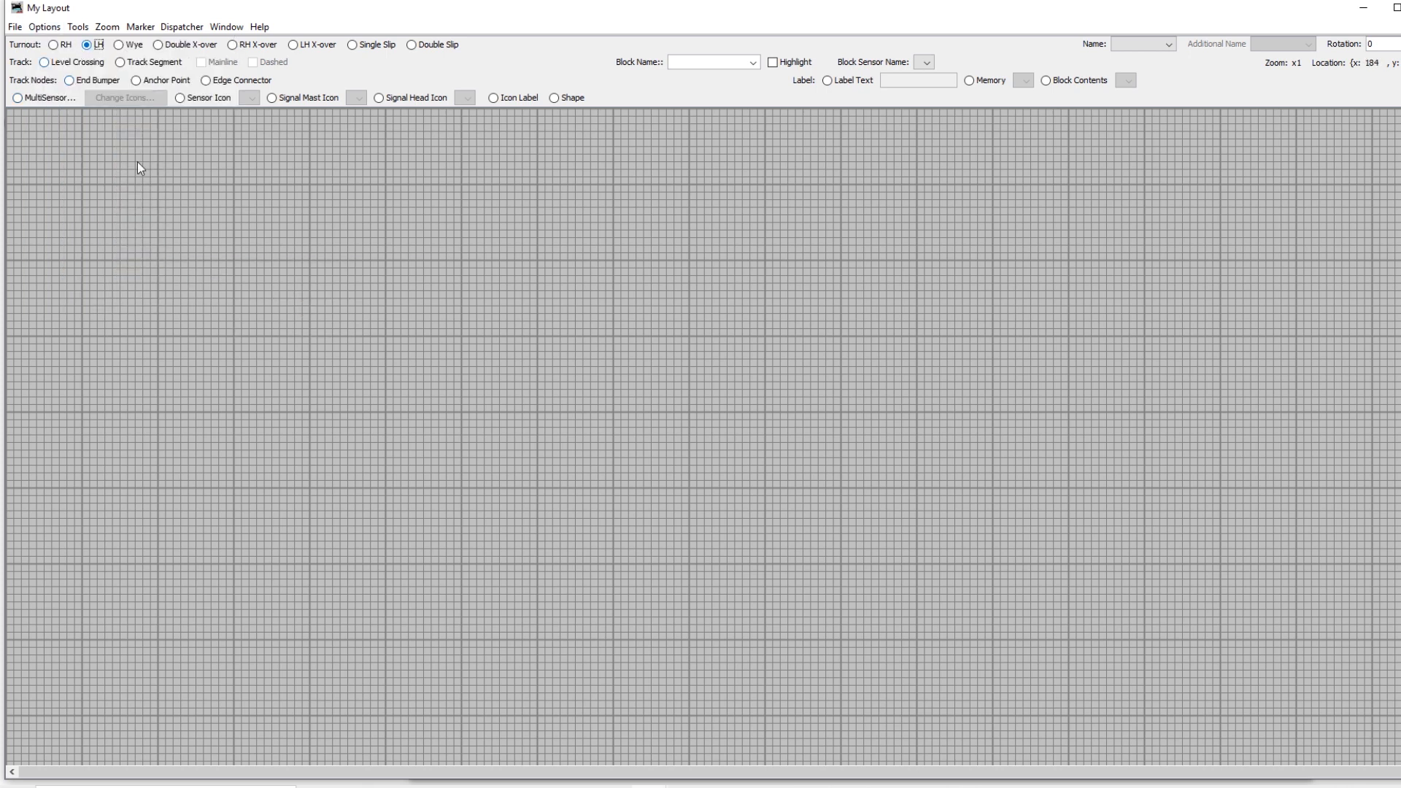
pyautogui.moveTo(235, 343)
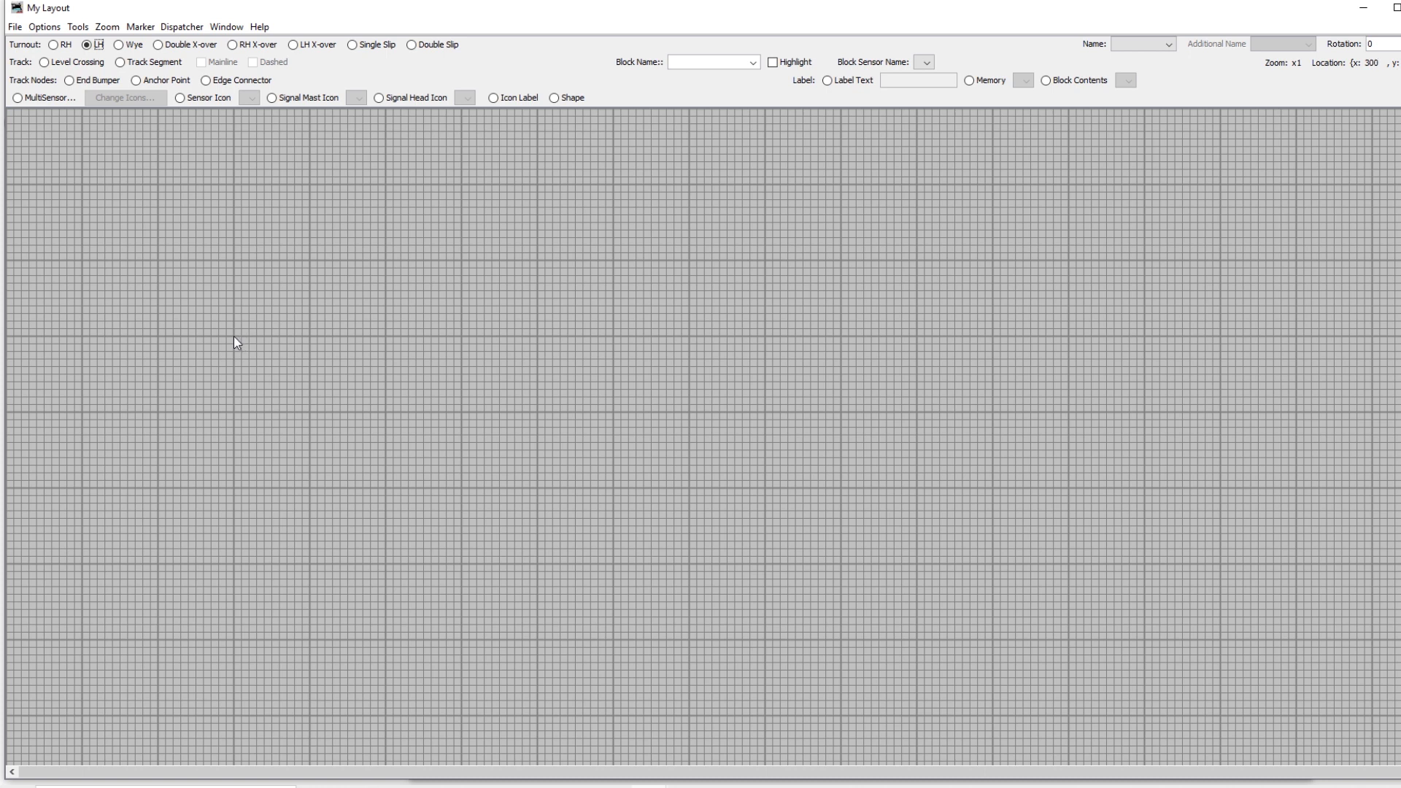
# - Place left-hand turnout TO1 on the canvas and rotate it via its context menu
pyautogui.click(235, 335)
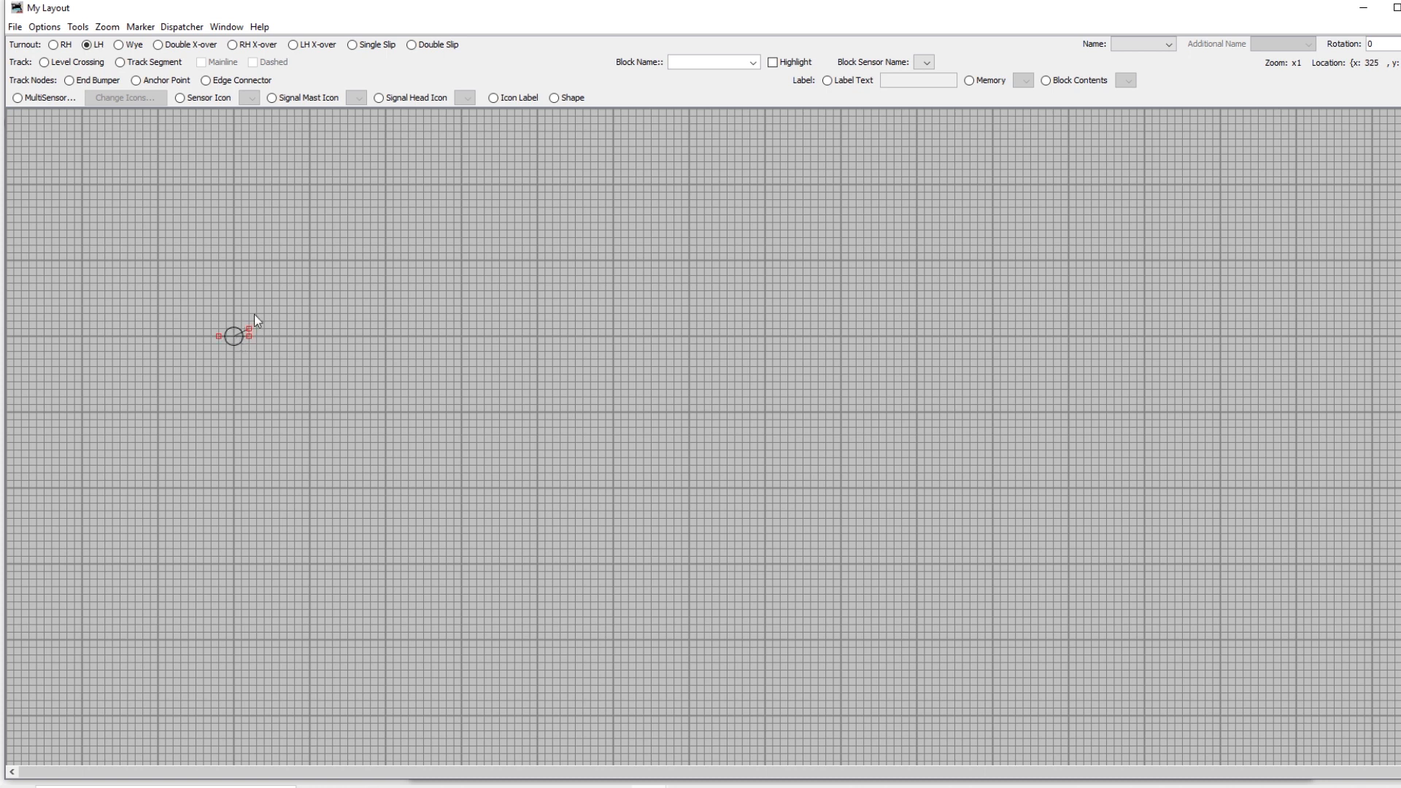
pyautogui.moveTo(237, 341)
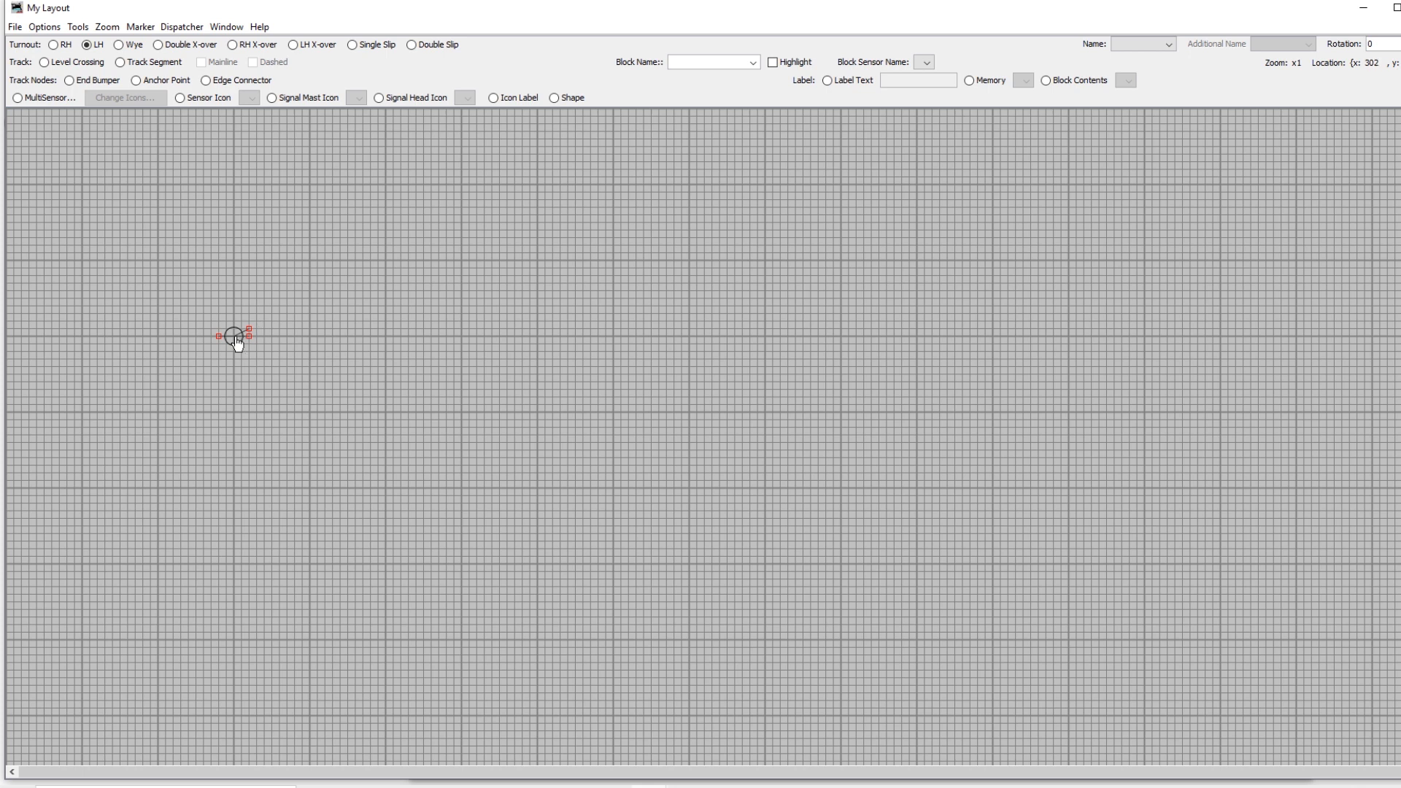
pyautogui.rightClick(236, 337)
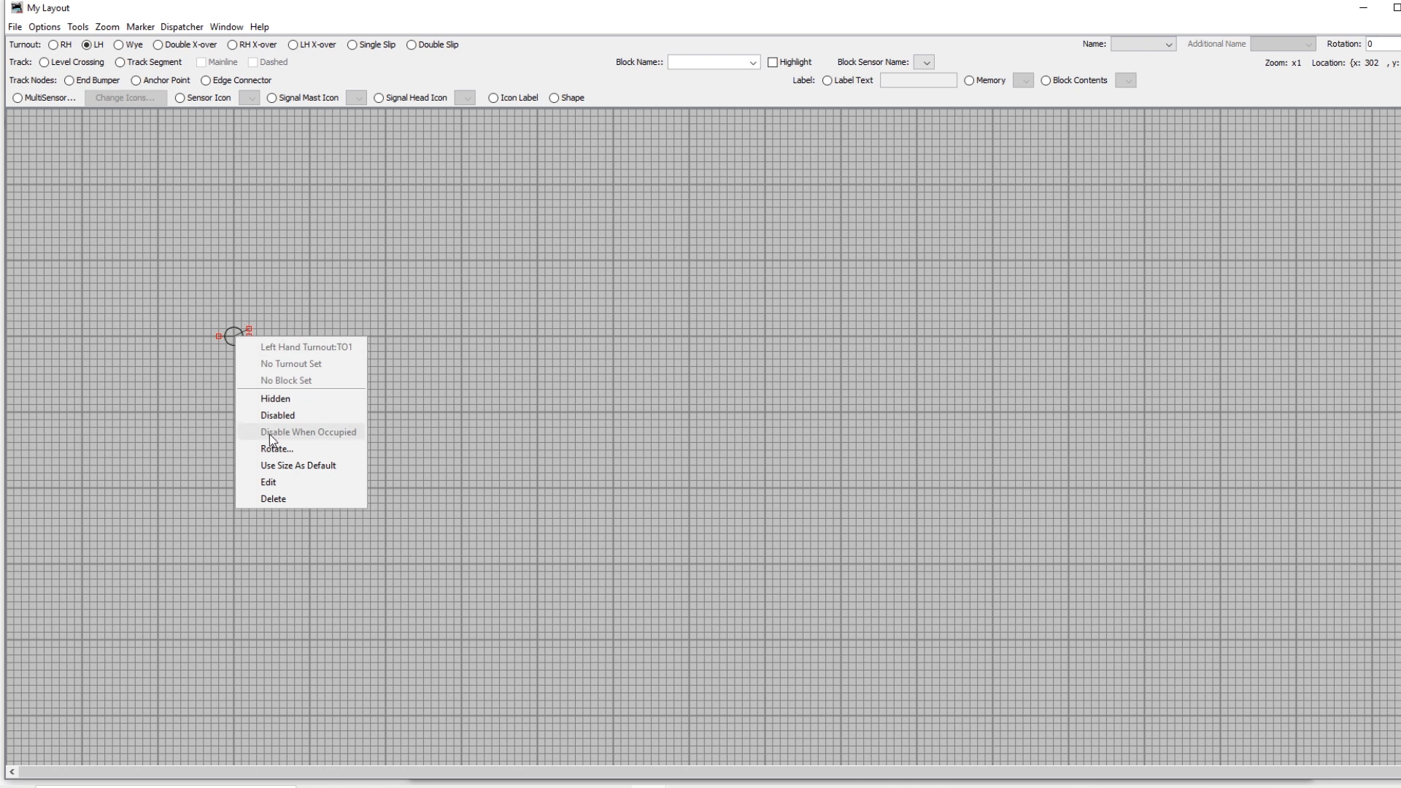
pyautogui.click(277, 448)
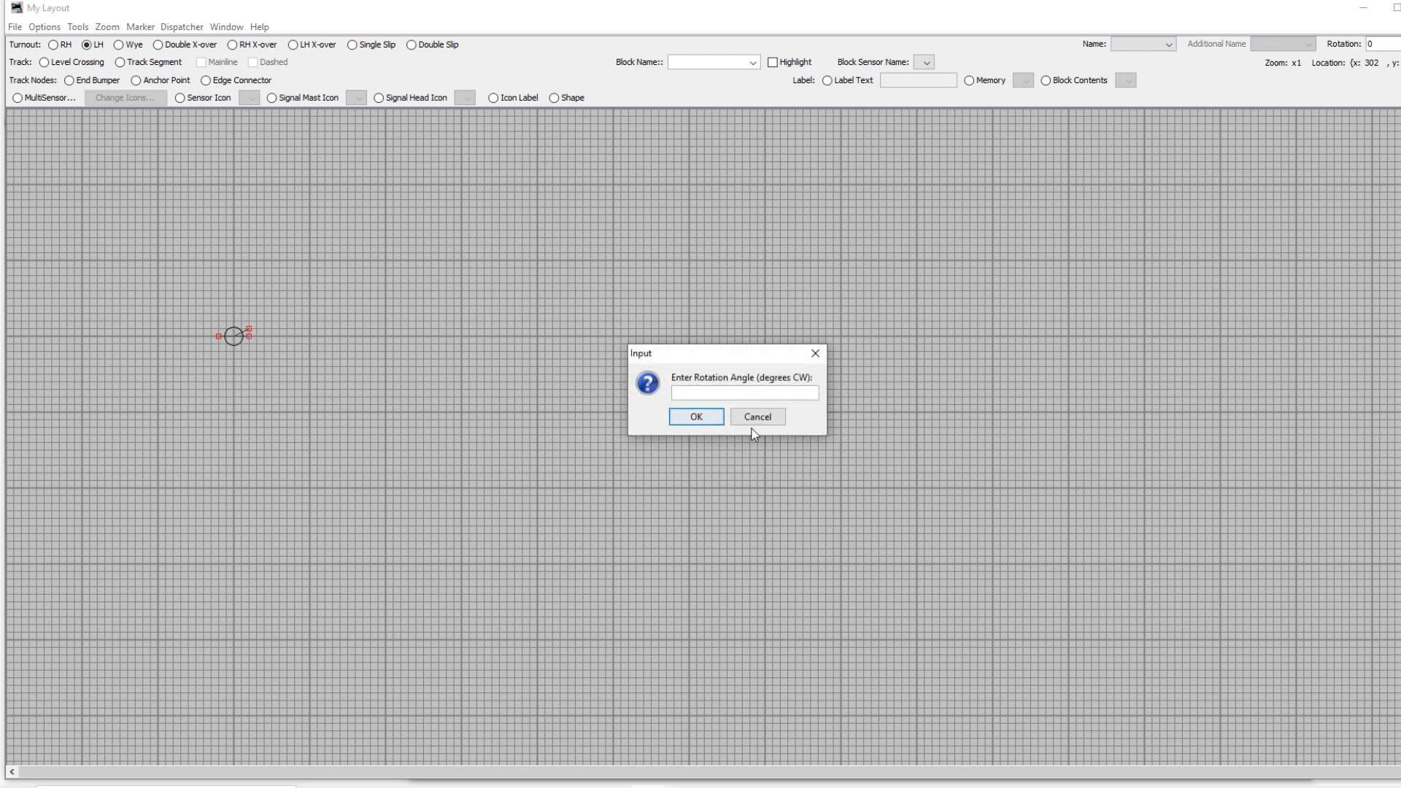
pyautogui.click(755, 417)
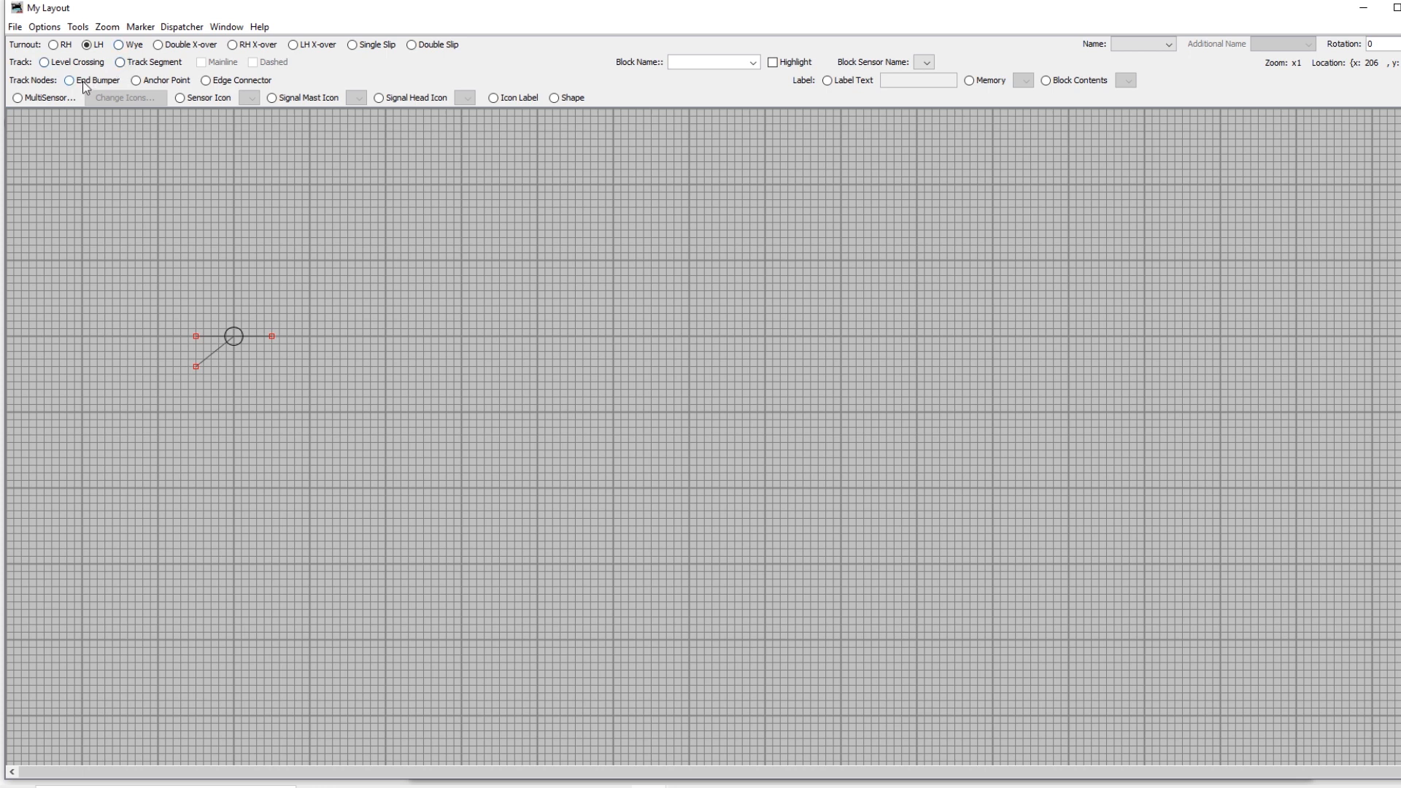
# - Select the Track Segment tool to draw track from turnout TO1's three legs
pyautogui.click(68, 81)
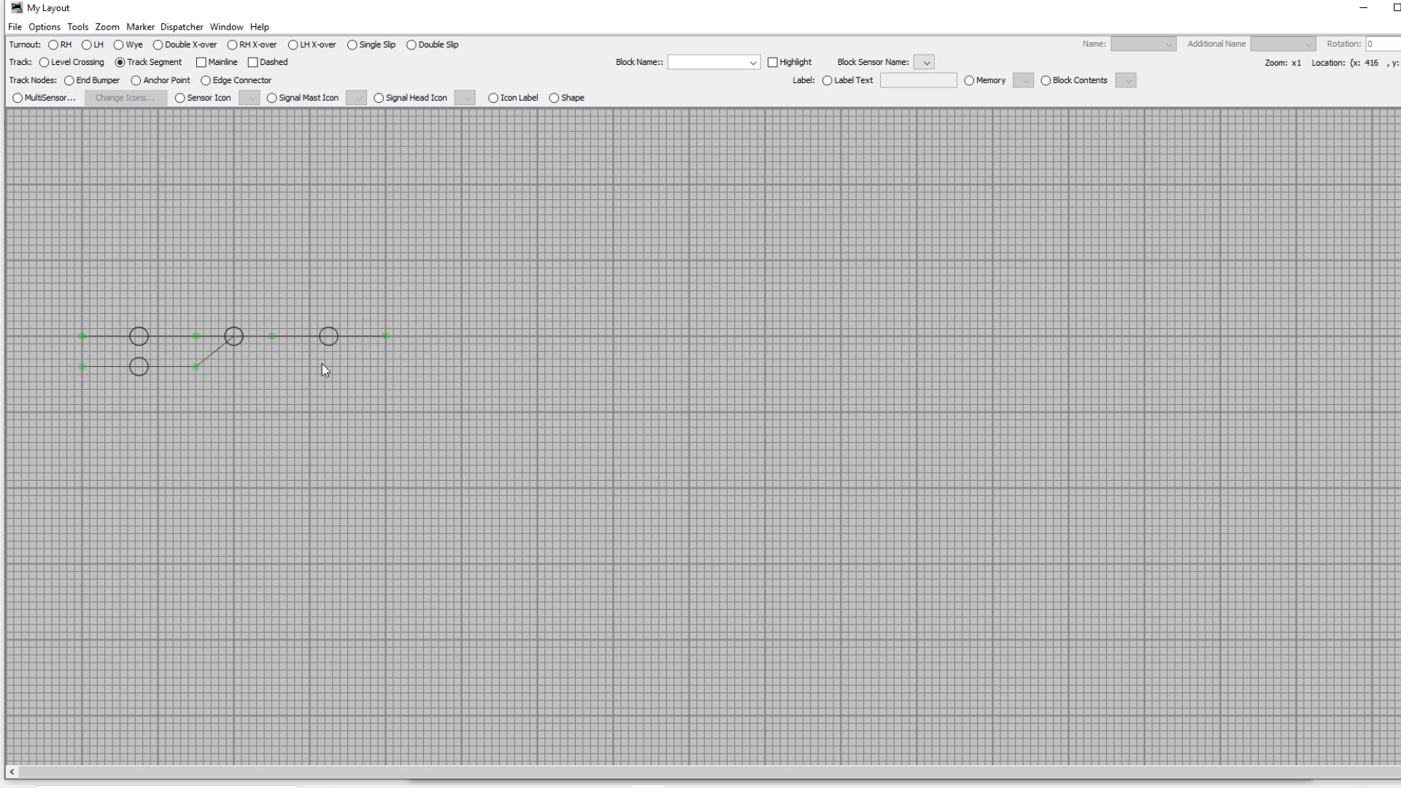
pyautogui.moveTo(234, 341)
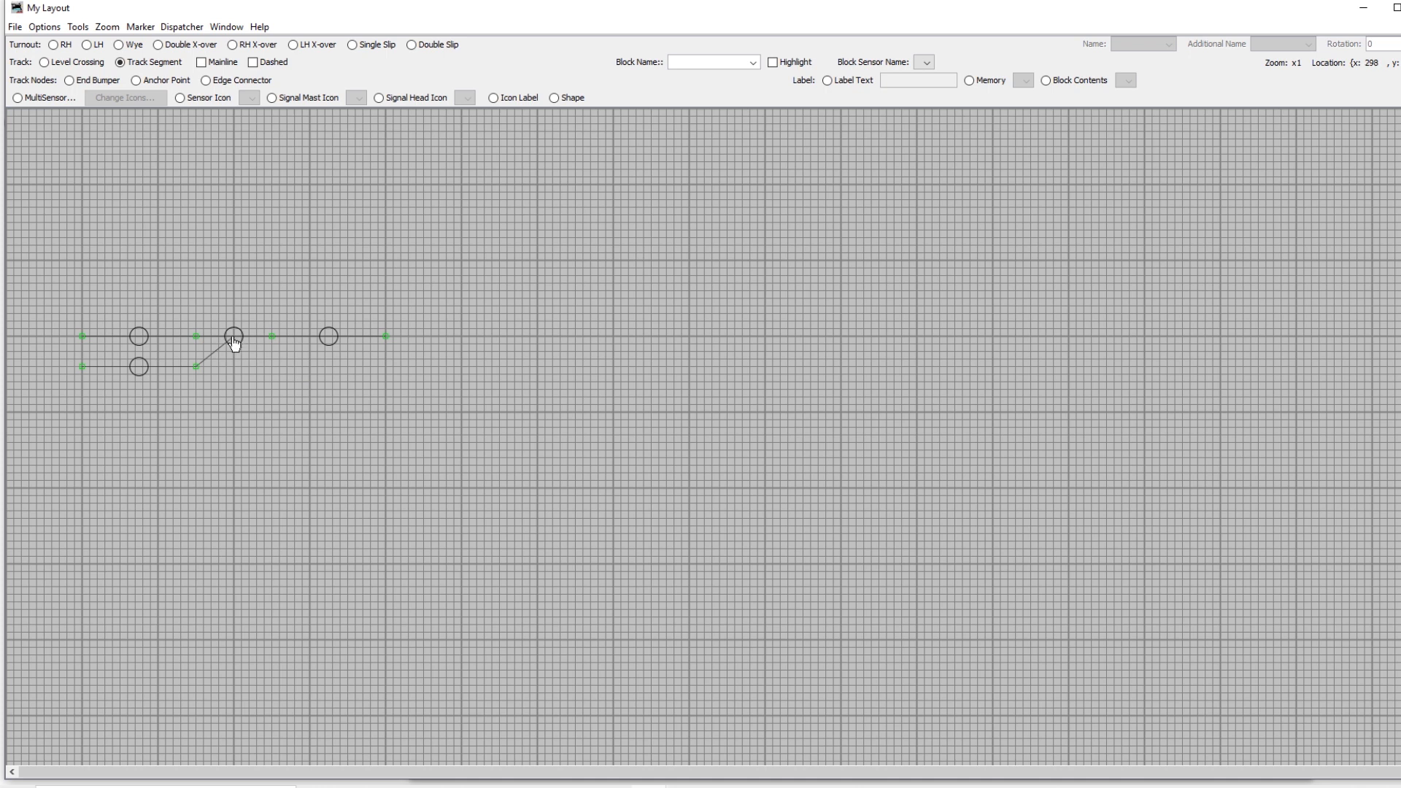
# - Set turnout TO1's Turnout field to Test Turnout in Edit Turnout and confirm
pyautogui.doubleClick(233, 335)
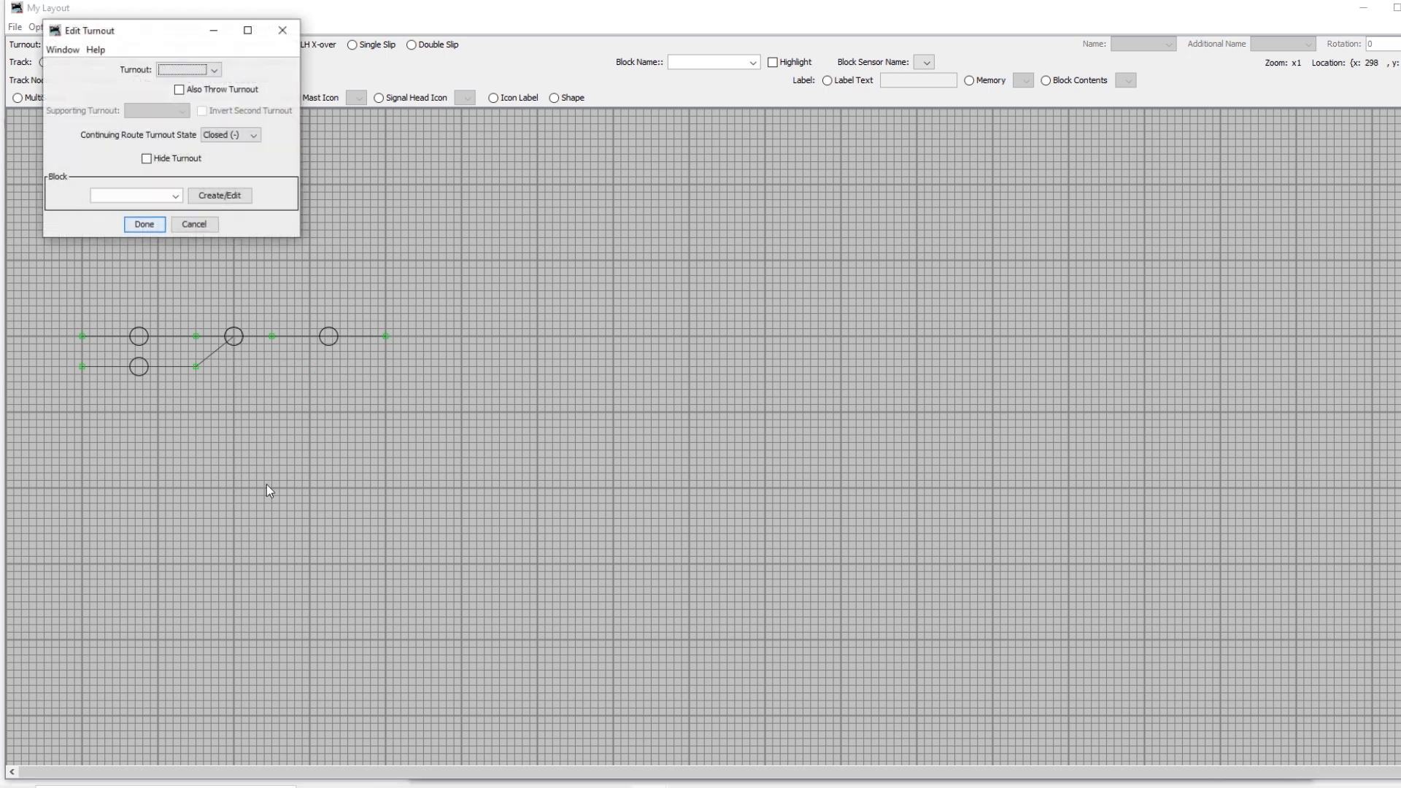
pyautogui.click(187, 70)
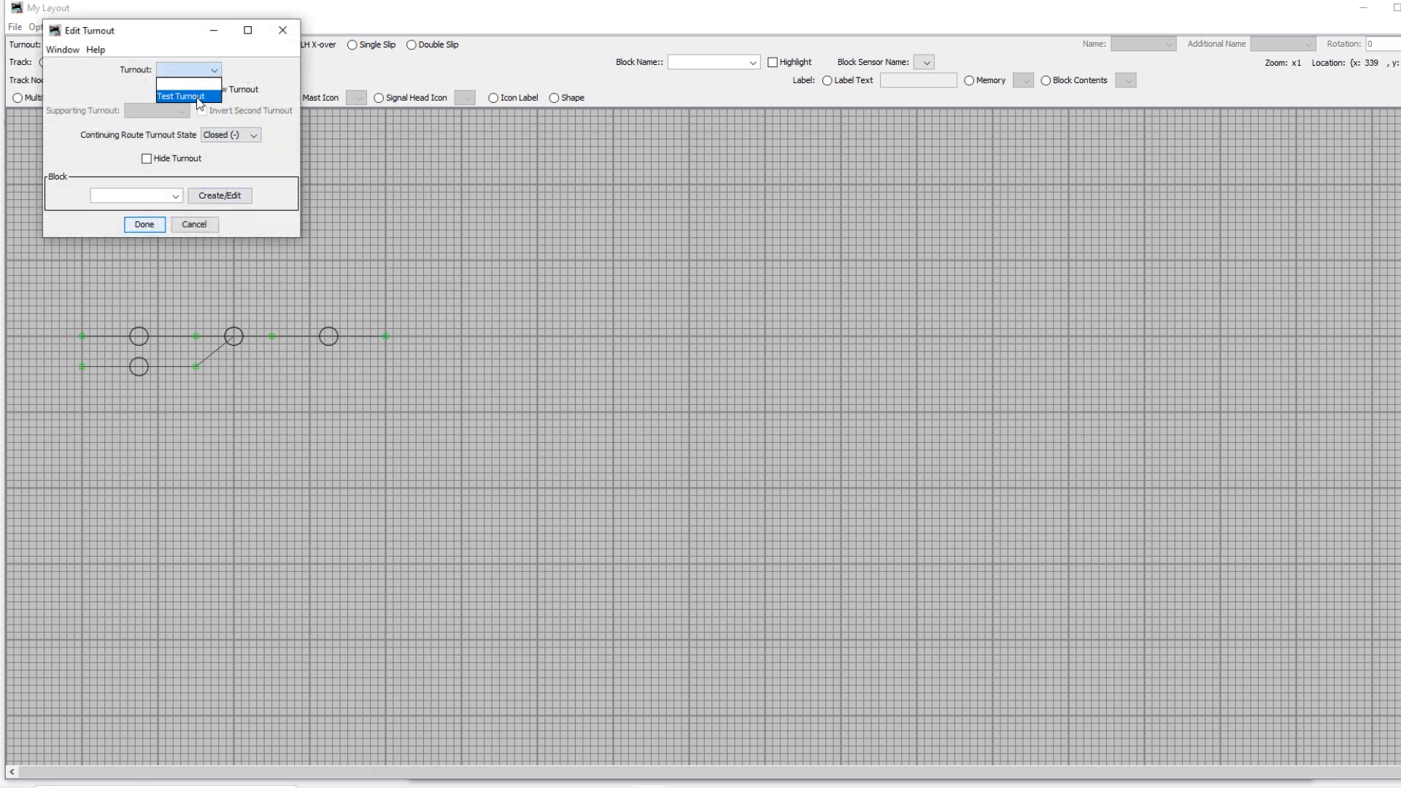
pyautogui.click(182, 96)
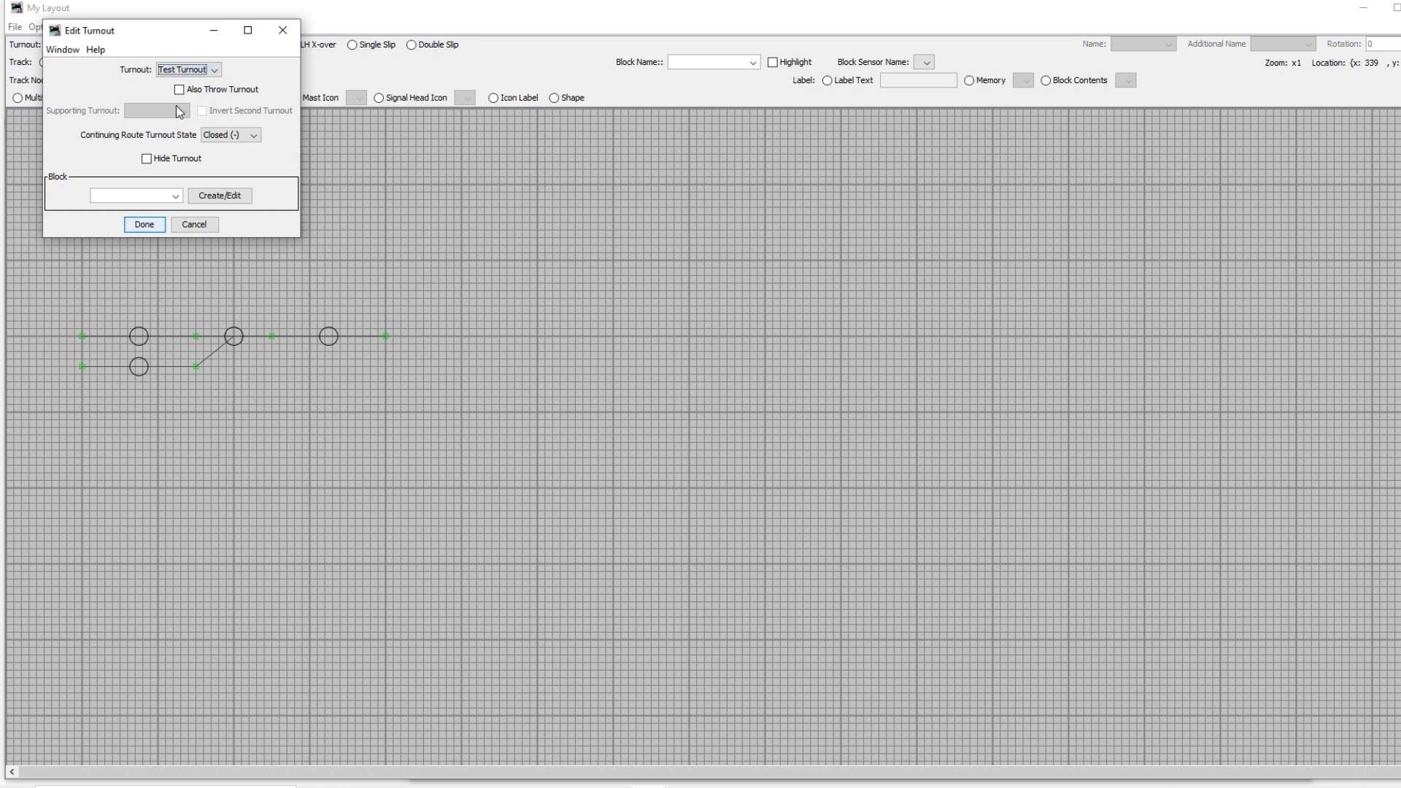
pyautogui.moveTo(171, 110)
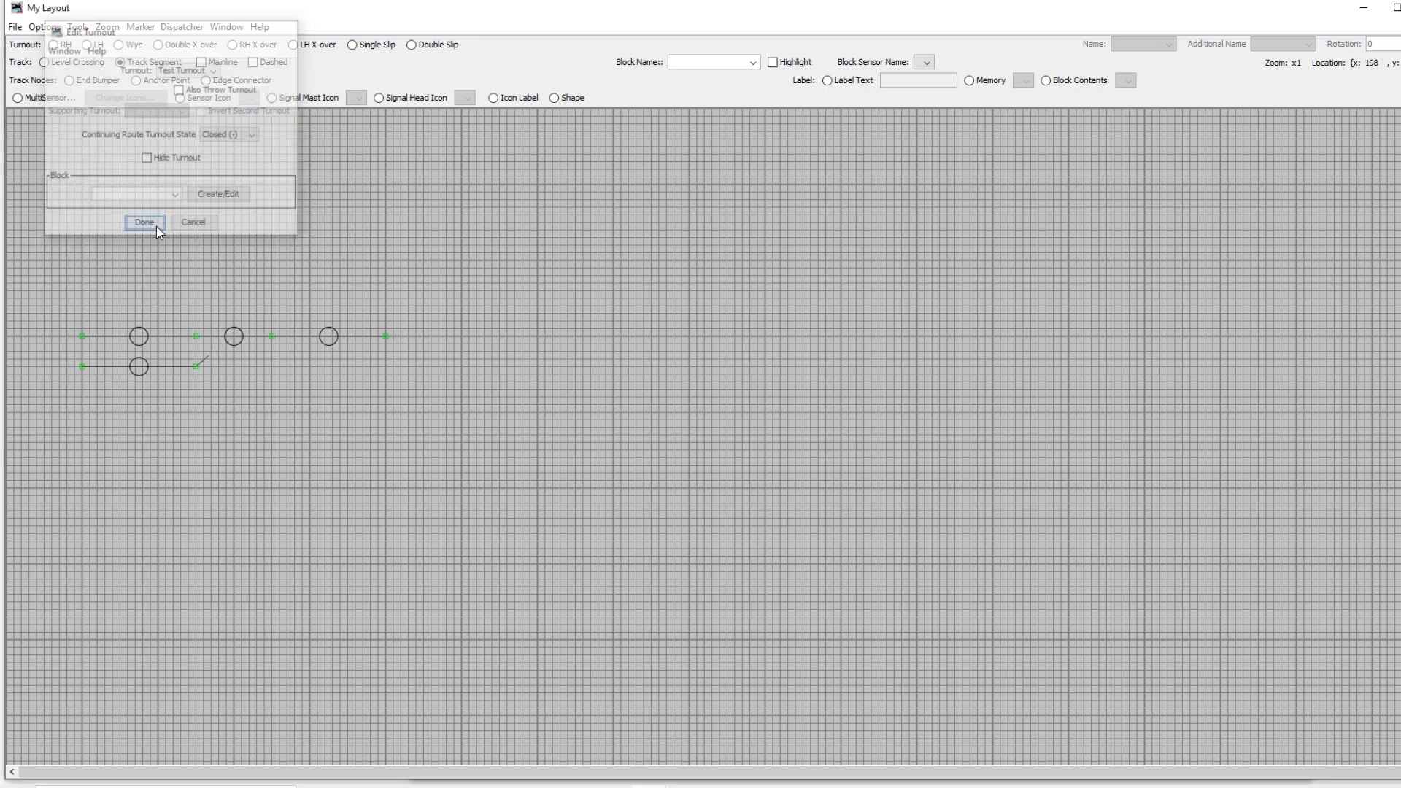
pyautogui.click(44, 26)
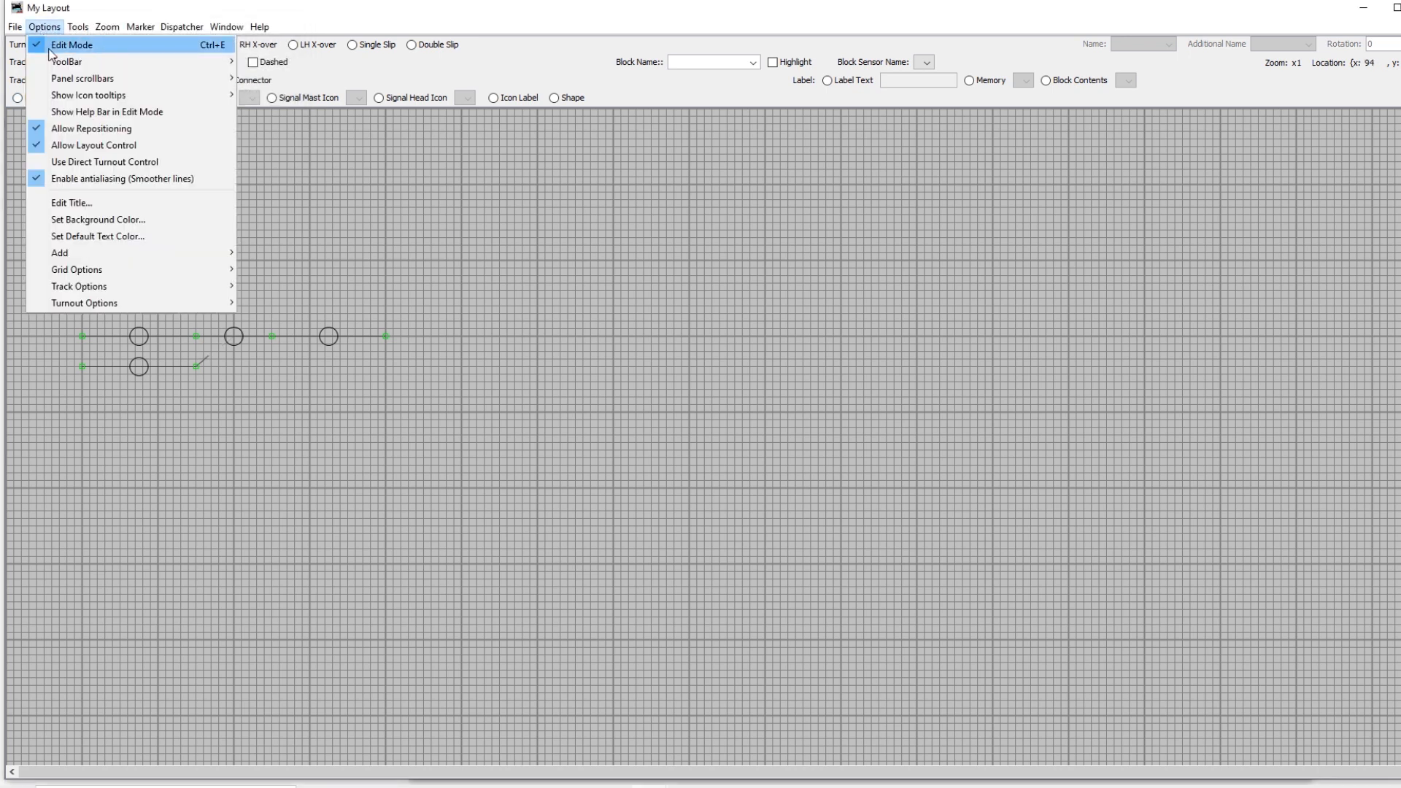
# - Turn off Edit Mode and click turnout TO1 to throw it to the other route
pyautogui.click(72, 44)
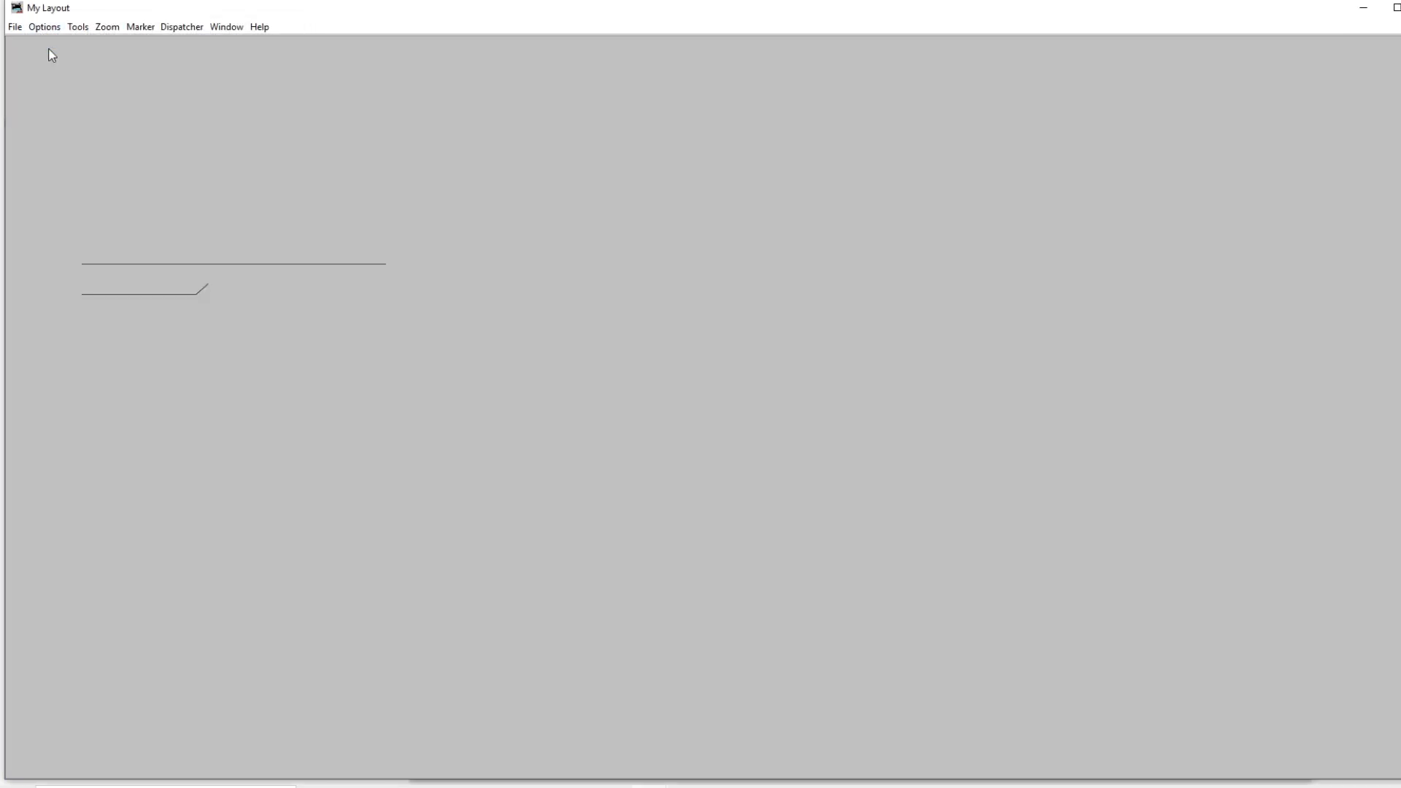
pyautogui.moveTo(224, 273)
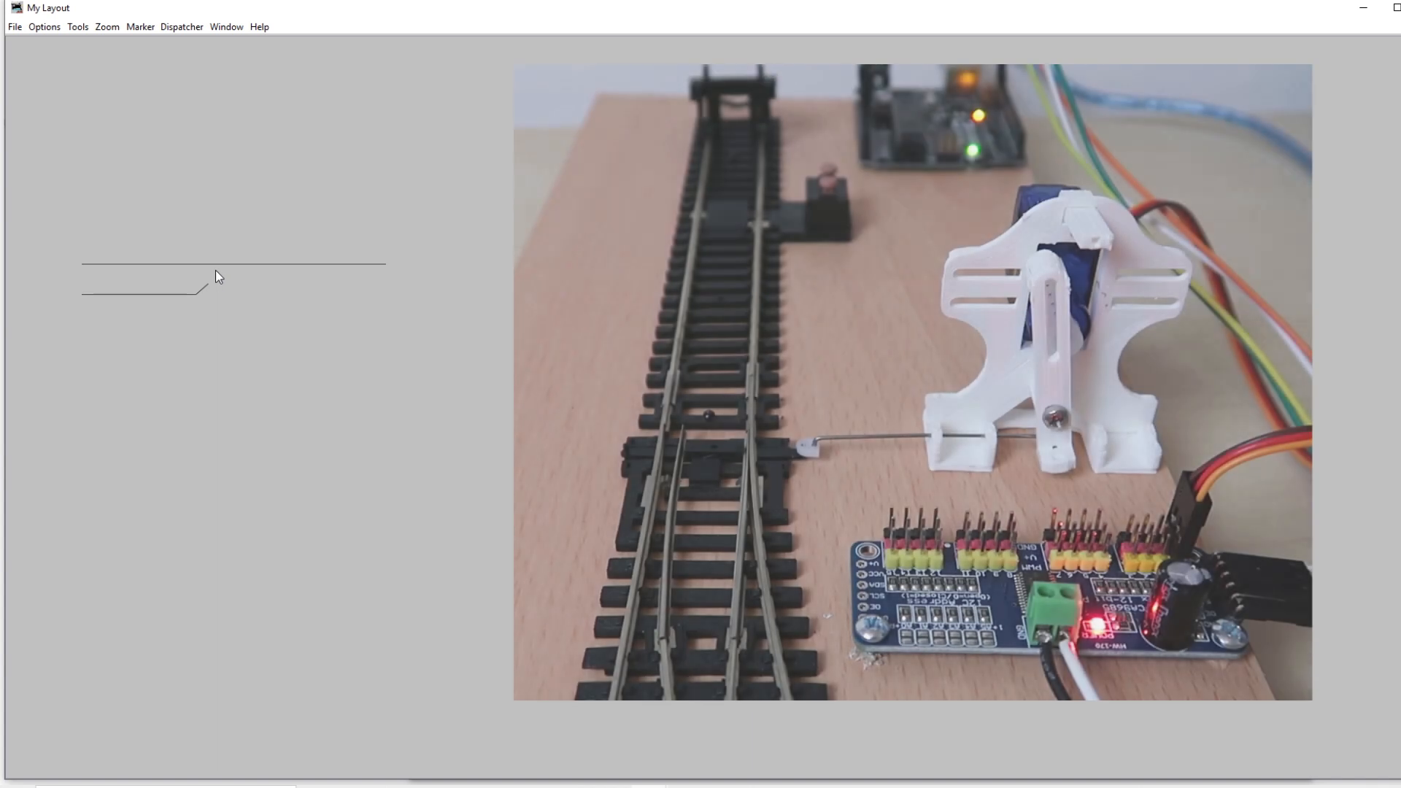
pyautogui.click(206, 272)
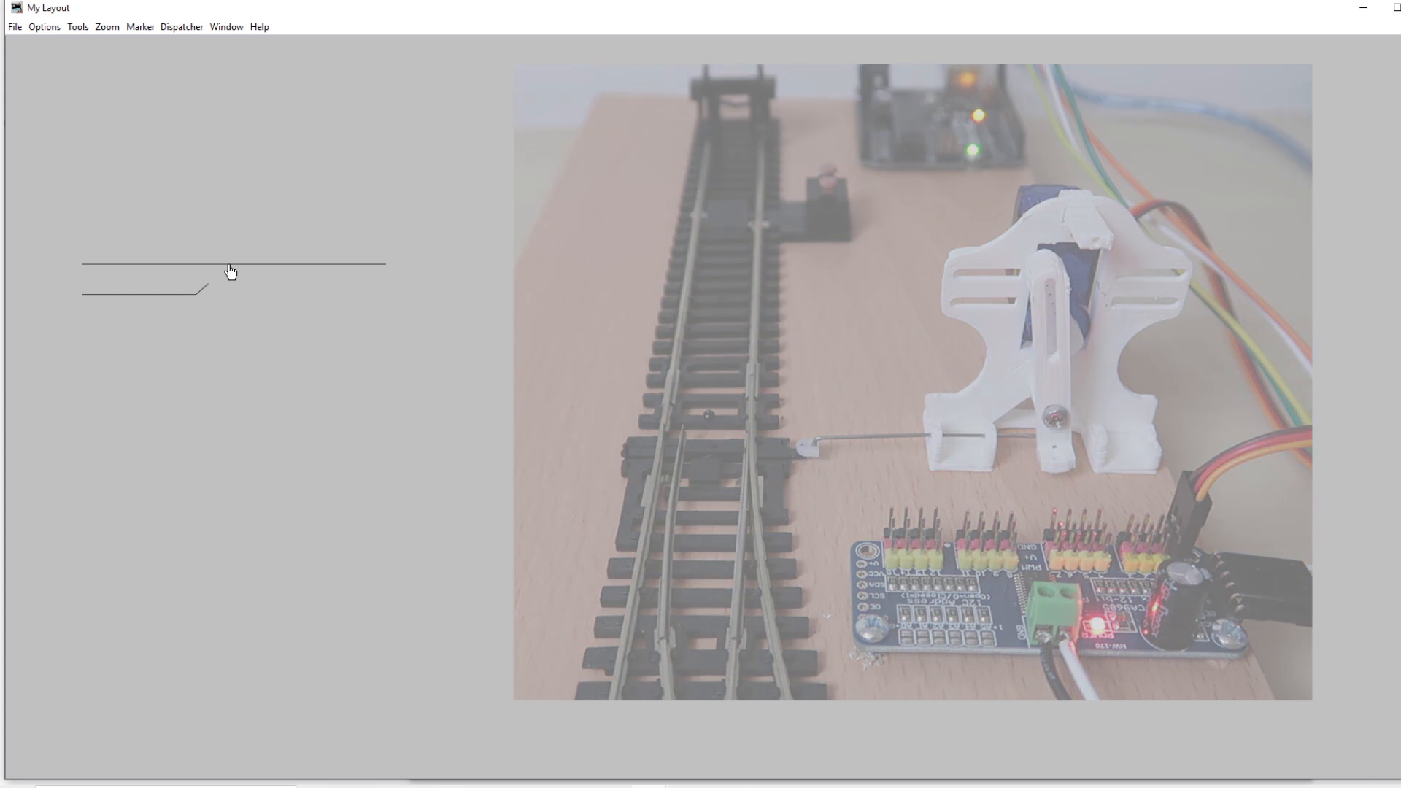
pyautogui.click(44, 27)
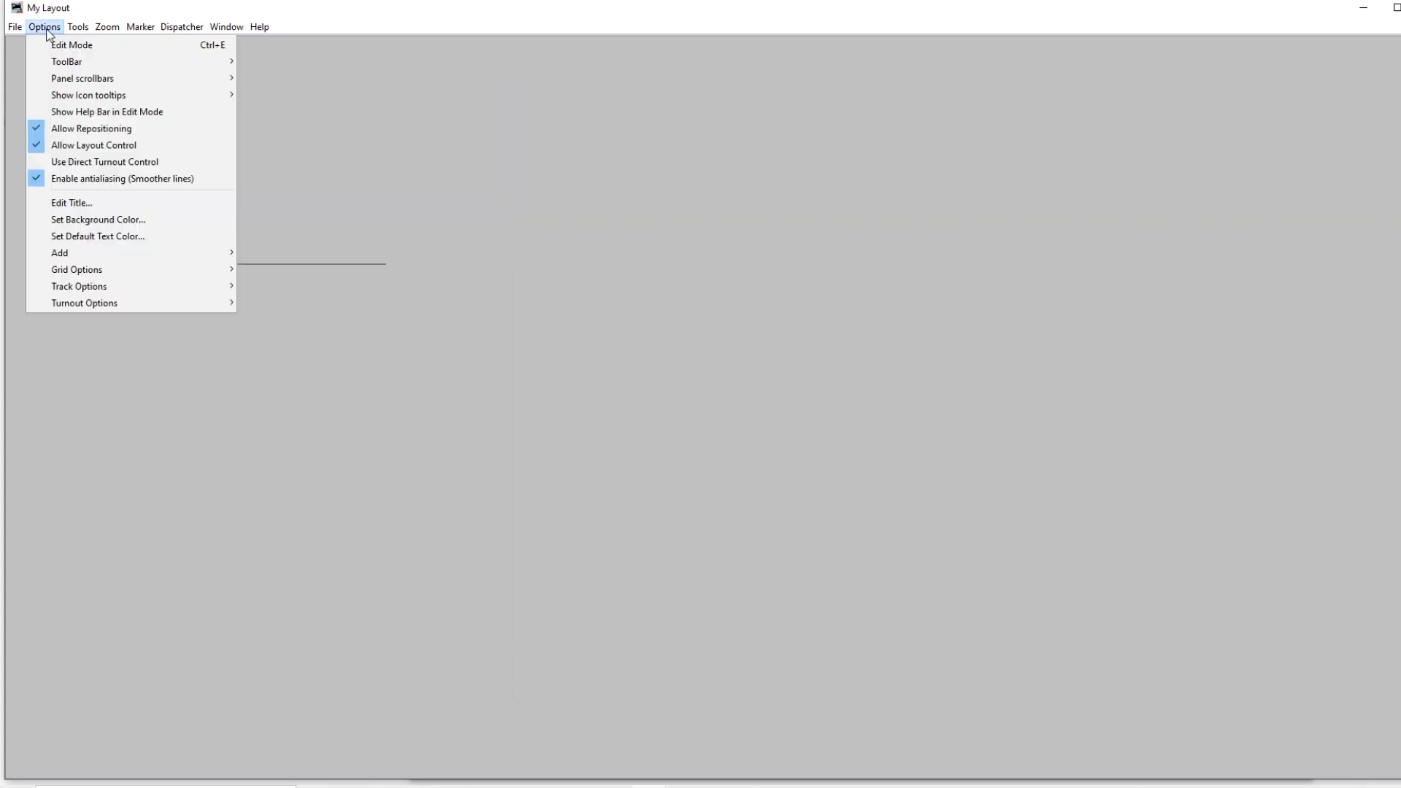